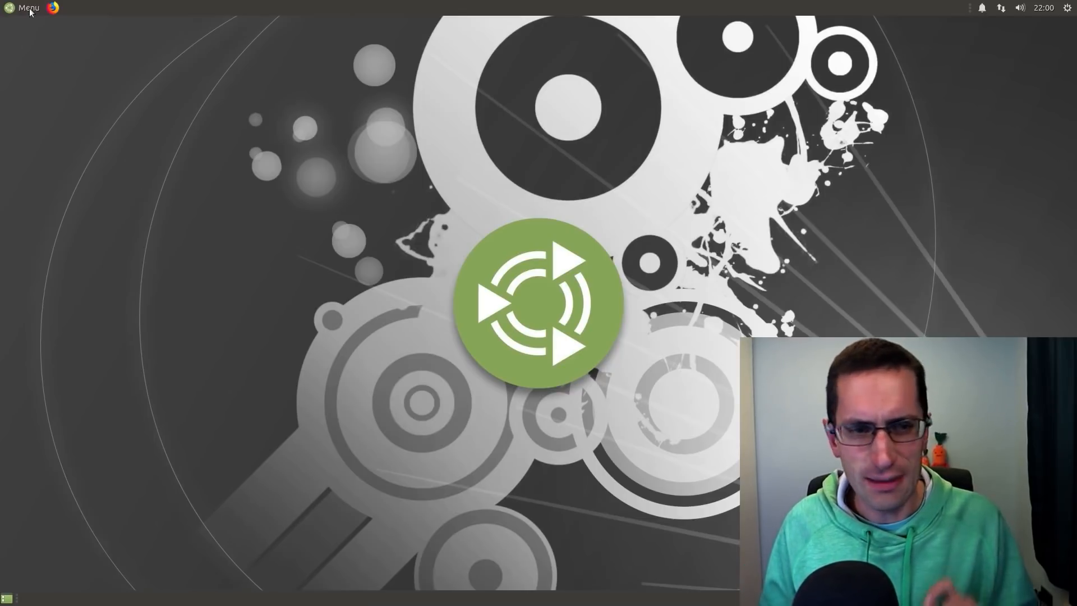
# - Search 'ter' in the Brisk Menu and launch MATE Terminal
pyautogui.click(24, 8)
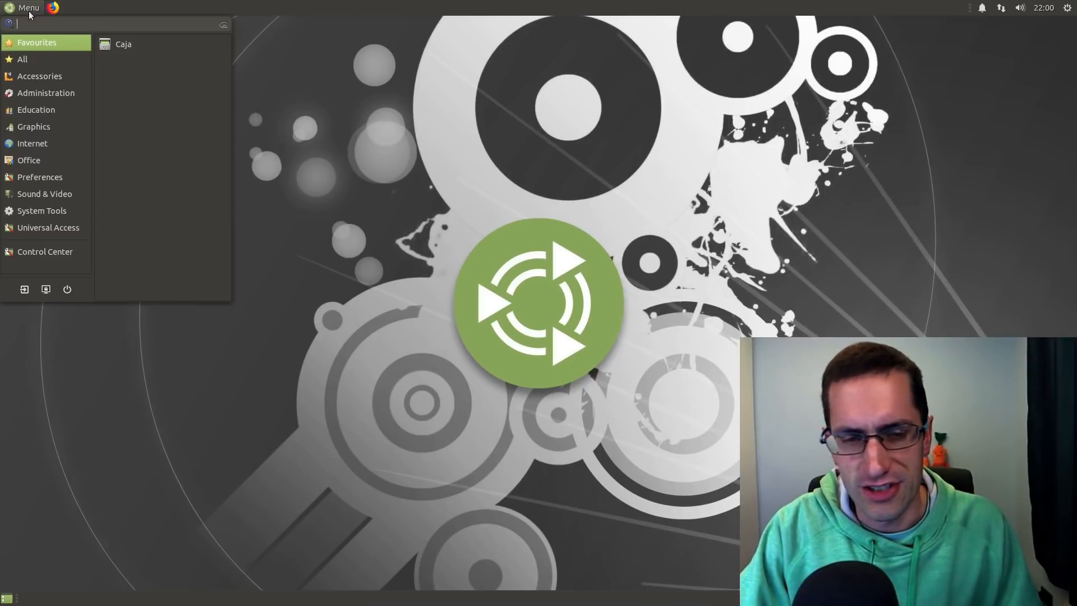
pyautogui.write('ter')
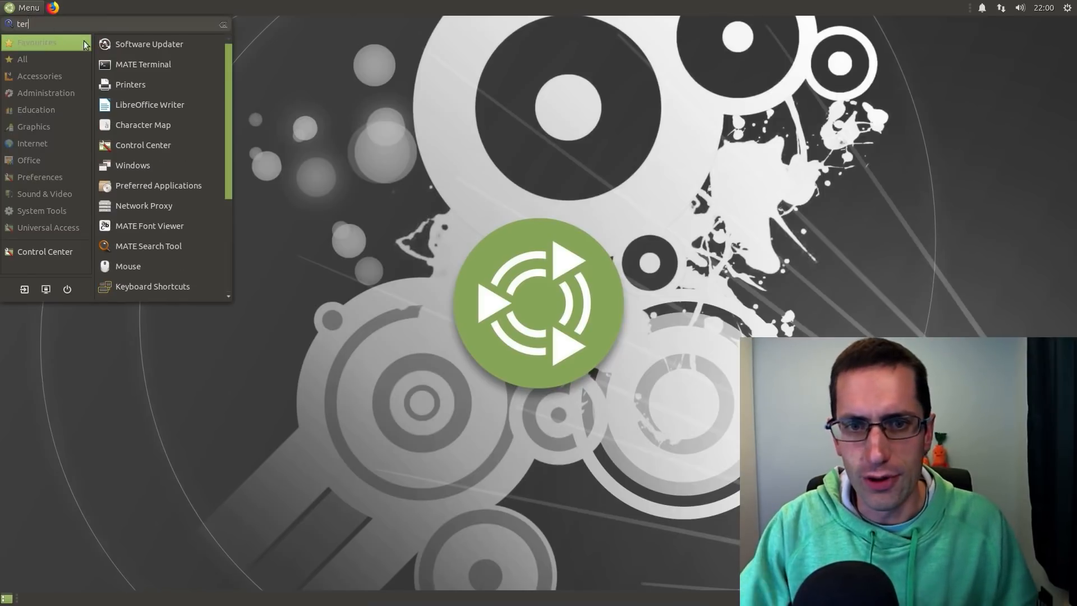
pyautogui.click(143, 64)
pyautogui.write('free -m')
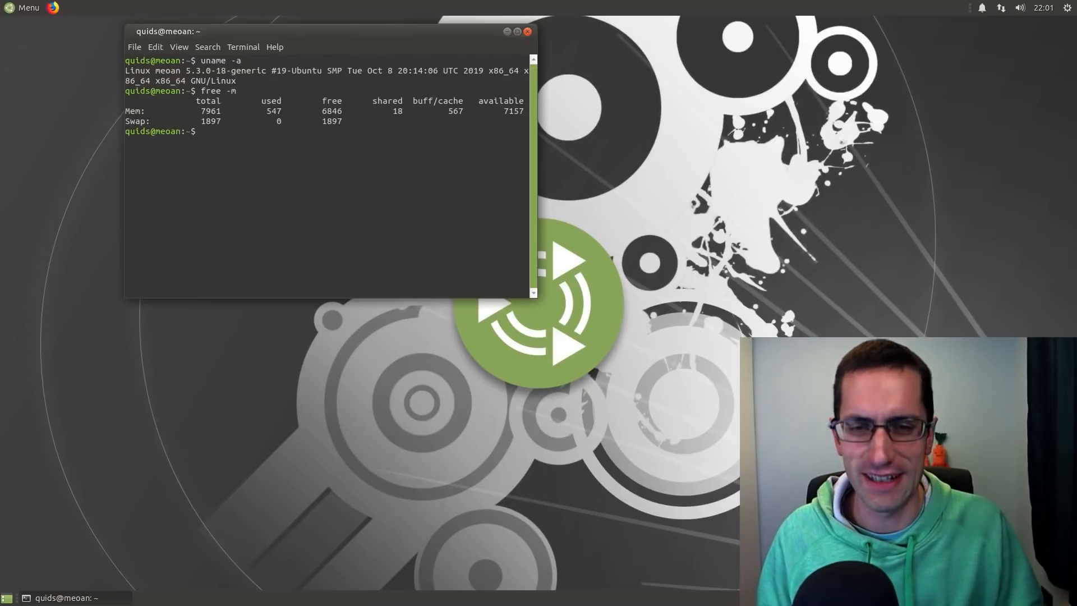
# - Reopen the application menu, show All applications, and try searches 'in' and 'about'
pyautogui.click(22, 7)
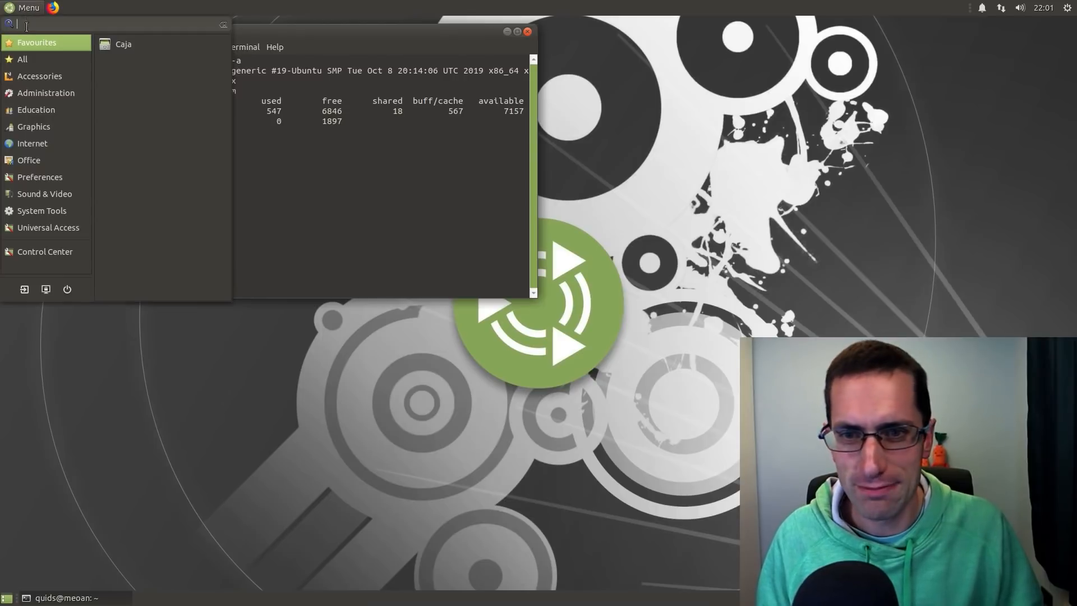
pyautogui.click(23, 59)
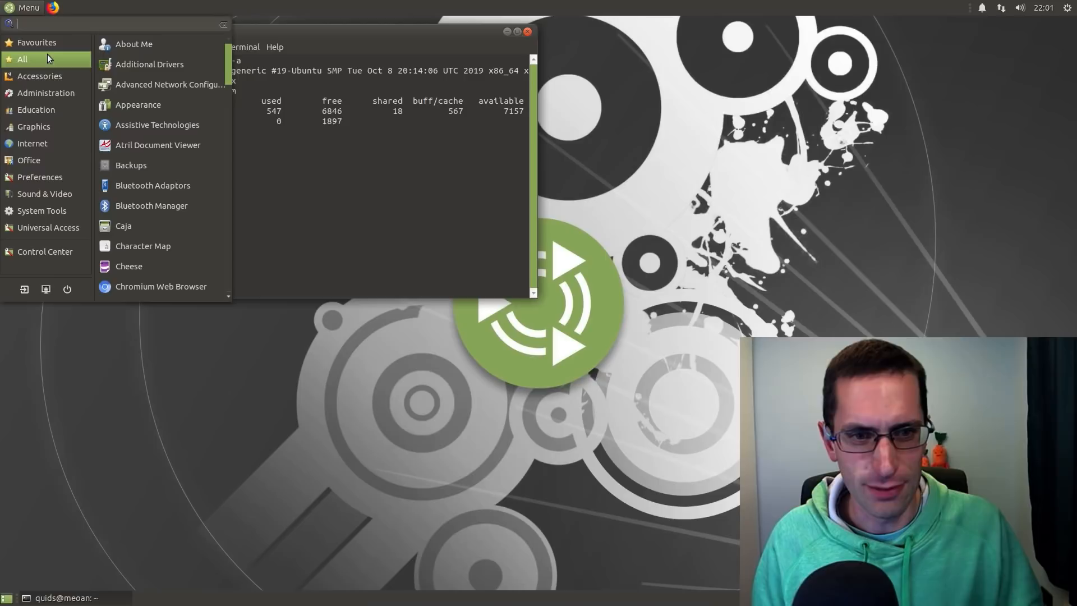
pyautogui.write('info')
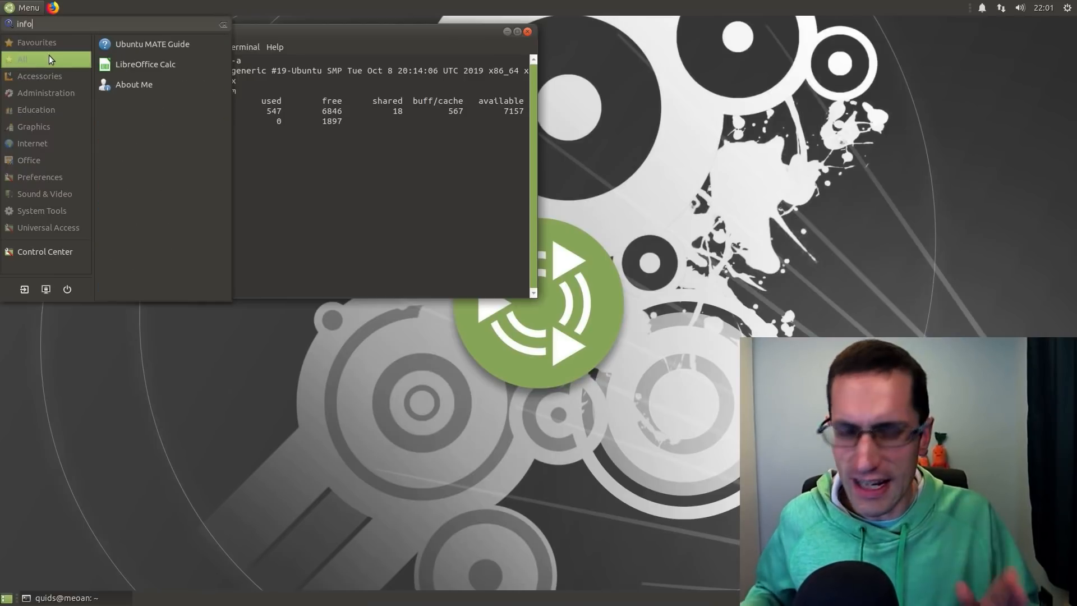
pyautogui.press('BackSpace')
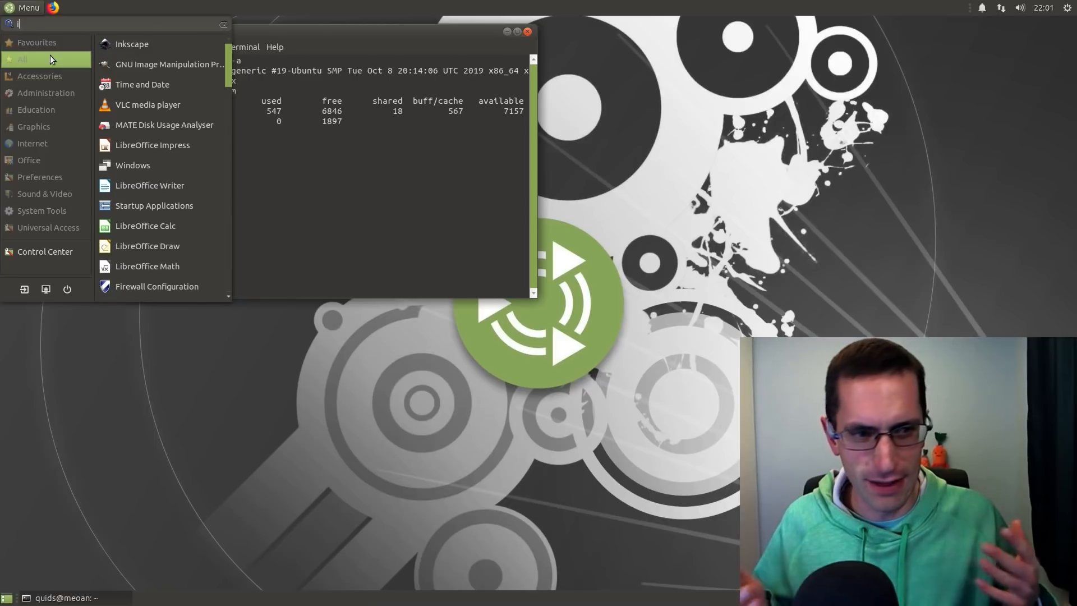
pyautogui.write('about')
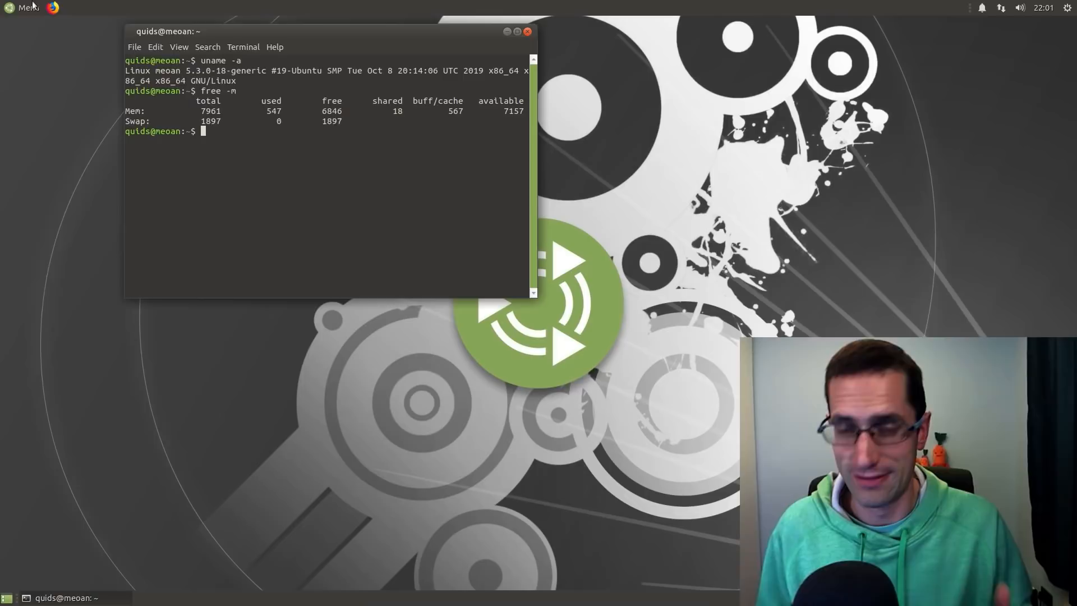
pyautogui.click(24, 7)
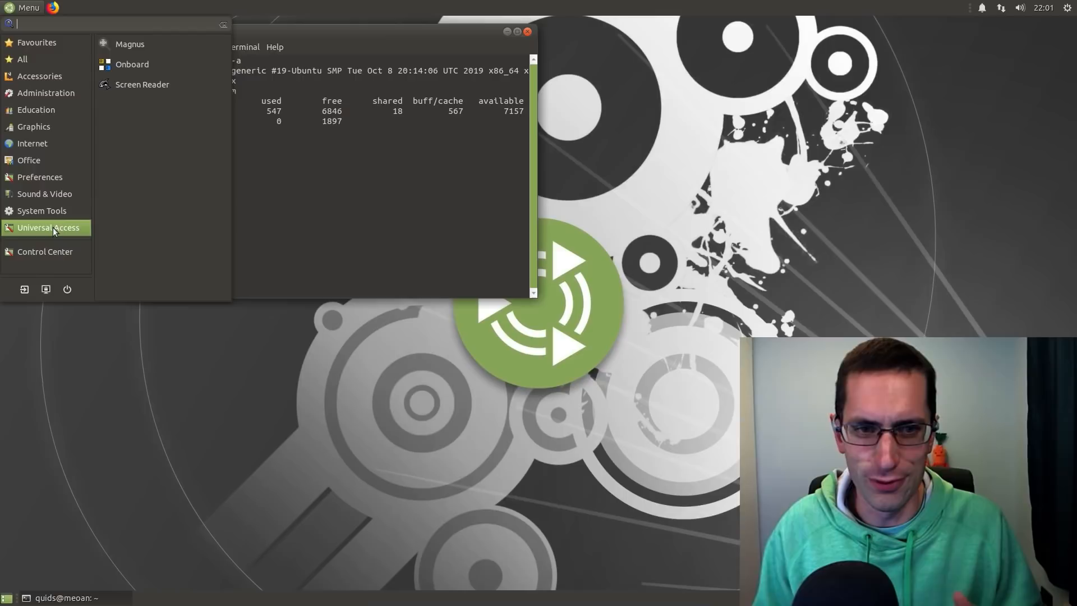
# - Open MATE Control Center and scroll down its list of settings
pyautogui.click(45, 252)
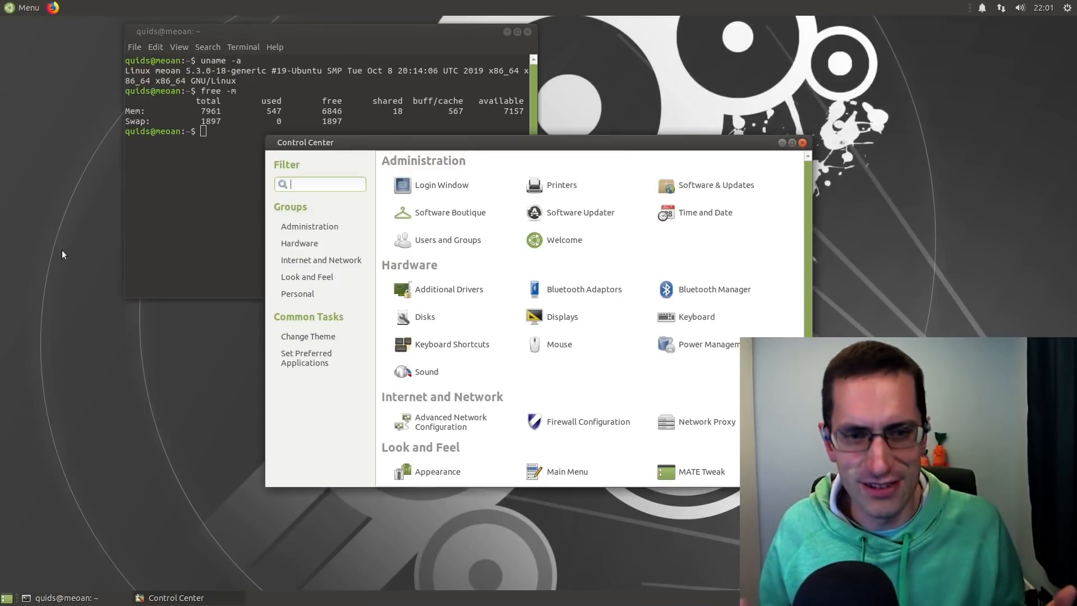
pyautogui.scroll(-3)
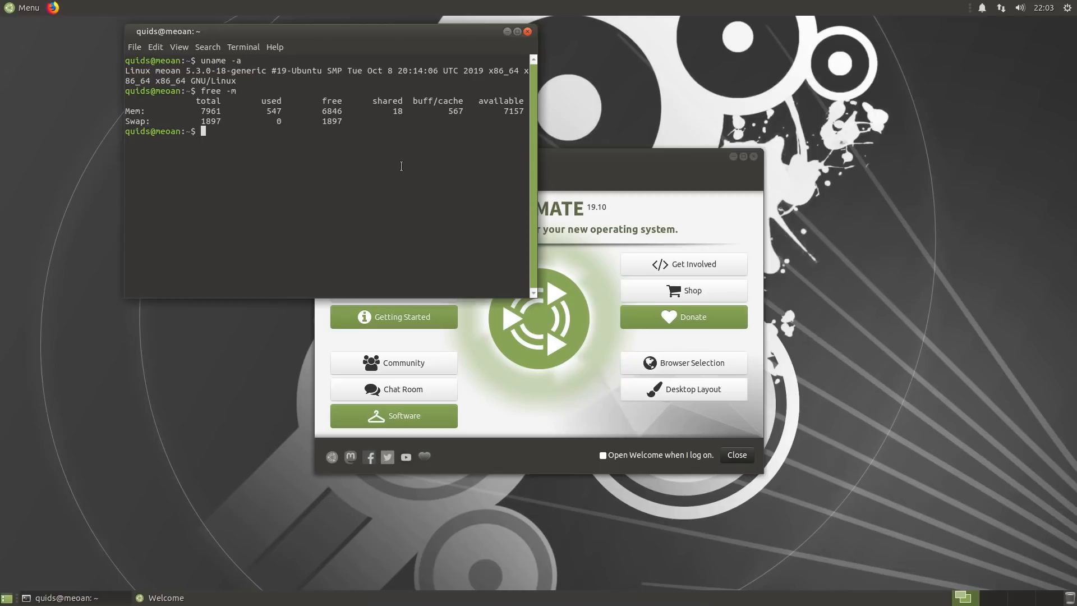
pyautogui.moveTo(242, 139)
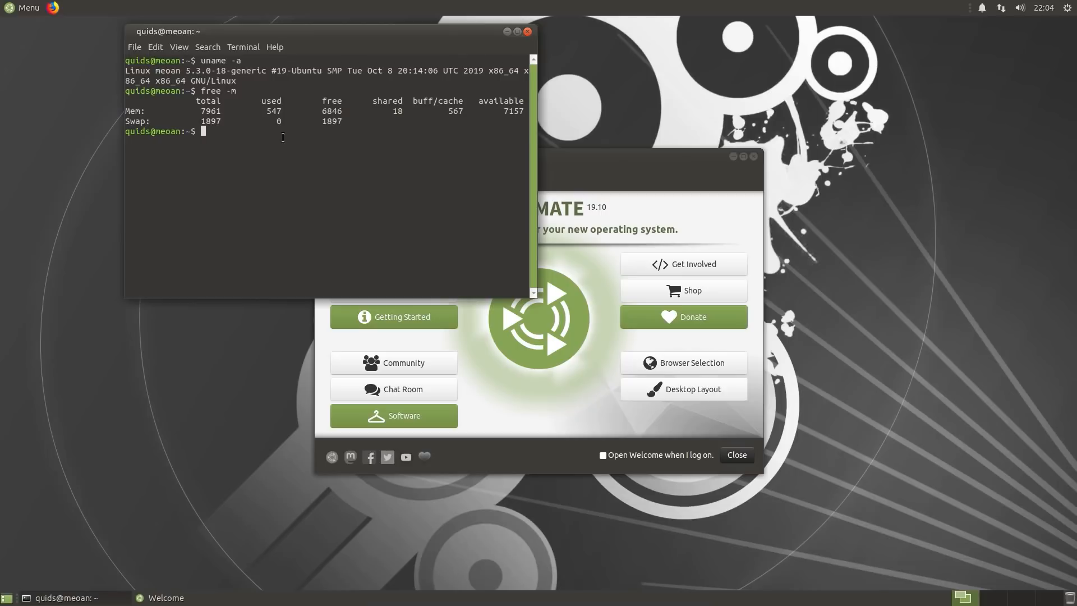
pyautogui.moveTo(281, 134)
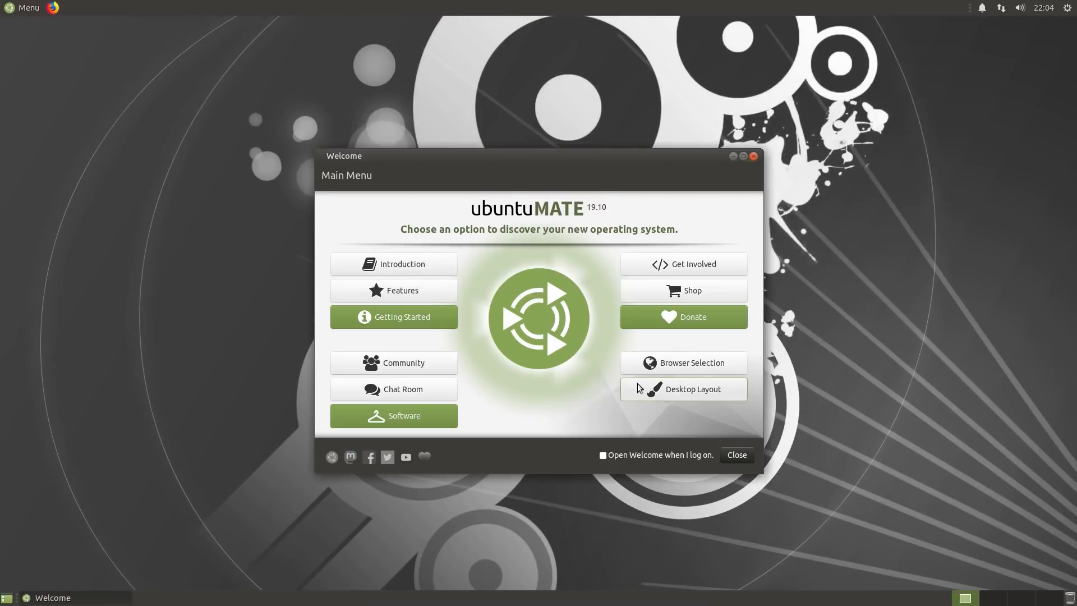
# - Show Welcome's Desktop Layout page, launch MATE Tweak via 'ma', and list its panel layouts
pyautogui.click(683, 388)
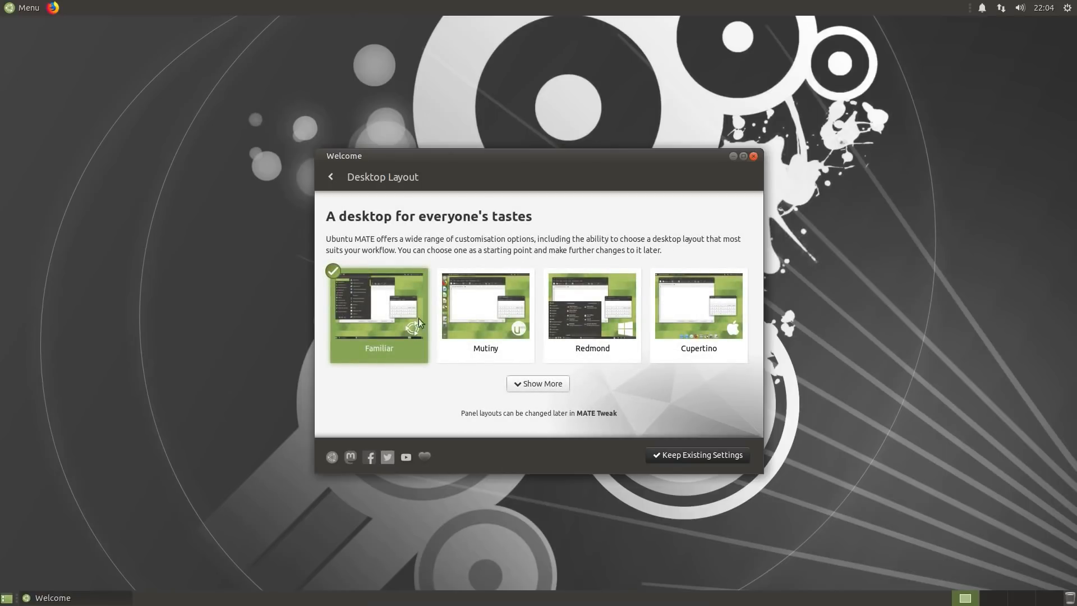
pyautogui.click(23, 7)
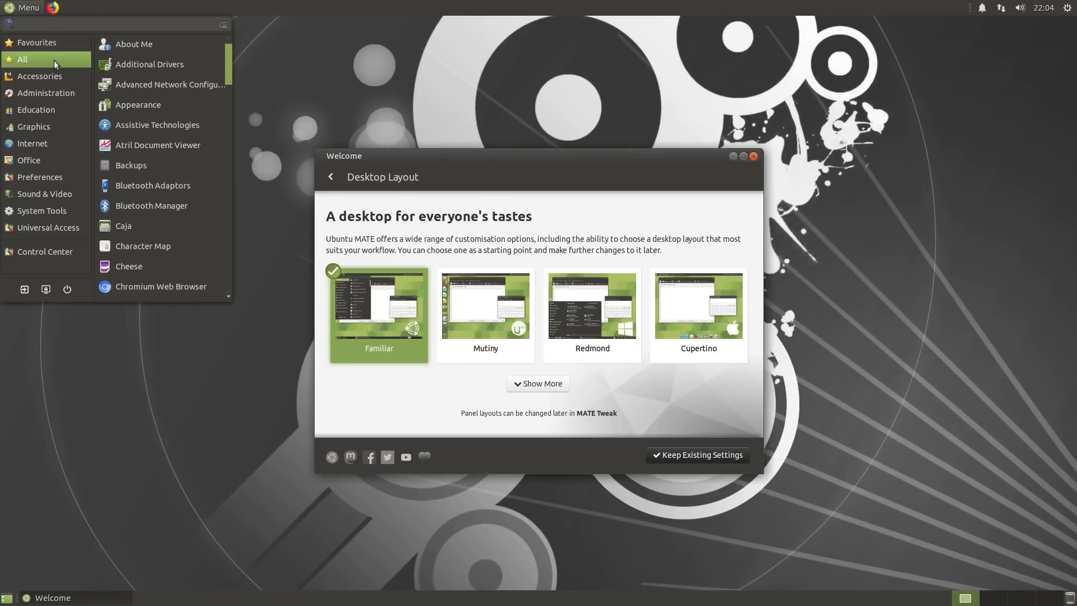
pyautogui.write('mate')
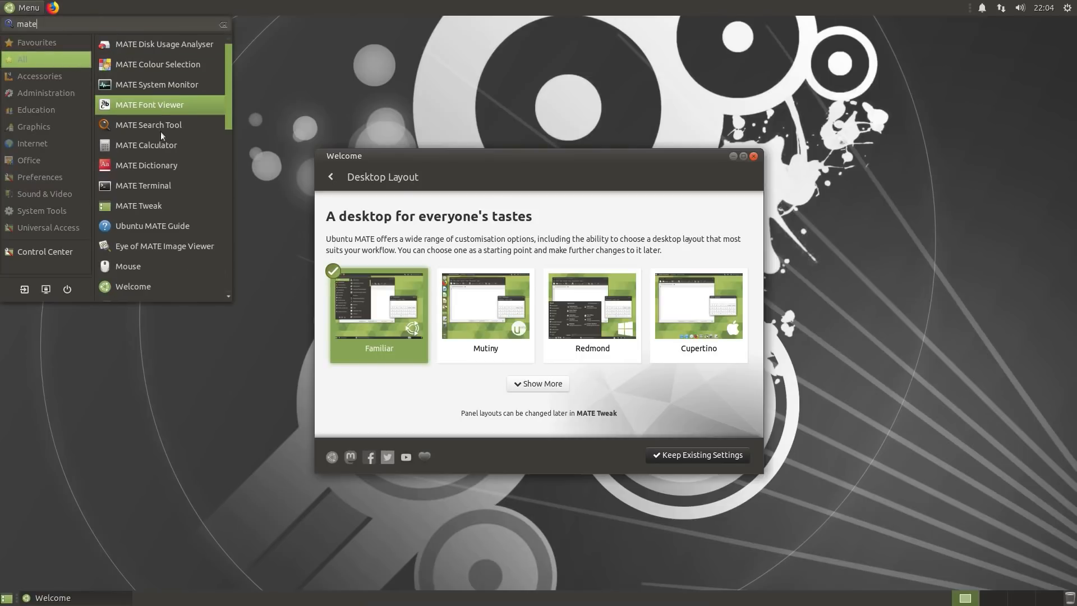
pyautogui.click(138, 205)
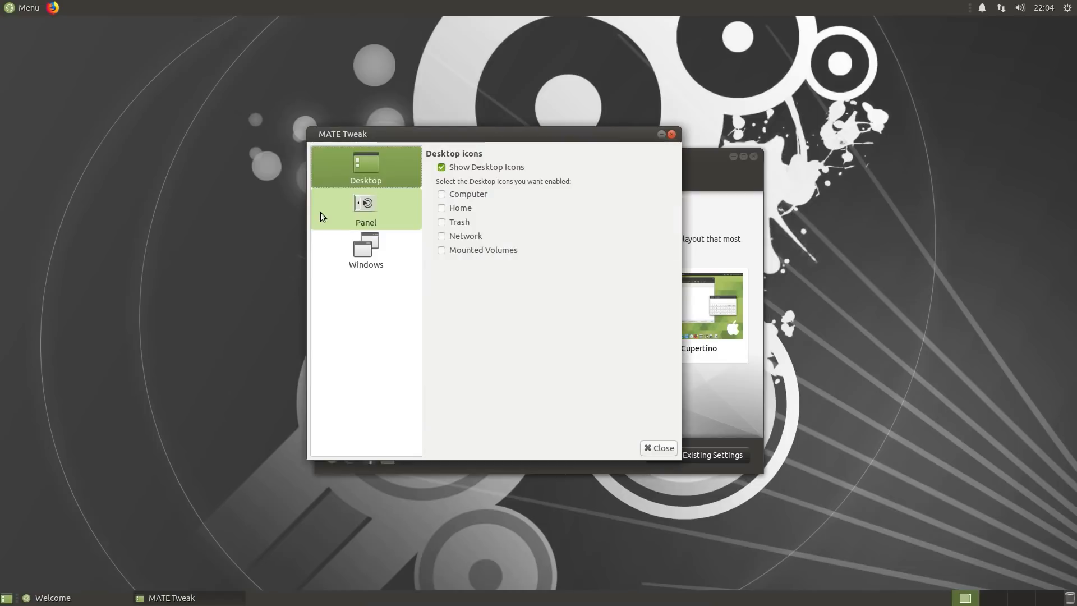
pyautogui.moveTo(377, 213)
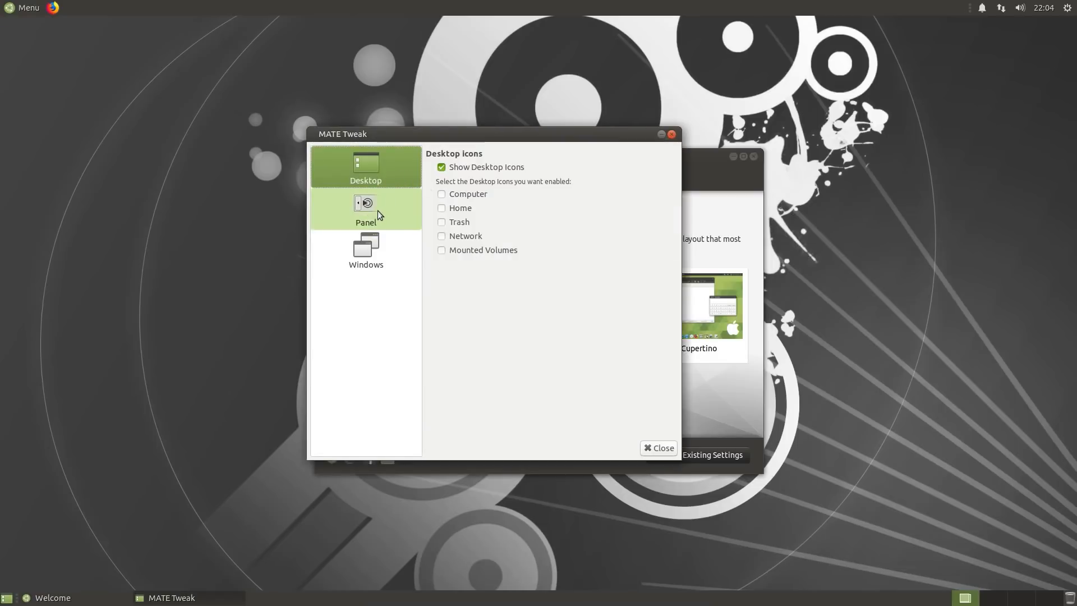
pyautogui.click(365, 210)
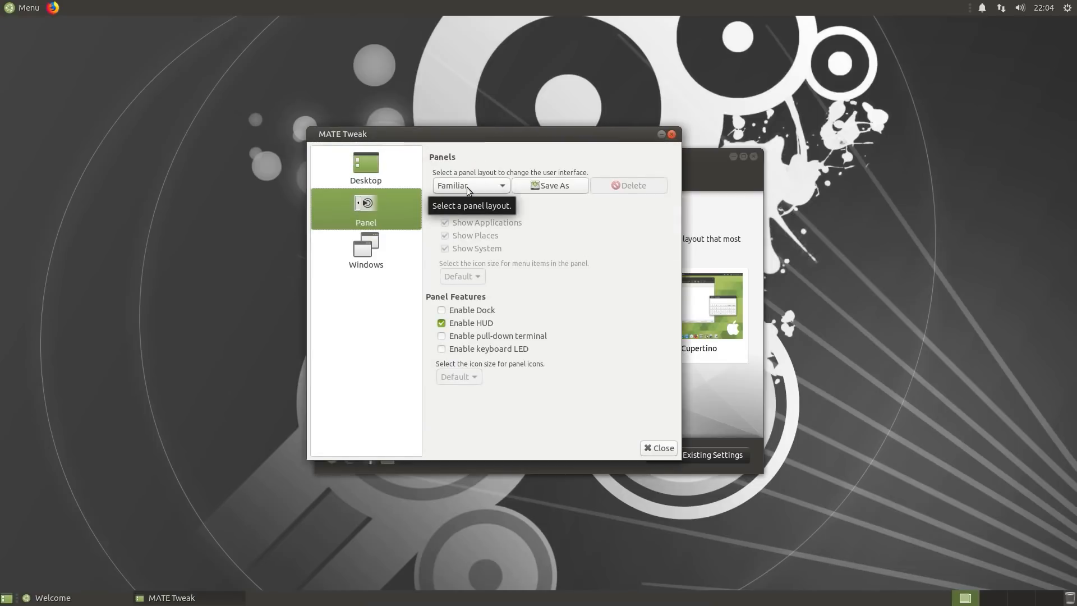
pyautogui.click(502, 185)
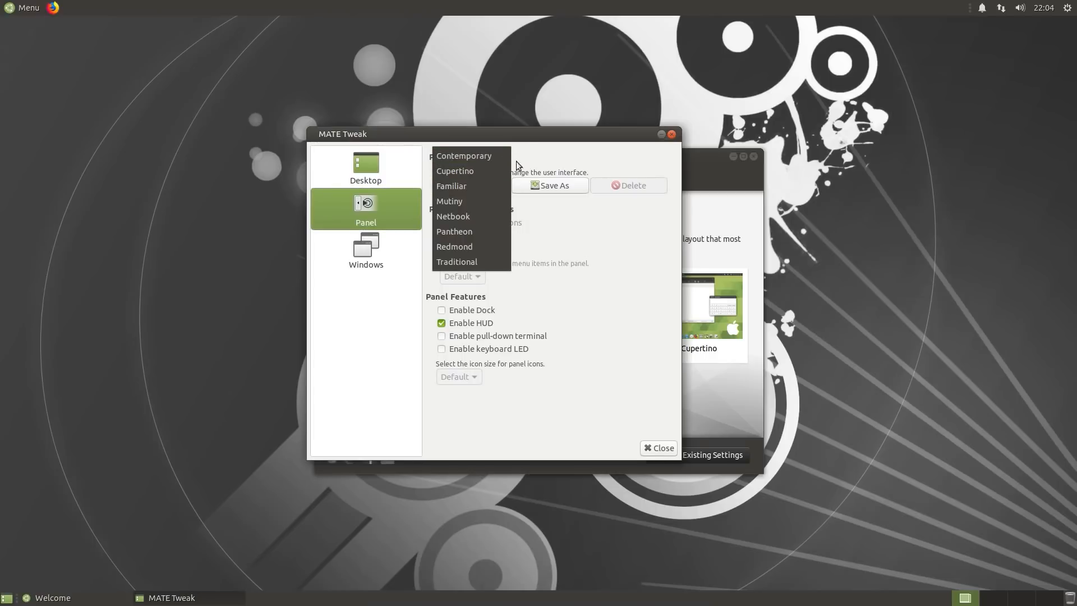
pyautogui.moveTo(432, 143)
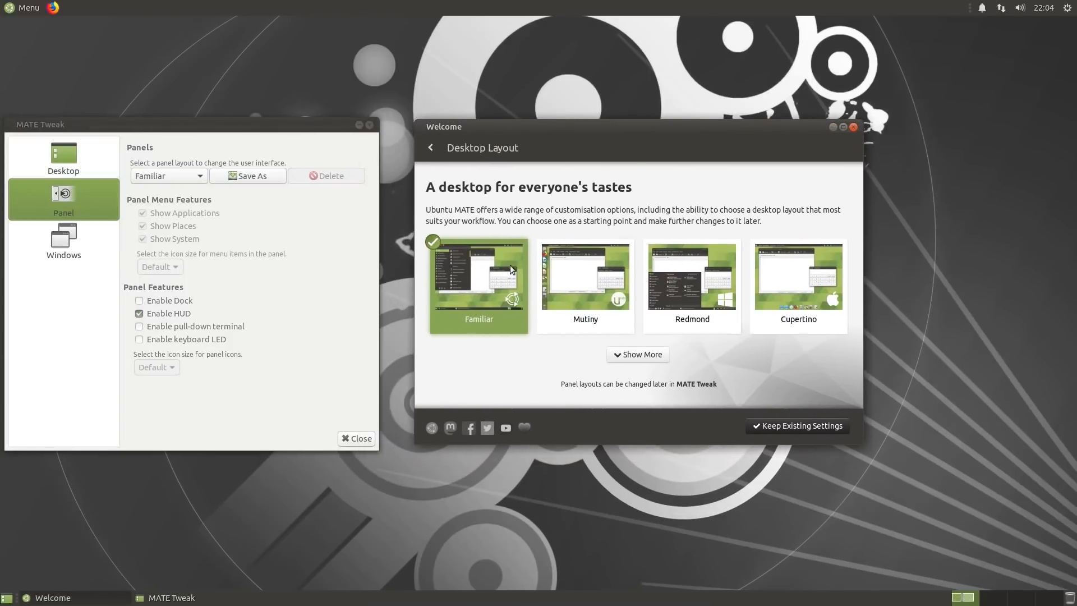
pyautogui.moveTo(809, 301)
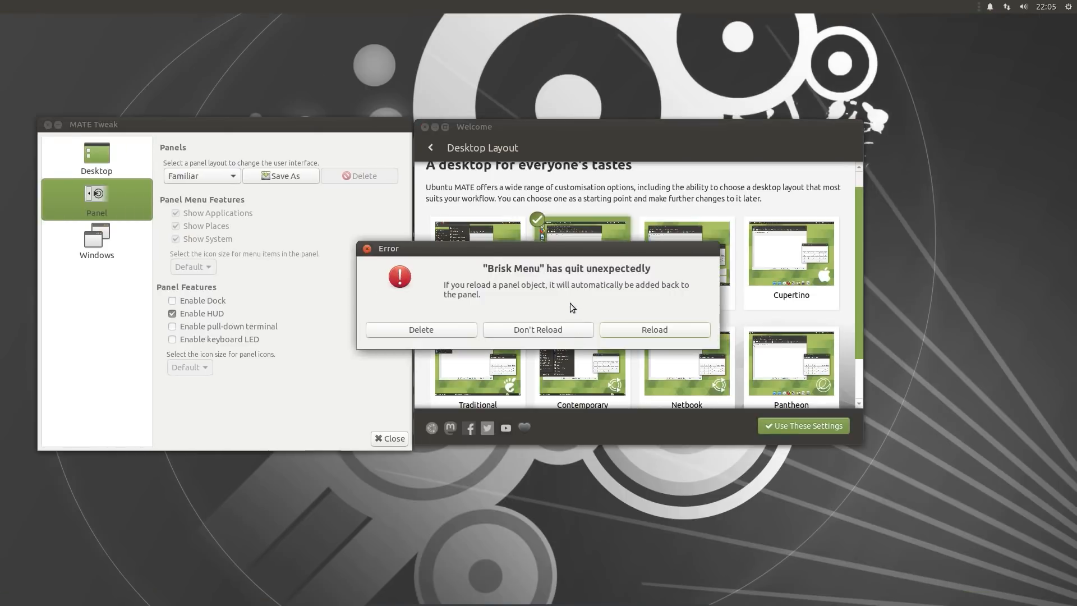
# - Dismiss the Brisk Menu crash notice, apply the Redmond layout, and close the panel error
pyautogui.click(538, 330)
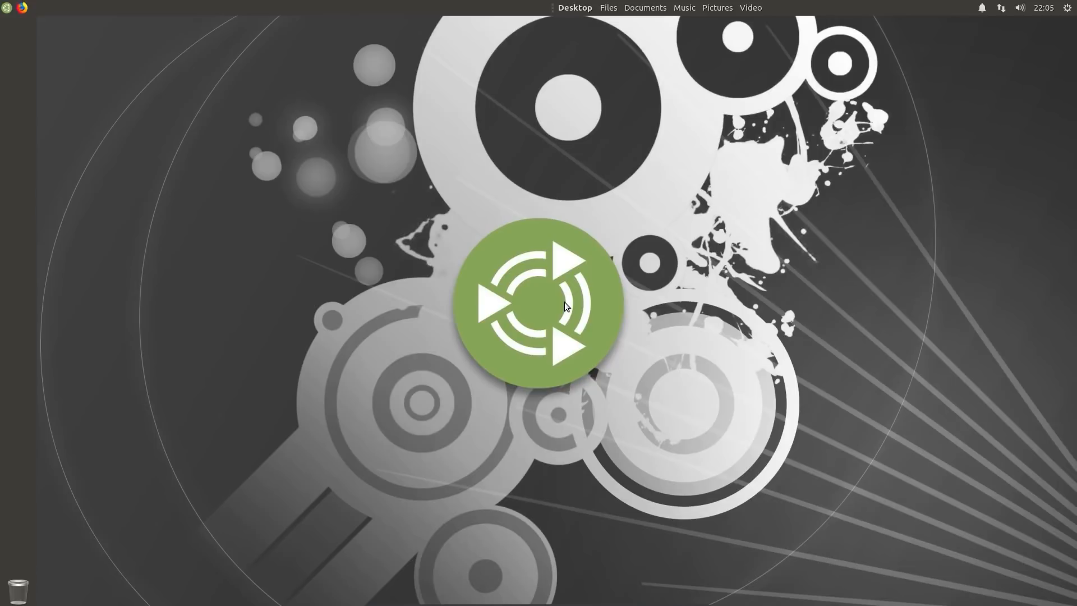
pyautogui.moveTo(318, 236)
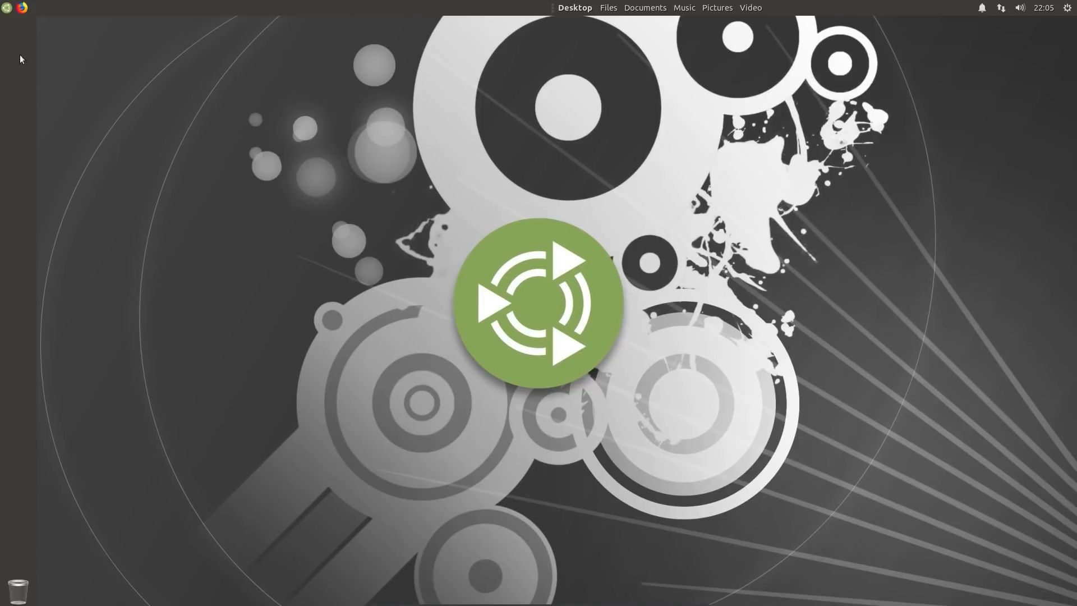
pyautogui.moveTo(95, 50)
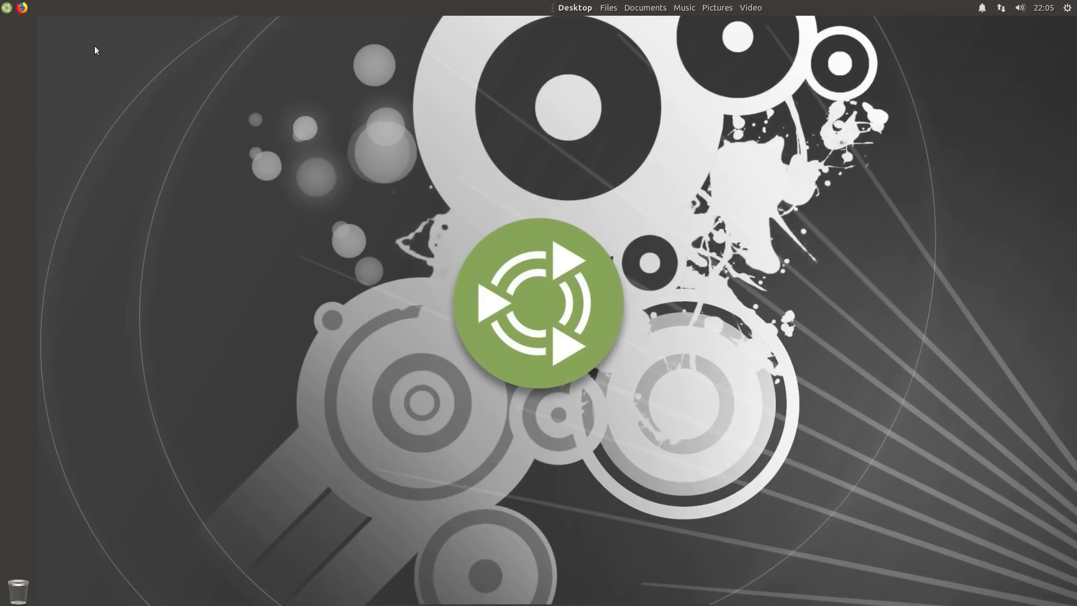
pyautogui.moveTo(19, 36)
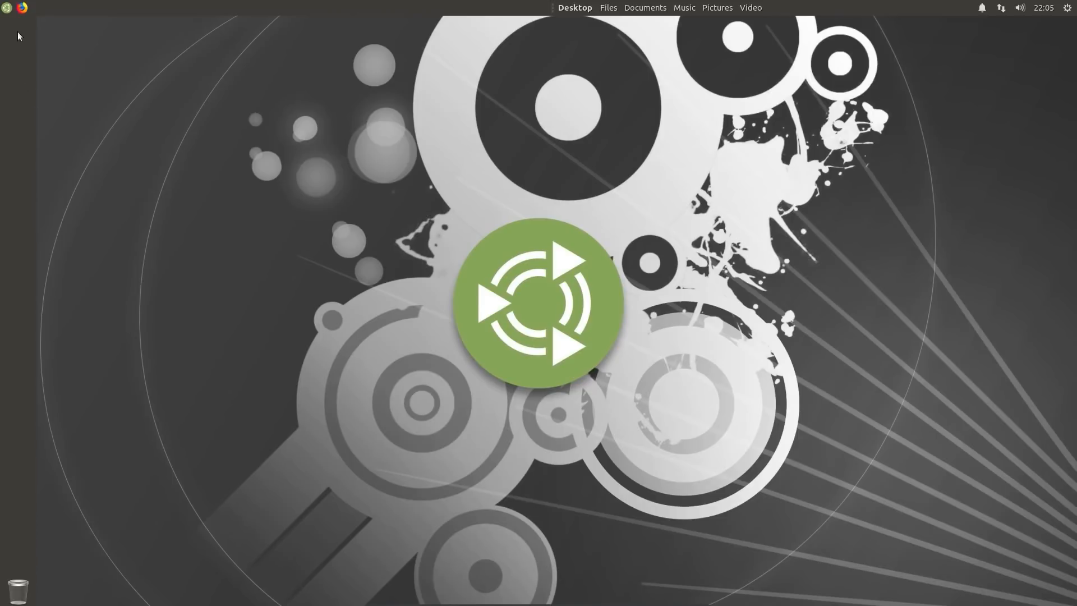
pyautogui.moveTo(291, 60)
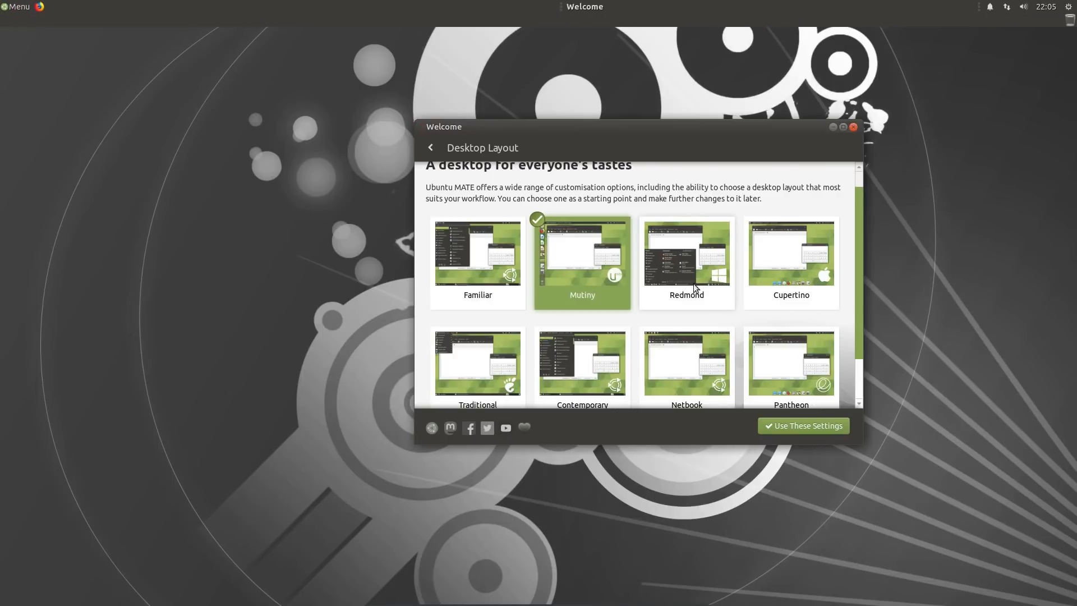
pyautogui.click(802, 425)
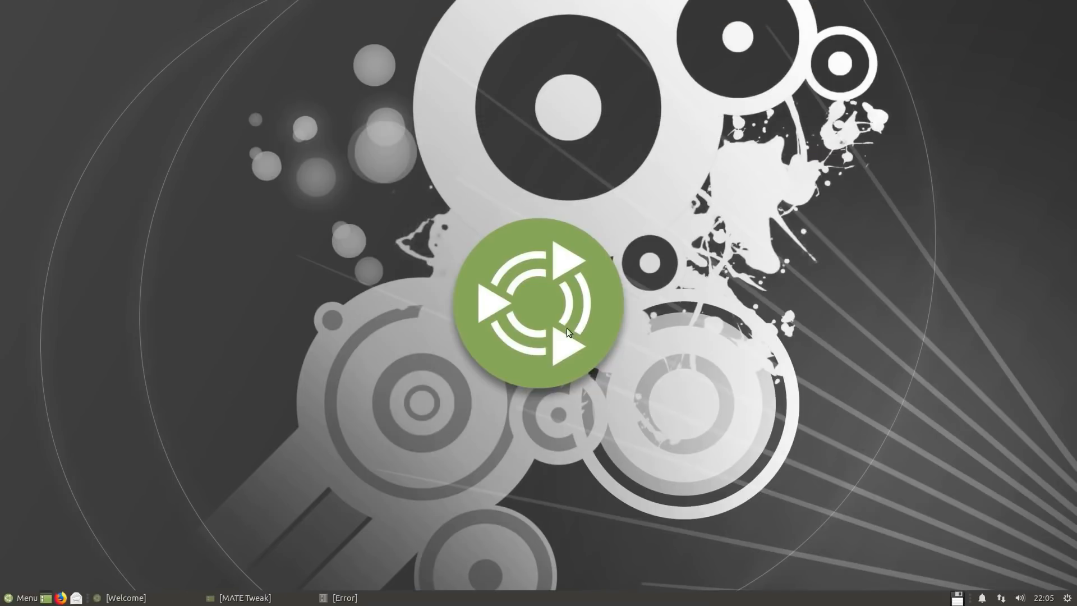
pyautogui.moveTo(420, 369)
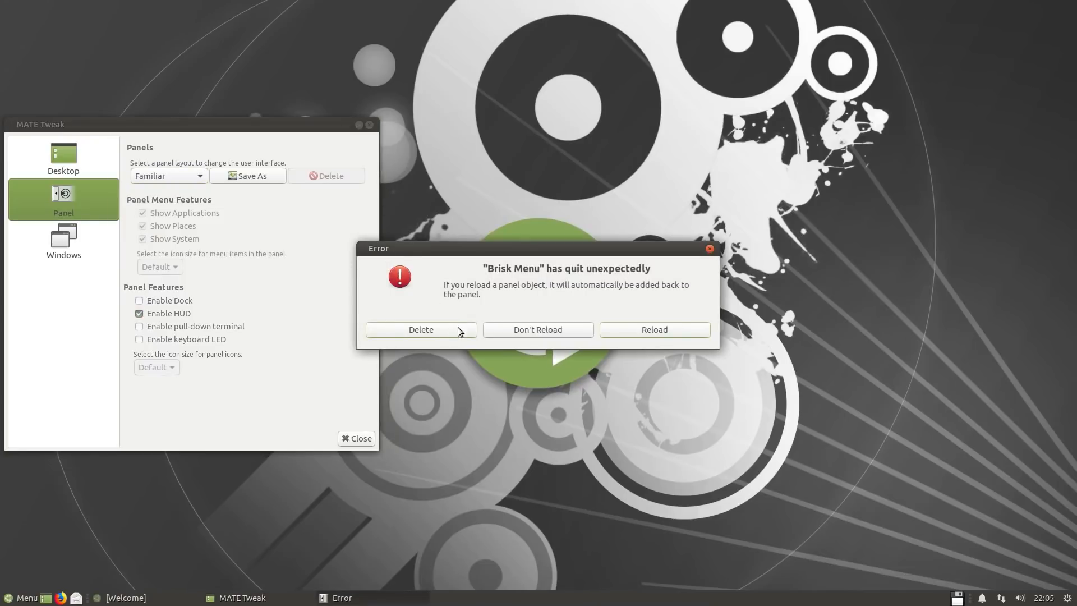
pyautogui.moveTo(542, 279)
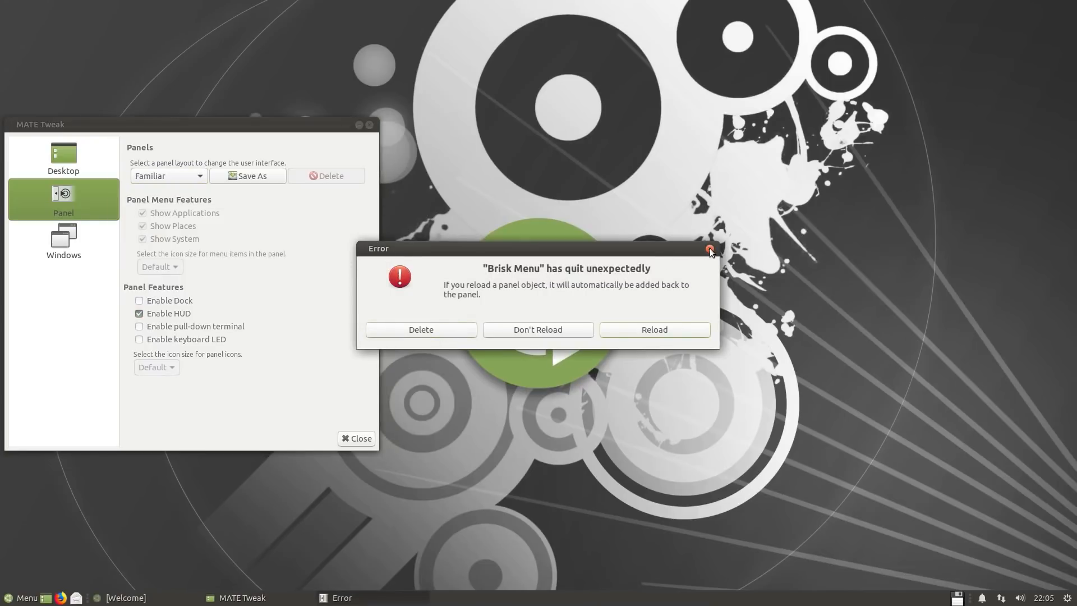
pyautogui.click(709, 249)
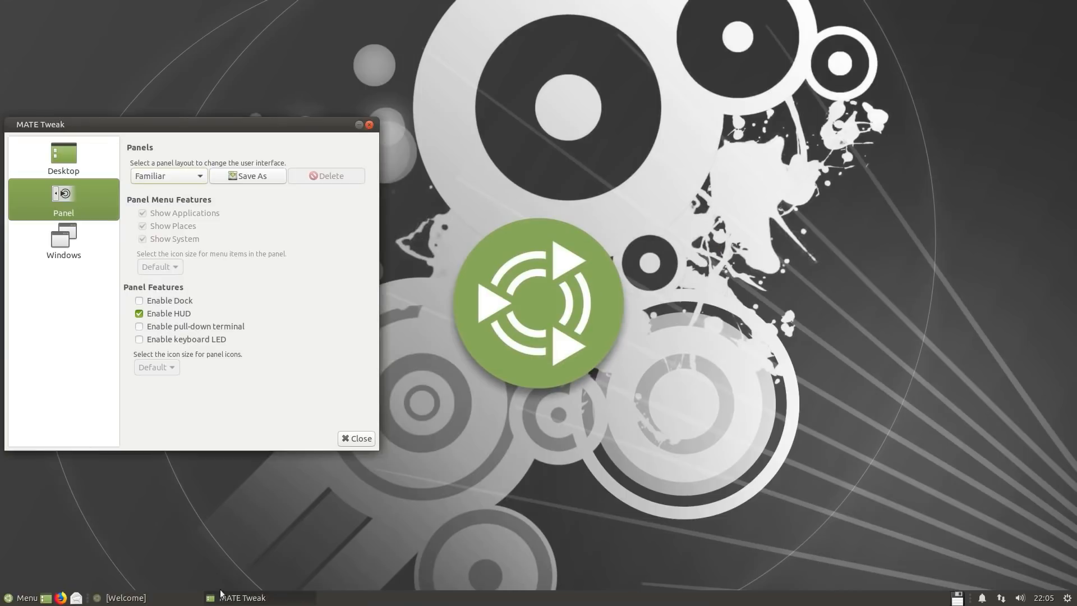
pyautogui.moveTo(243, 597)
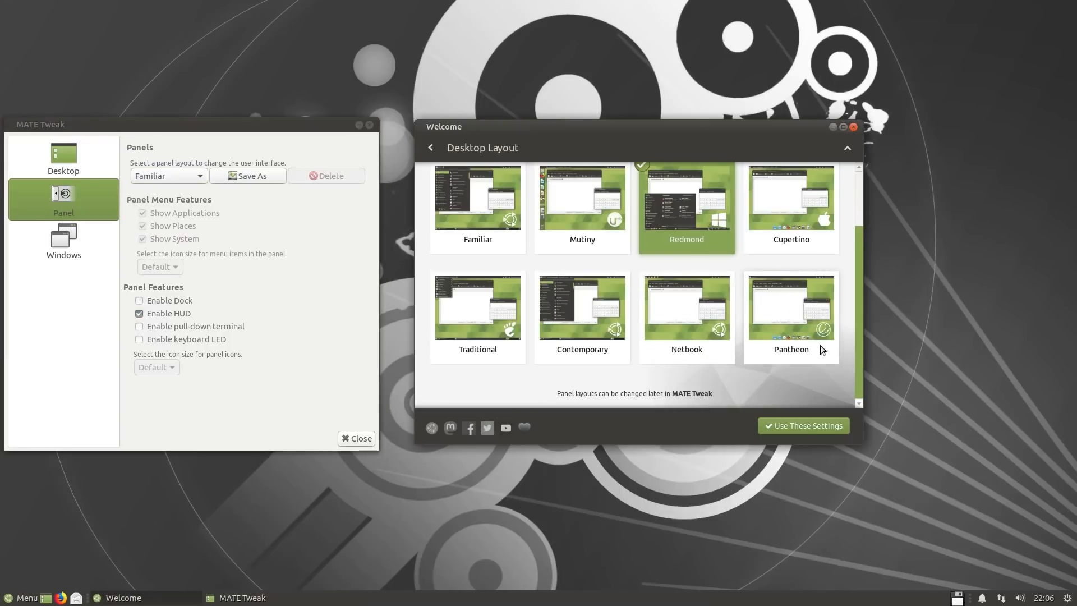
# - Apply Pantheon, then Mutiny, and open then close a blank Writer document from the dock
pyautogui.click(790, 307)
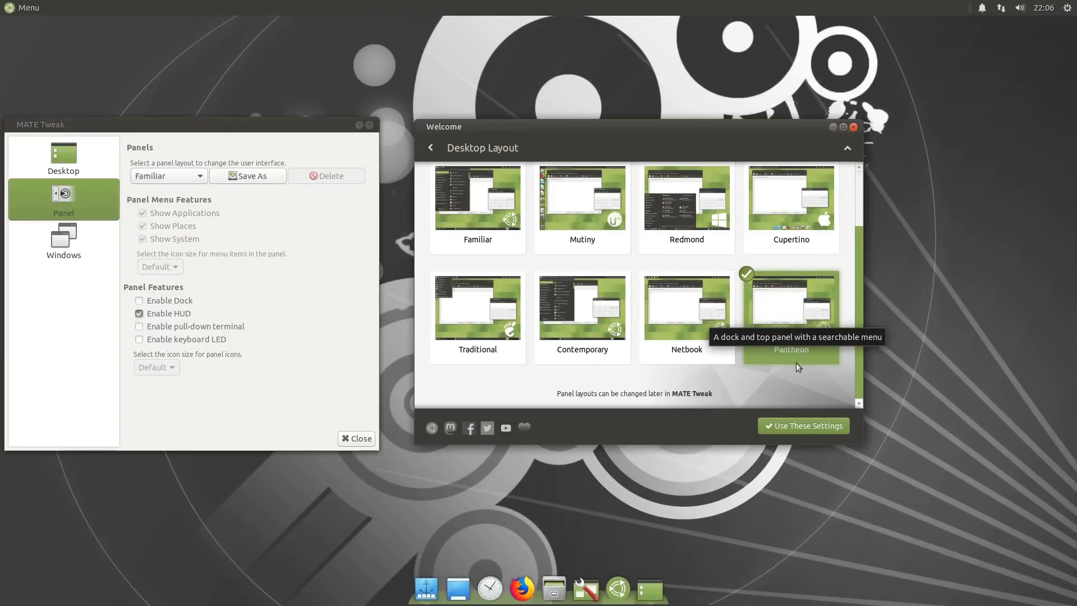
pyautogui.moveTo(592, 205)
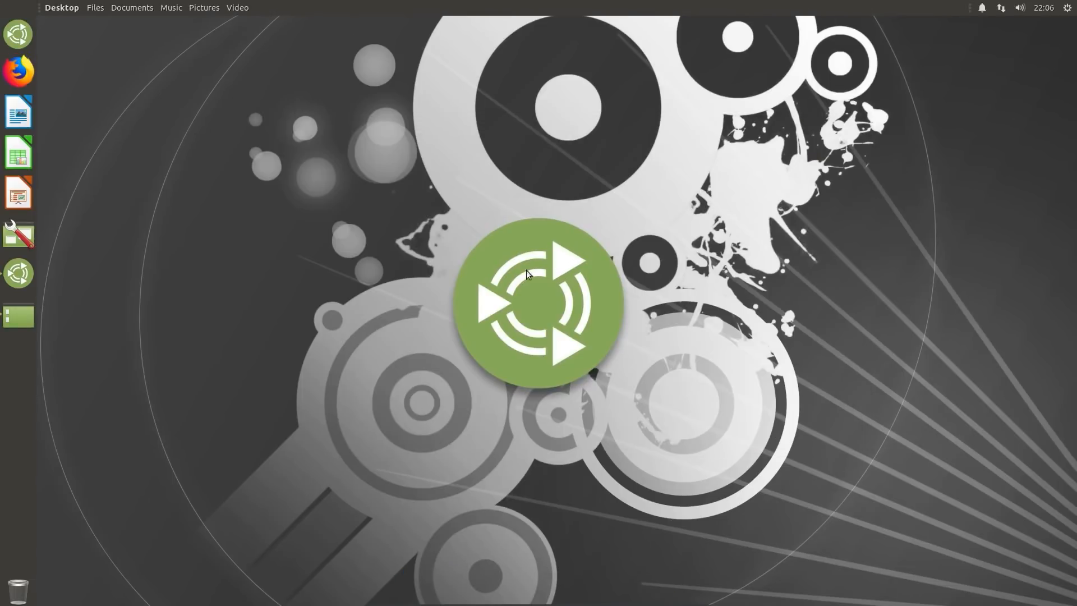
pyautogui.moveTo(347, 230)
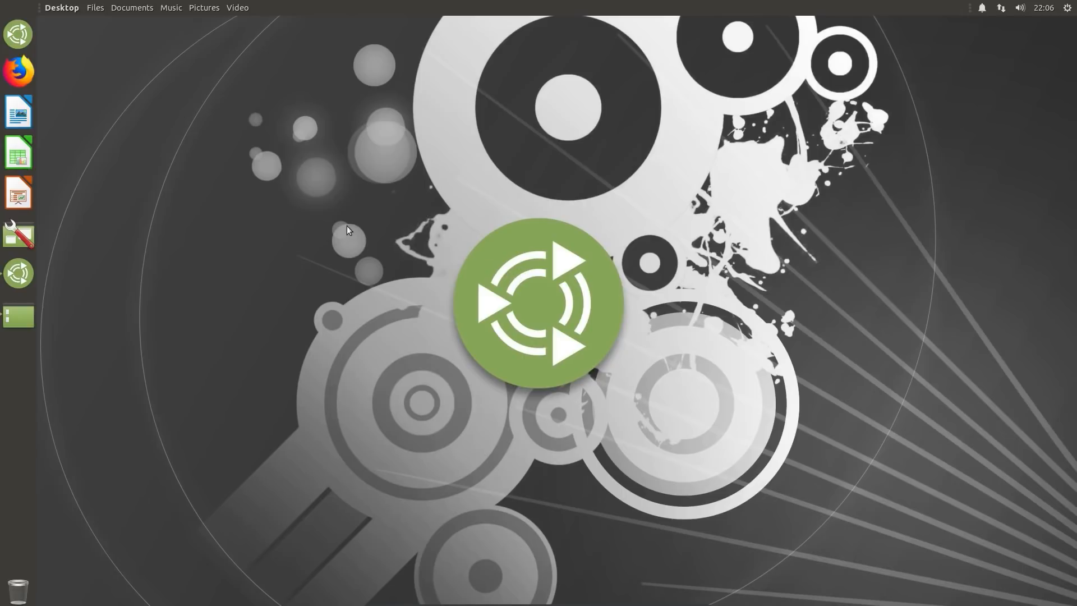
pyautogui.moveTo(106, 153)
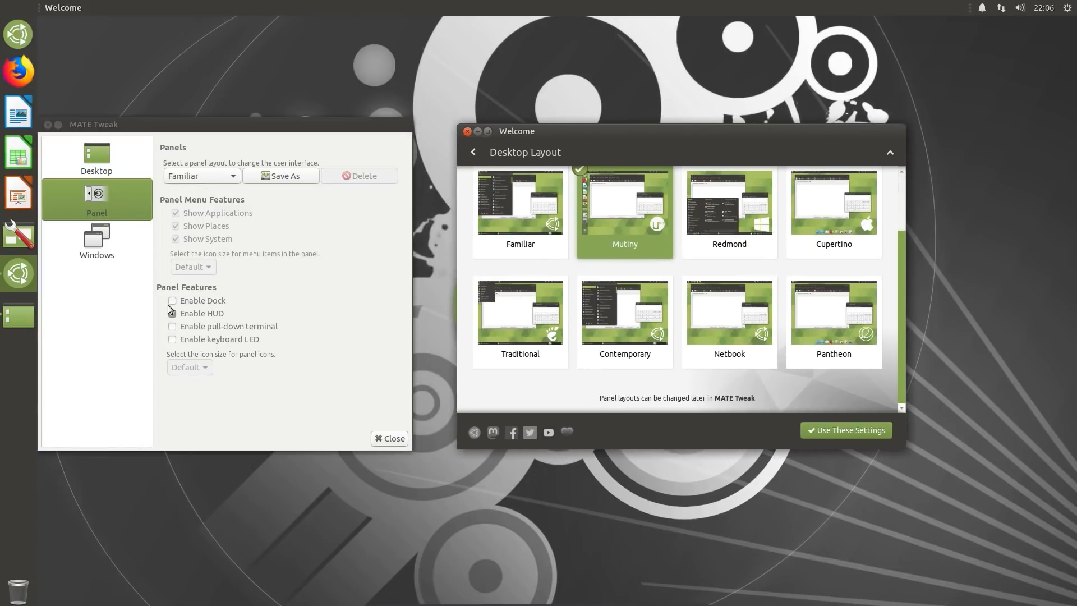
pyautogui.click(172, 313)
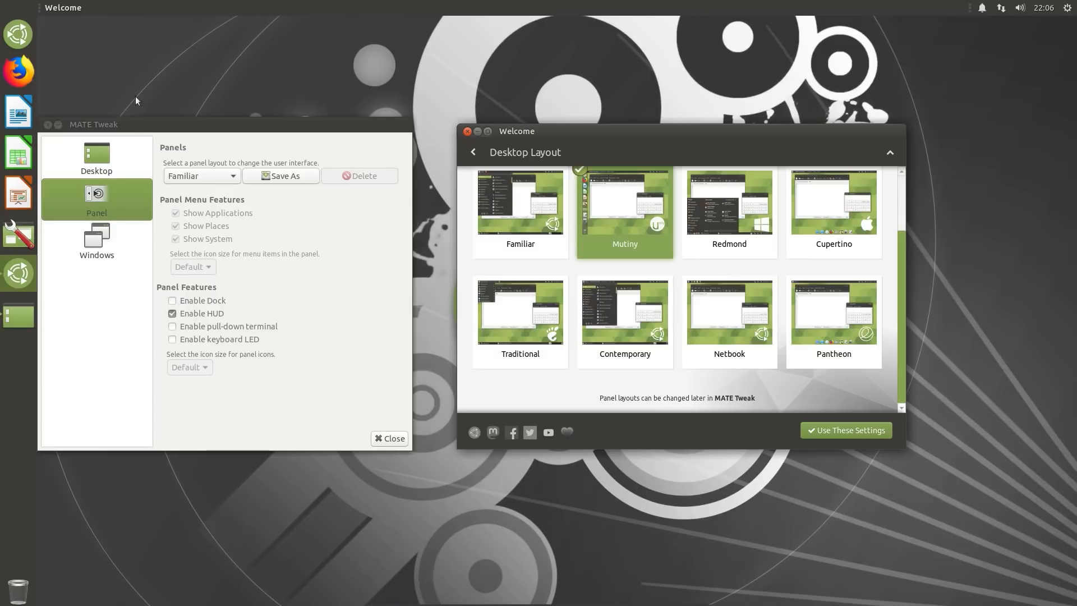
pyautogui.click(18, 112)
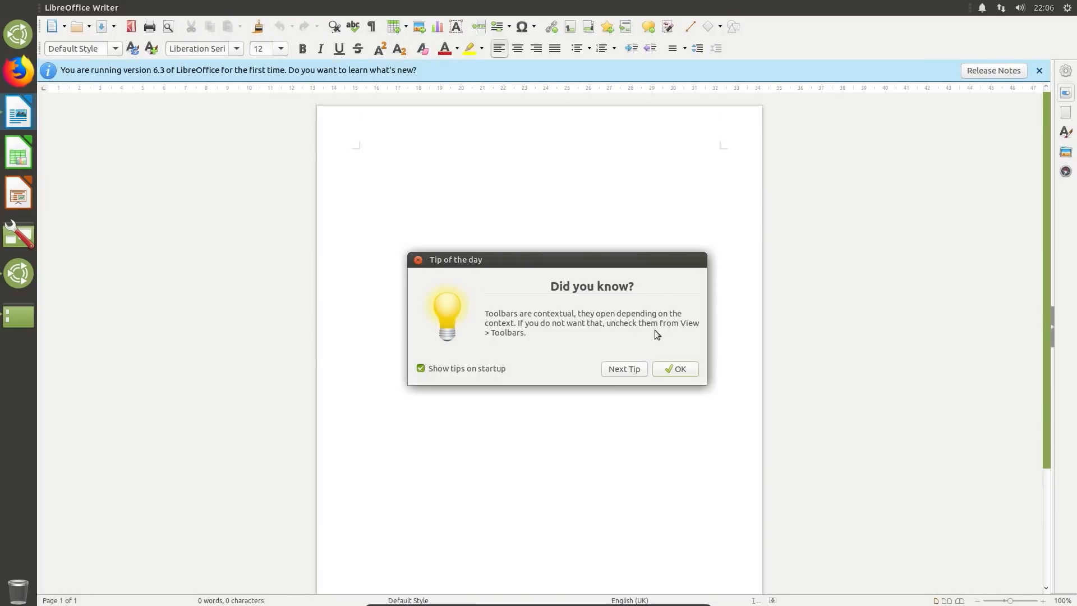
pyautogui.click(203, 7)
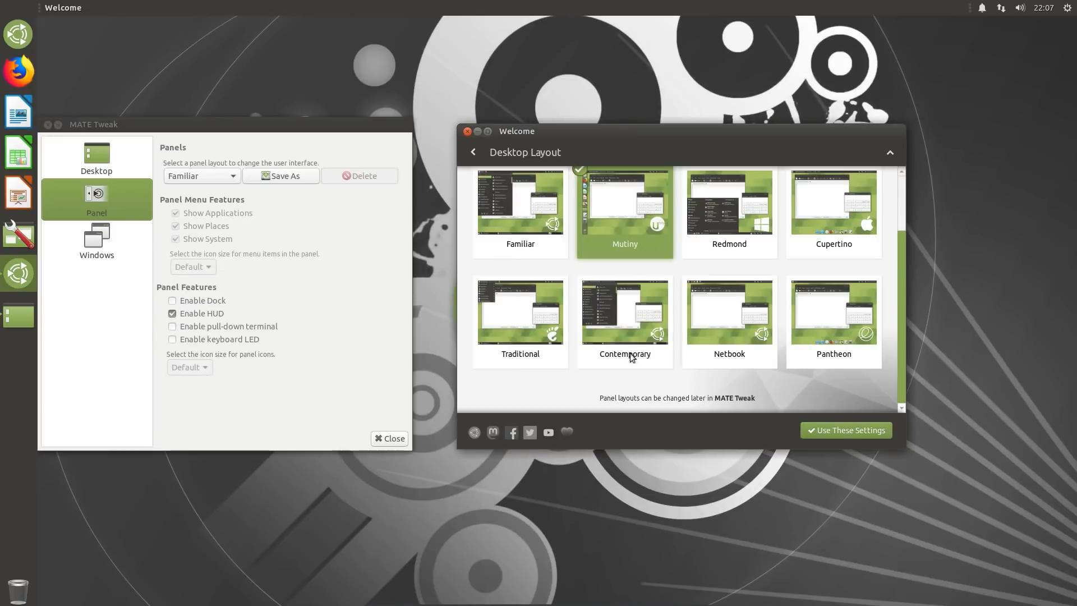
pyautogui.moveTo(467, 132)
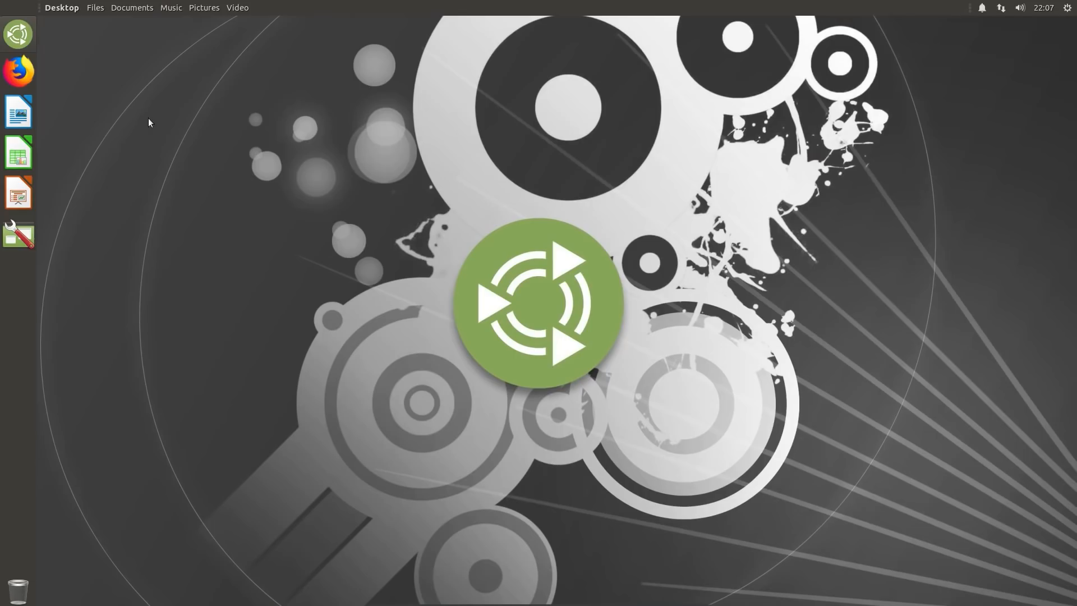
# - Open Caja at Home, unmaximize it, go to Music, and widen the window
pyautogui.click(95, 7)
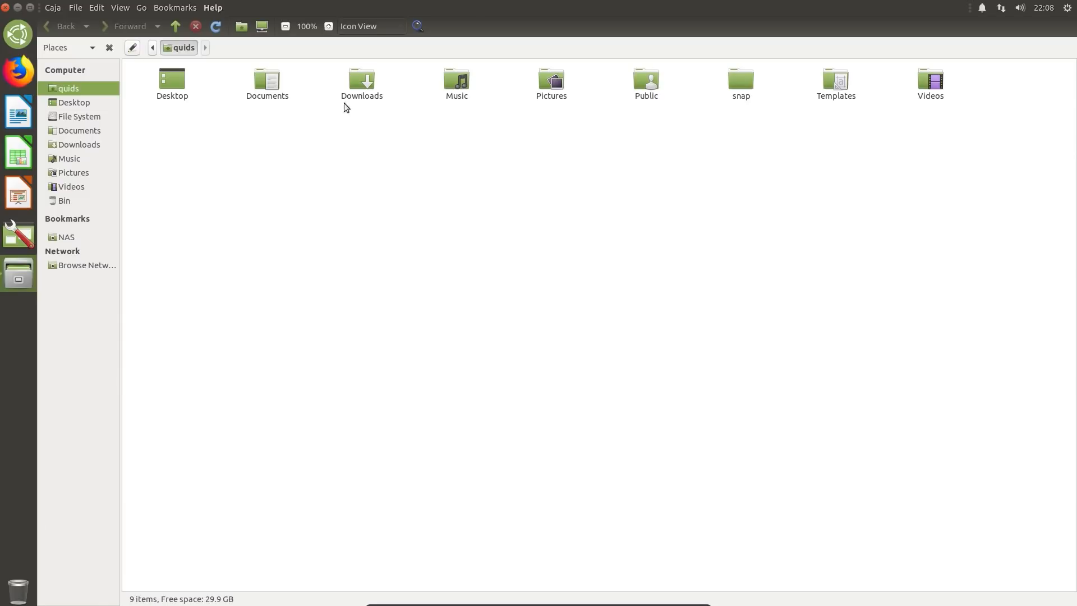
pyautogui.moveTo(377, 153)
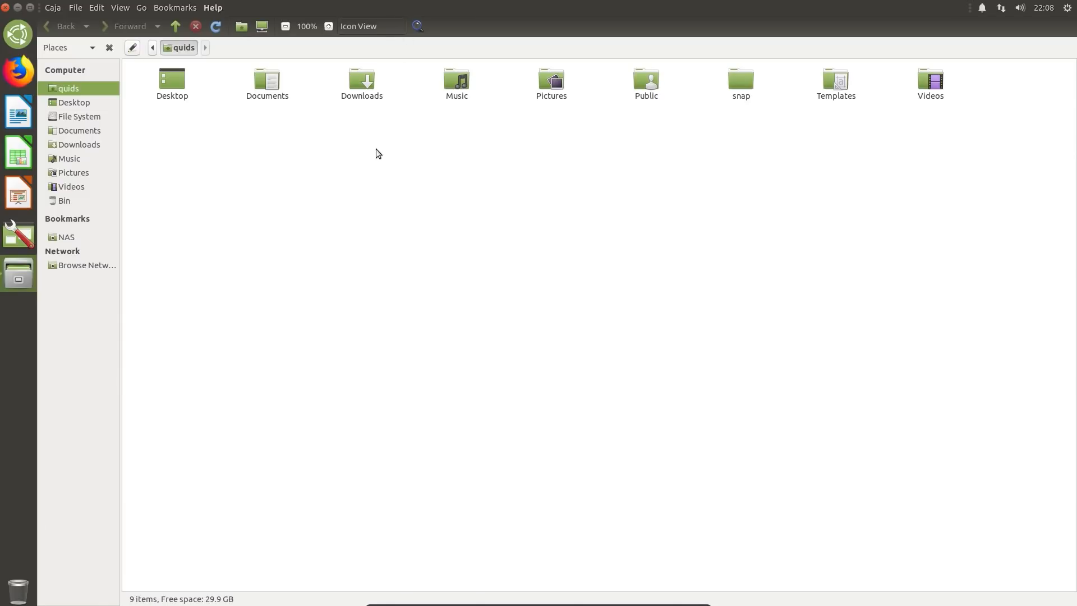
pyautogui.doubleClick(456, 79)
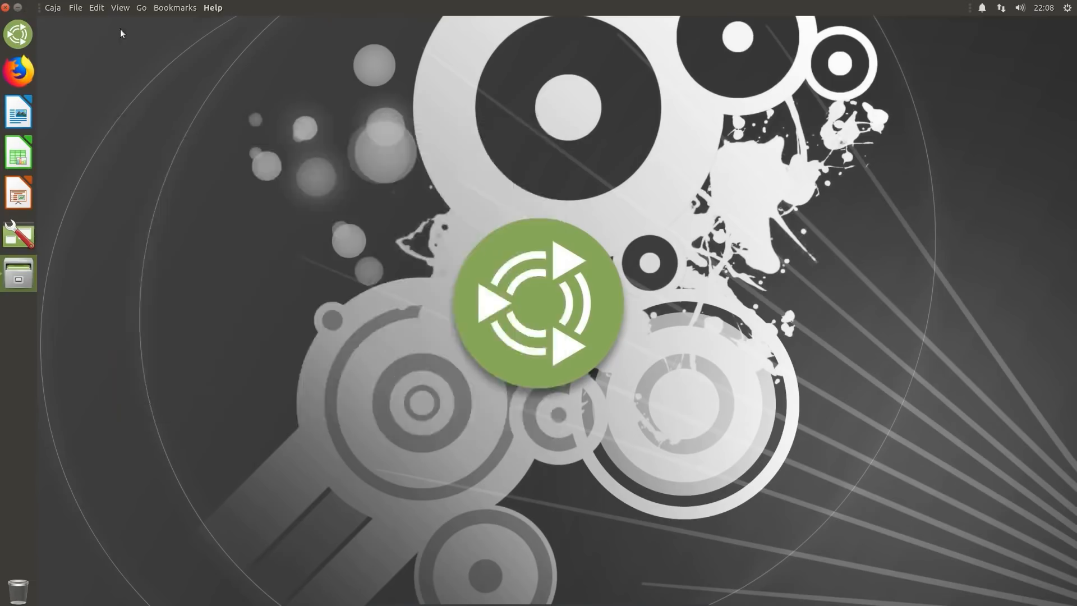
pyautogui.click(18, 273)
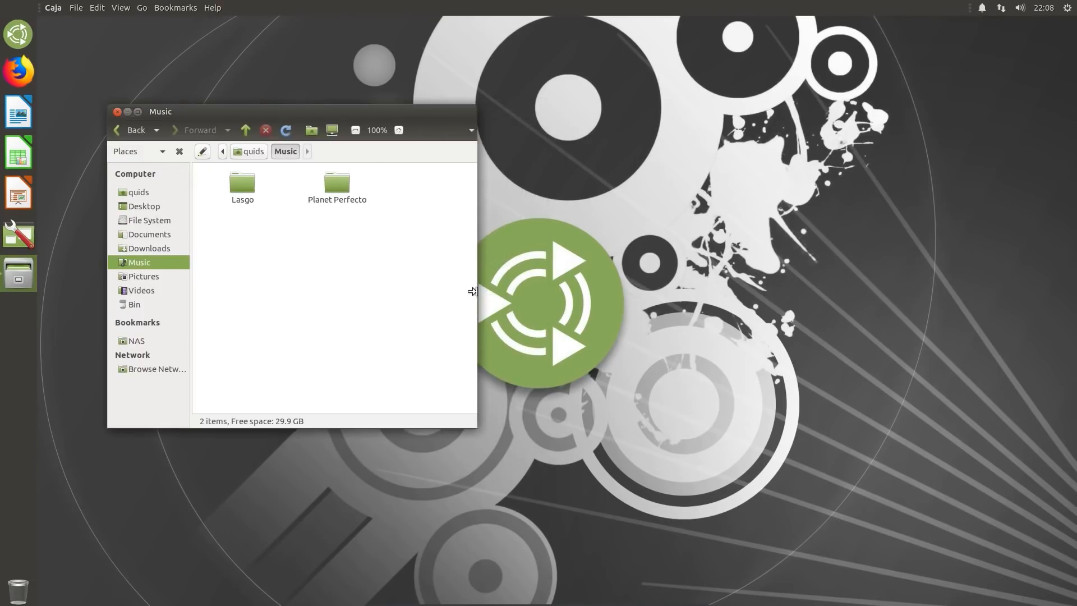
pyautogui.moveTo(476, 290); pyautogui.dragTo(435, 290)
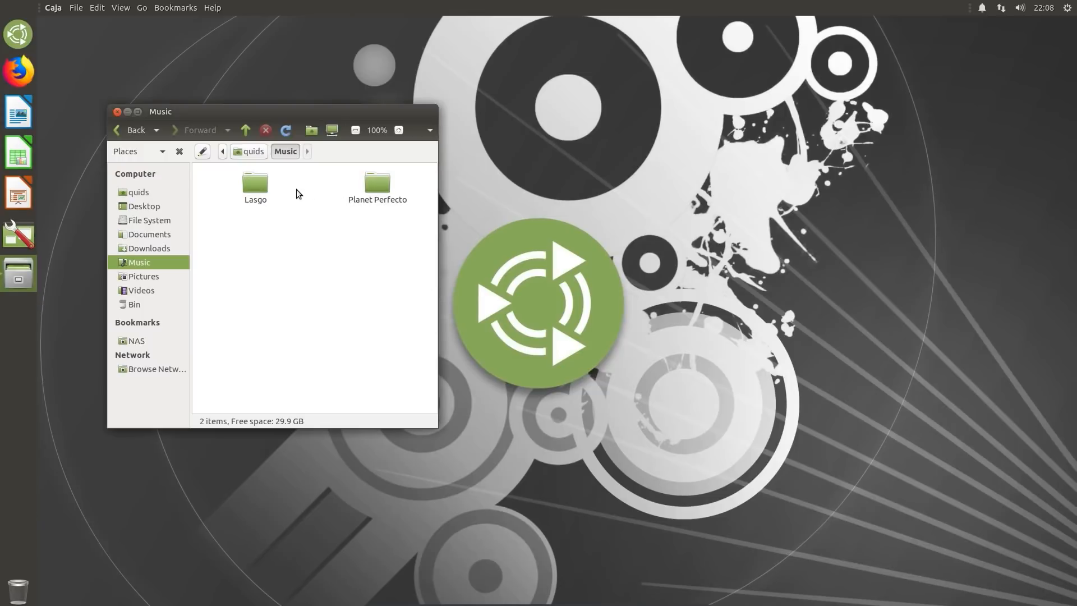
pyautogui.moveTo(428, 244)
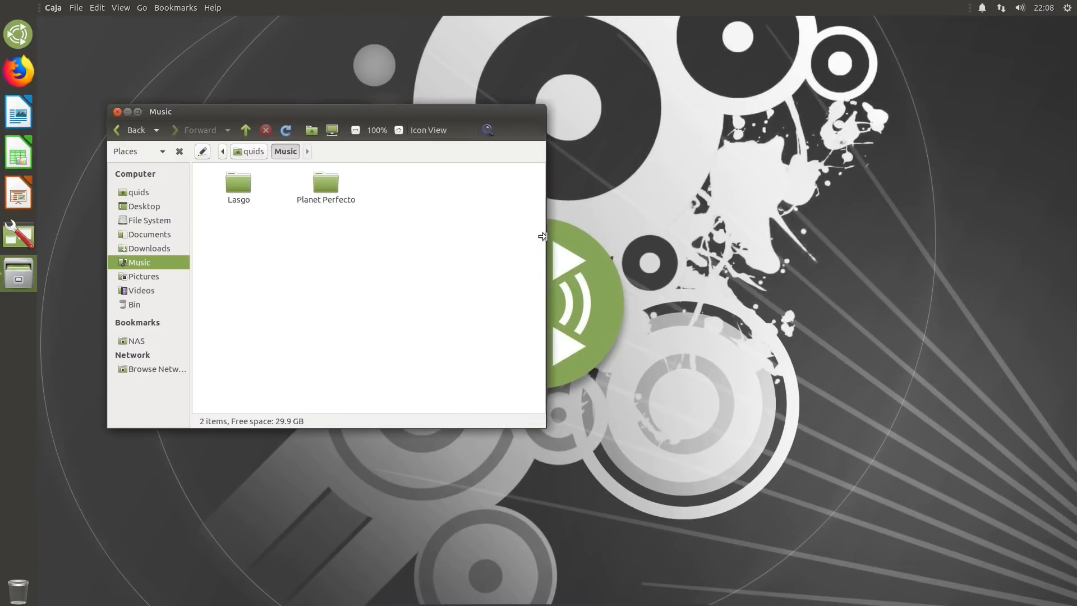
pyautogui.moveTo(479, 159)
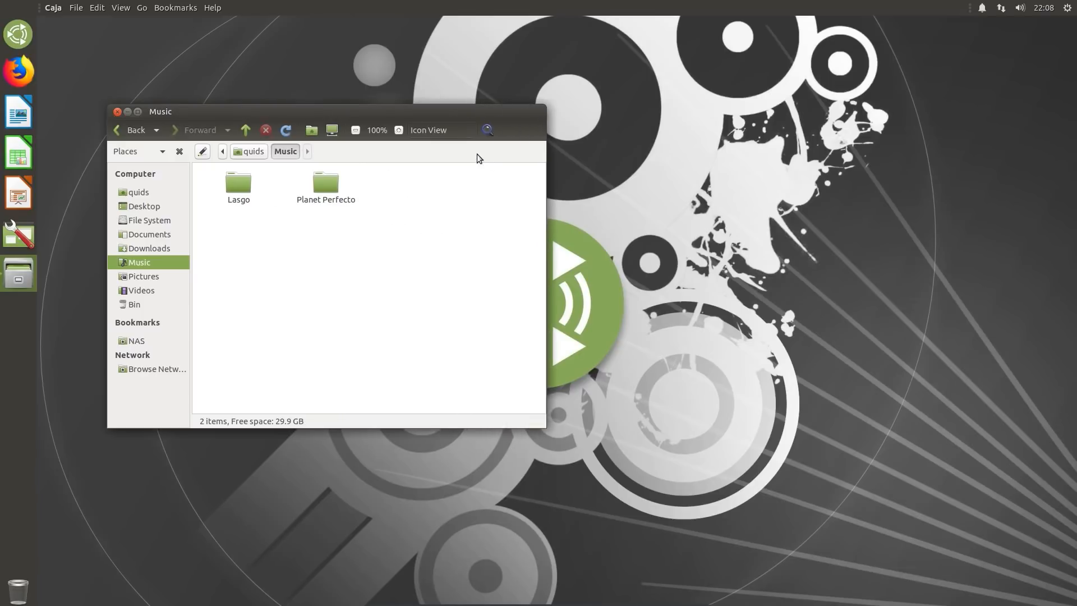
pyautogui.moveTo(402, 172)
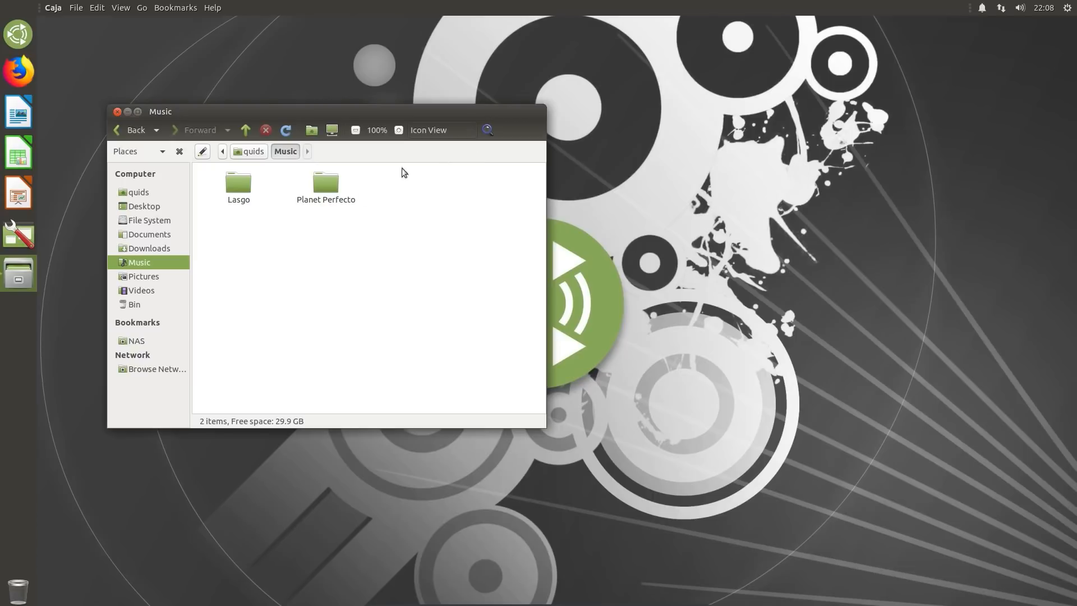
# - Inspect 01 - Surrender.flac's properties, including extended attributes and permissions, then close them
pyautogui.rightClick(237, 186)
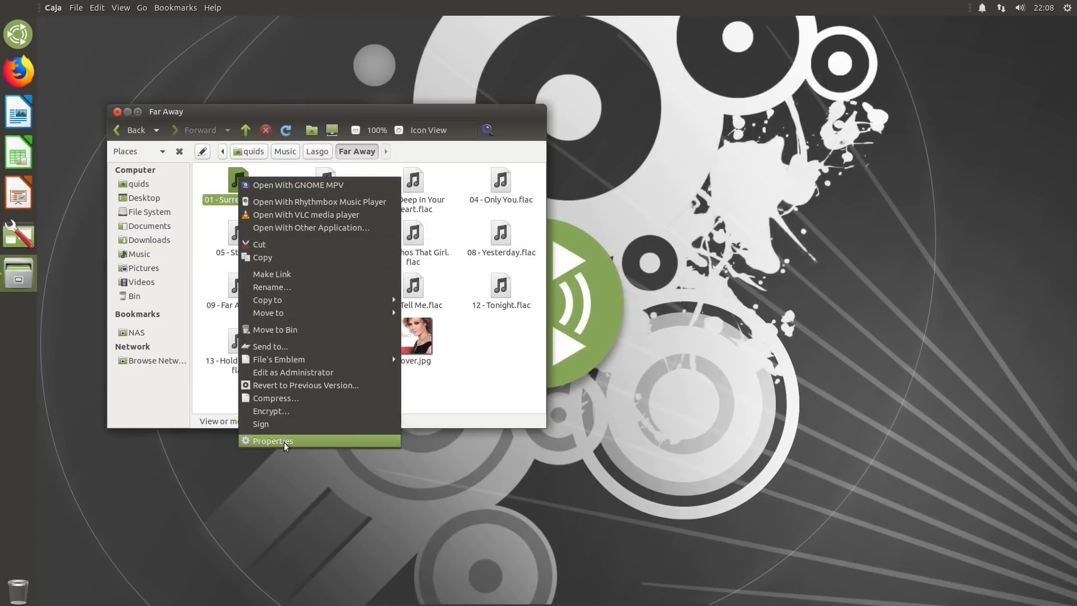
pyautogui.click(272, 440)
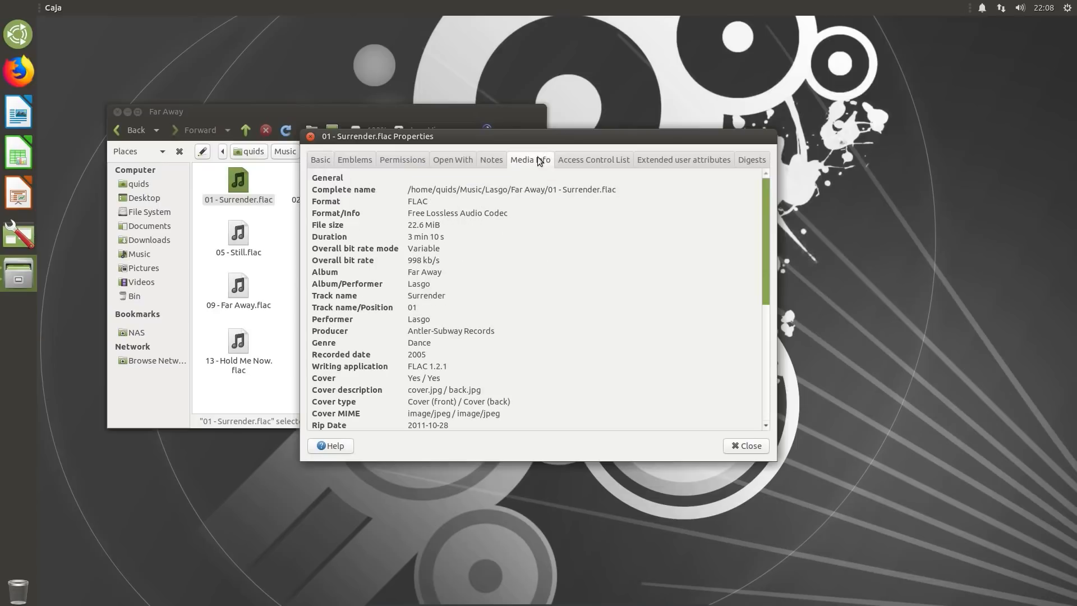
pyautogui.moveTo(766, 230)
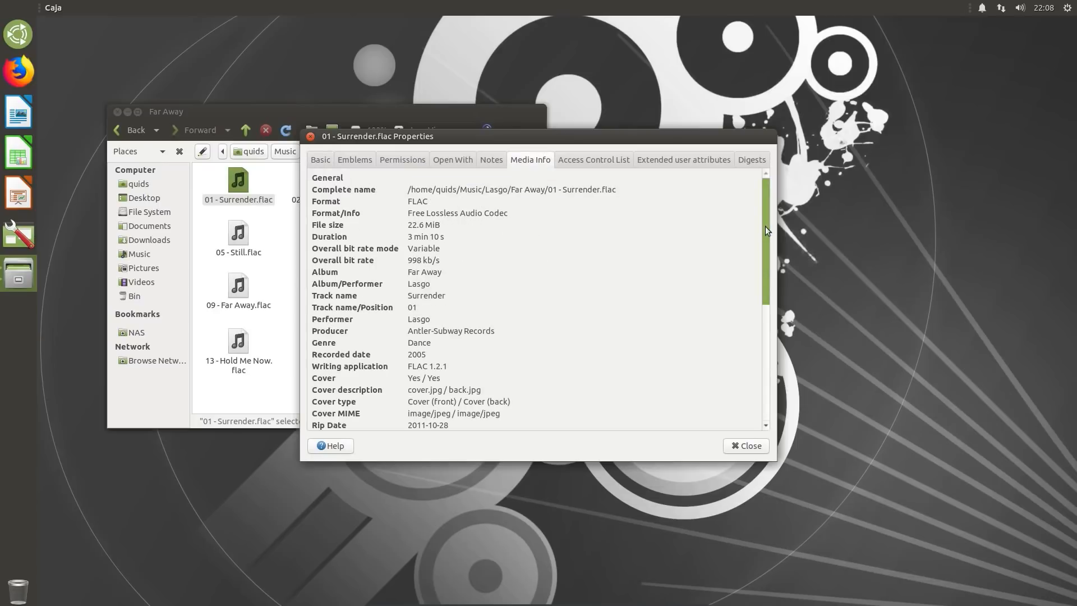
pyautogui.scroll(-3)
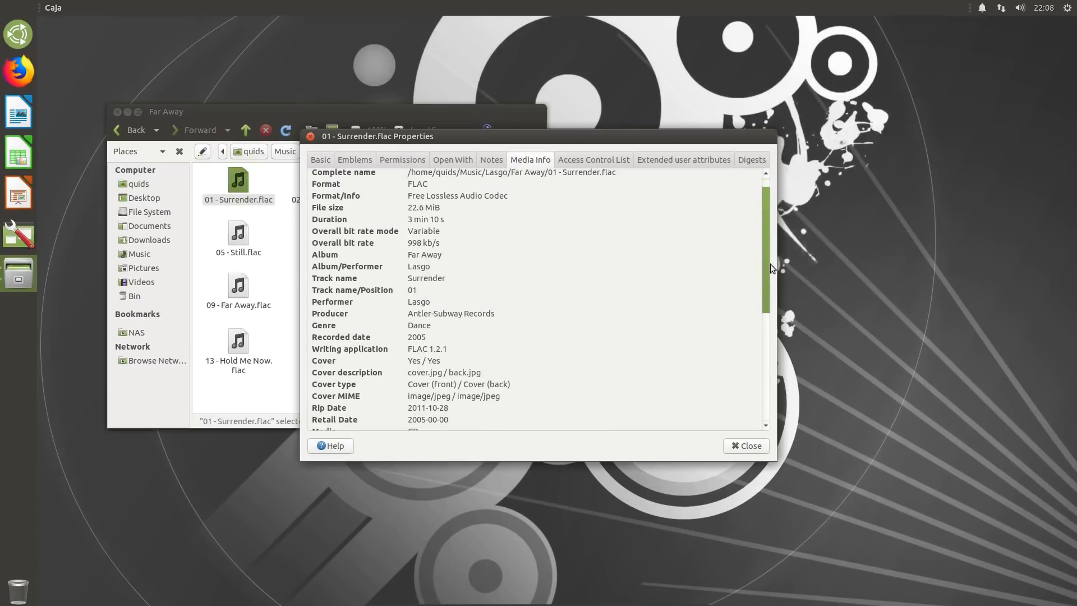
pyautogui.scroll(-3)
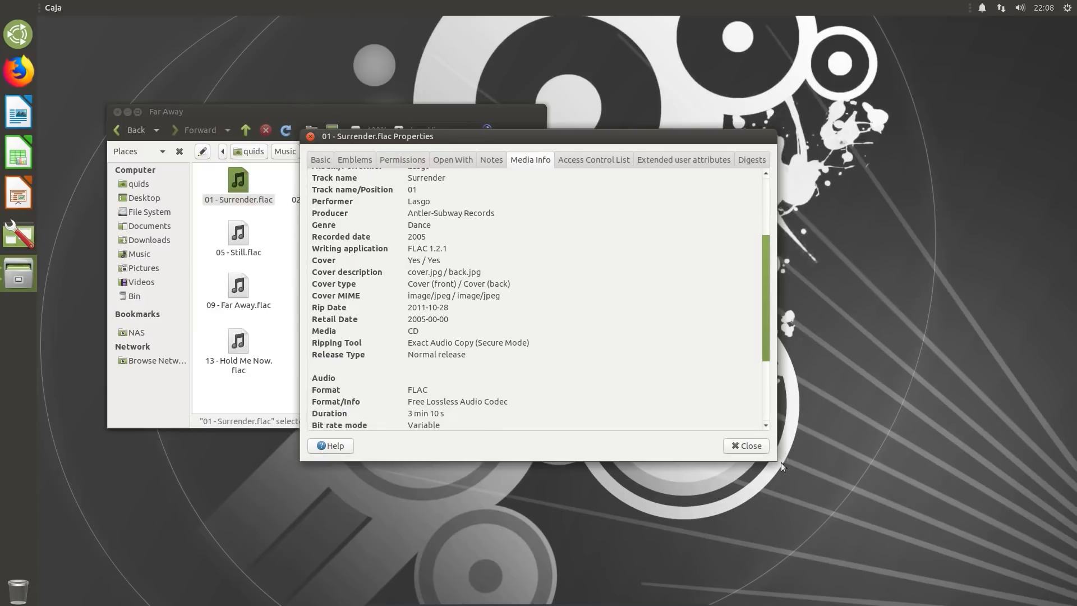
pyautogui.scroll(-3)
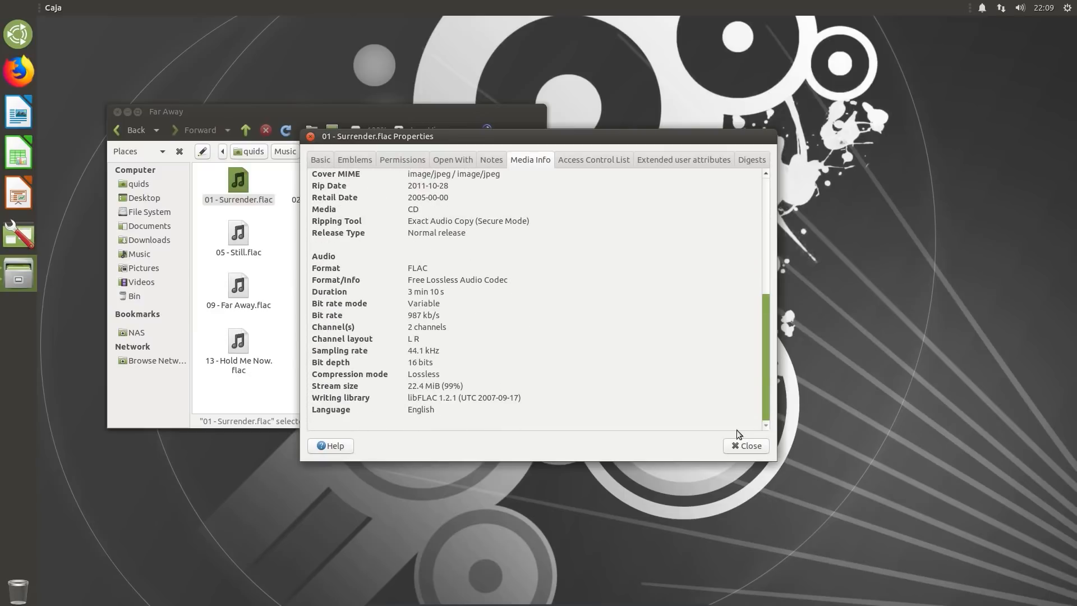
pyautogui.click(682, 159)
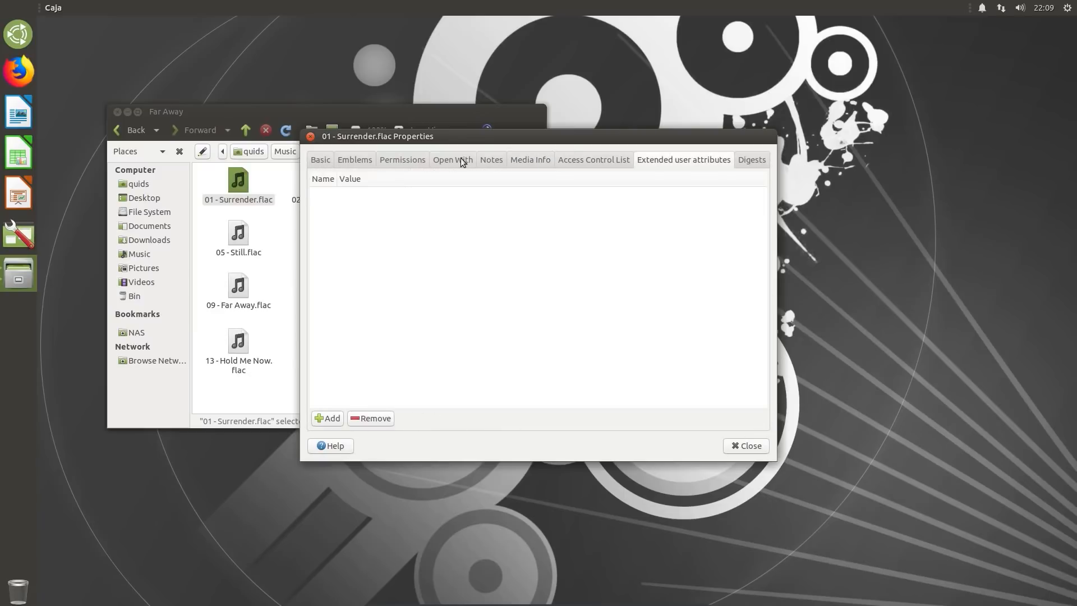
pyautogui.click(401, 159)
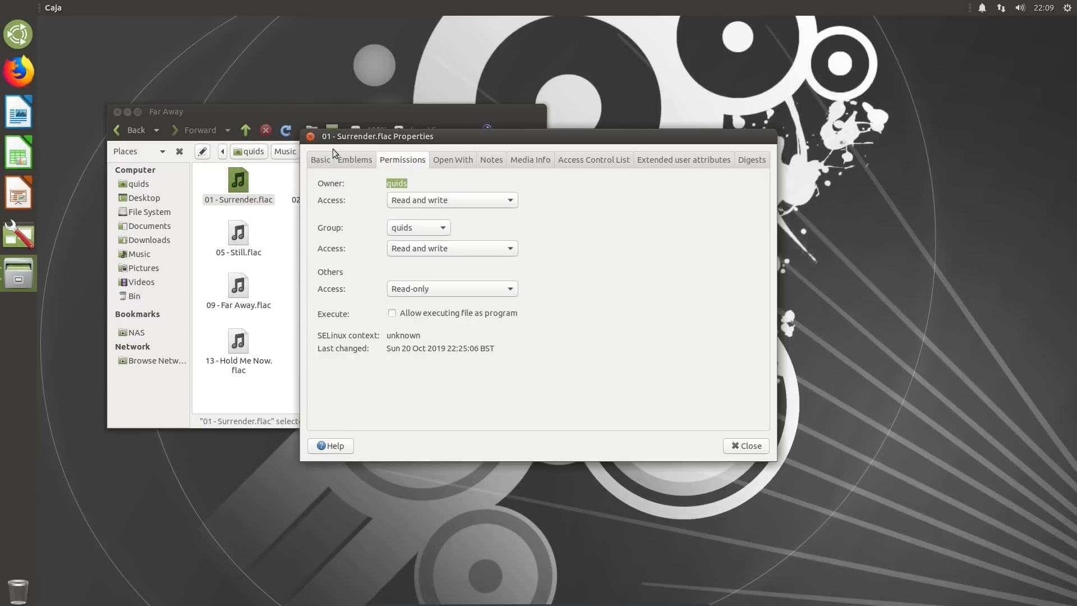
pyautogui.click(745, 445)
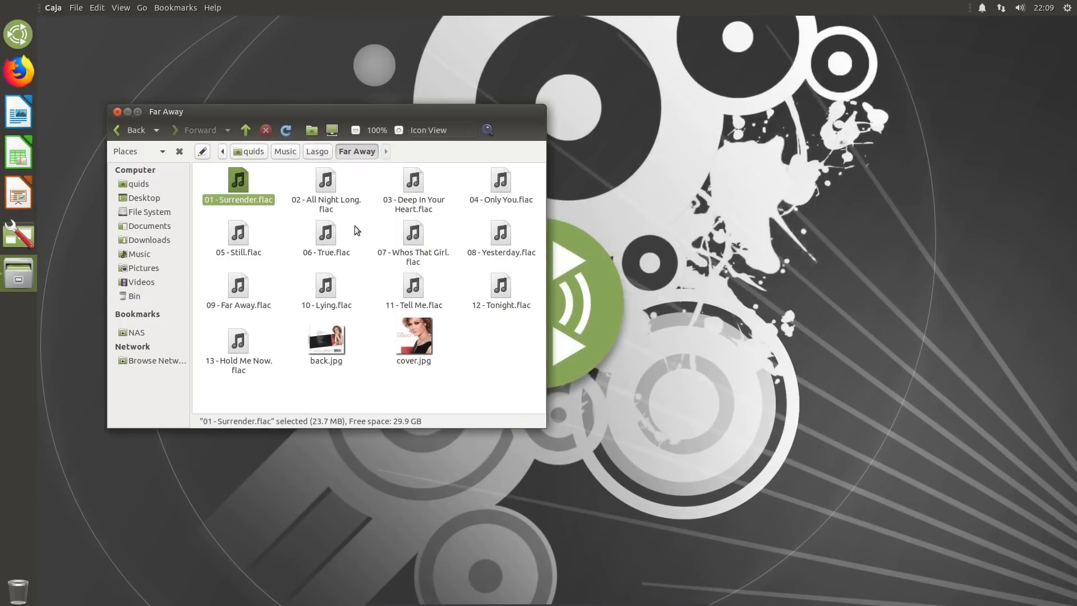
pyautogui.rightClick(413, 336)
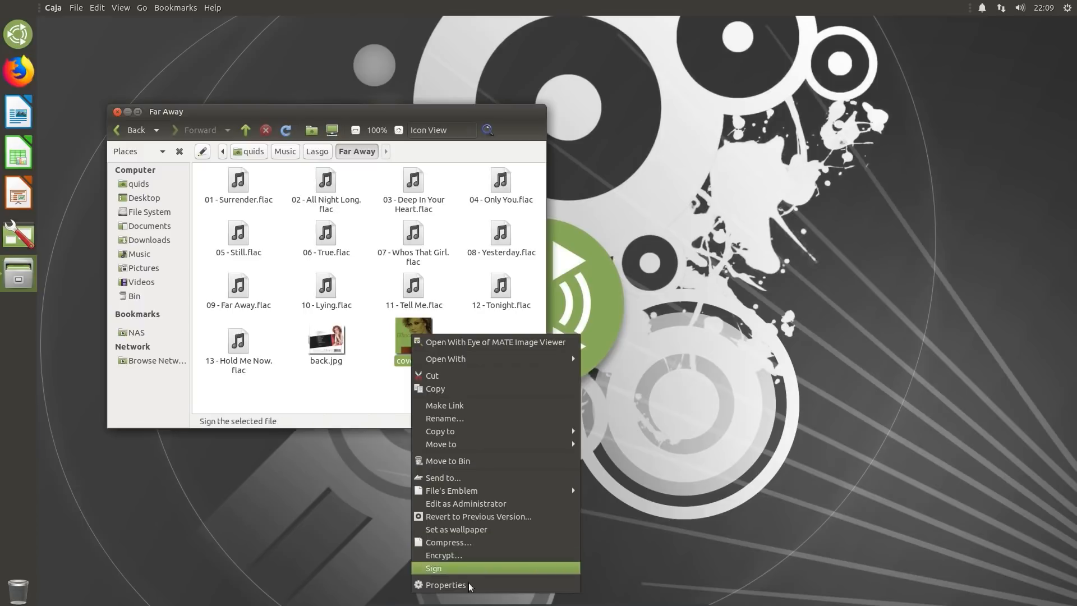
pyautogui.click(446, 585)
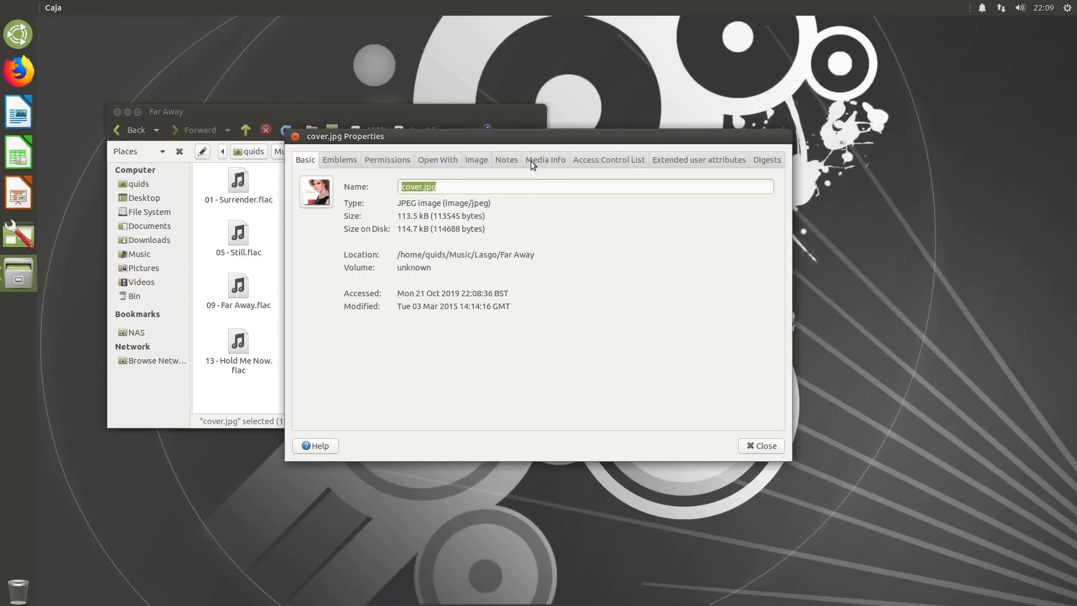
pyautogui.click(544, 160)
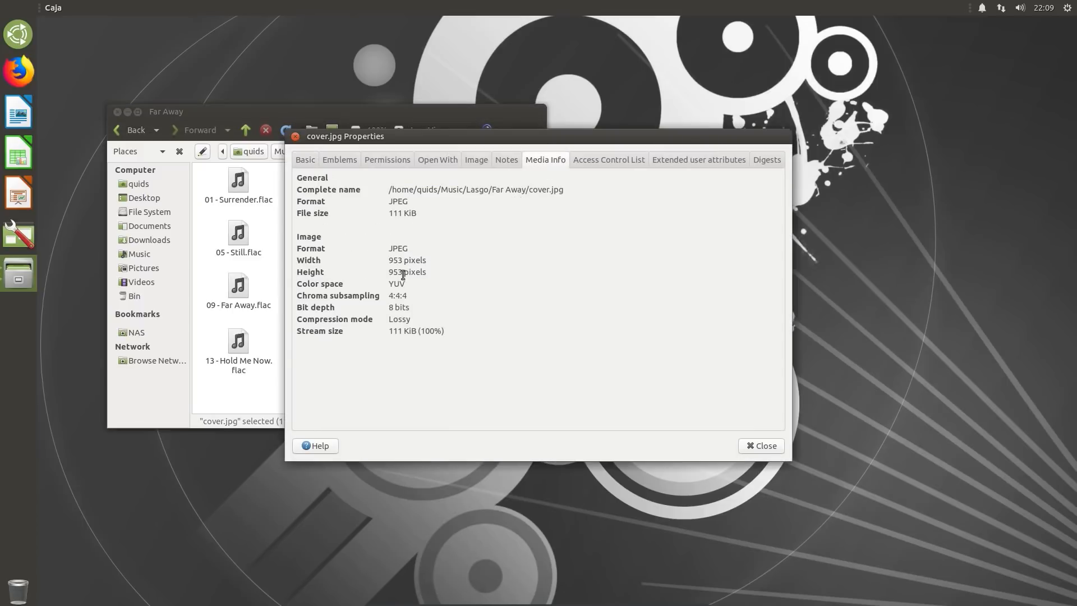
pyautogui.click(764, 445)
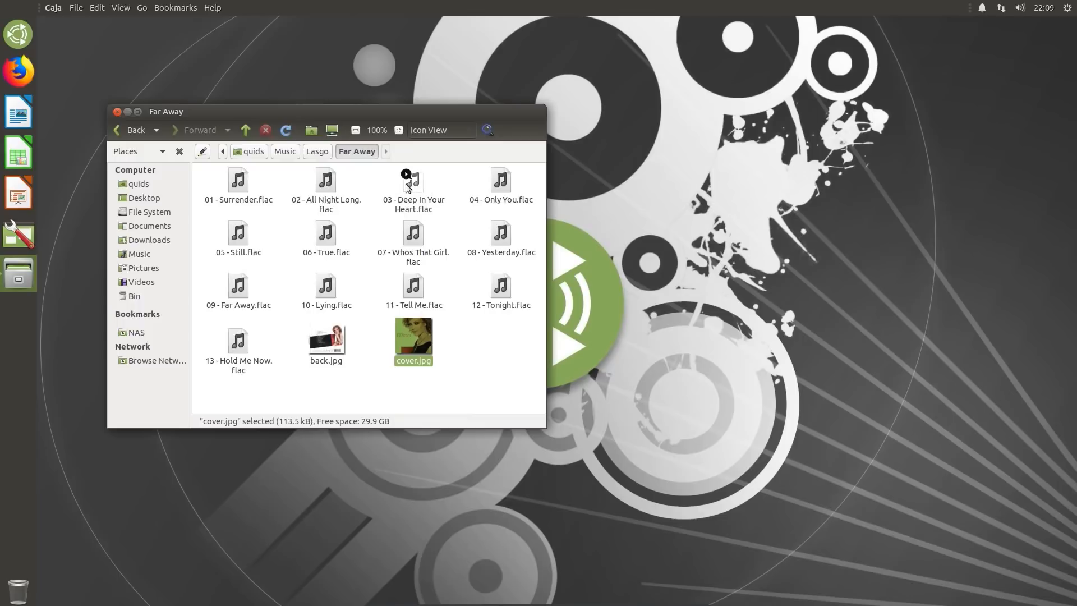
pyautogui.moveTo(676, 289)
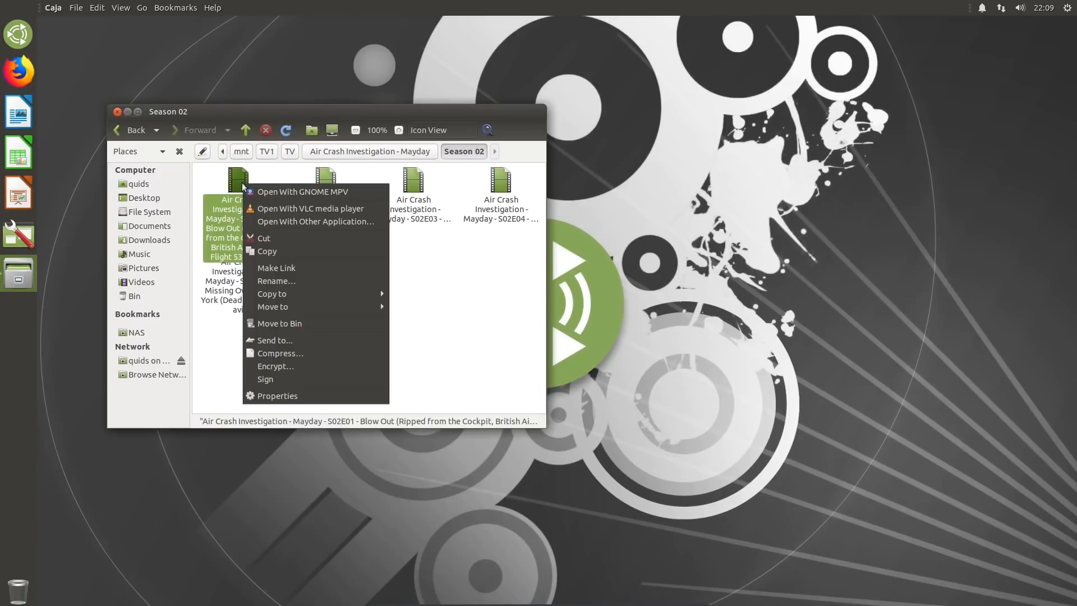
# - View the Blow Out episode's properties on the Media Info tab, then close them
pyautogui.click(278, 395)
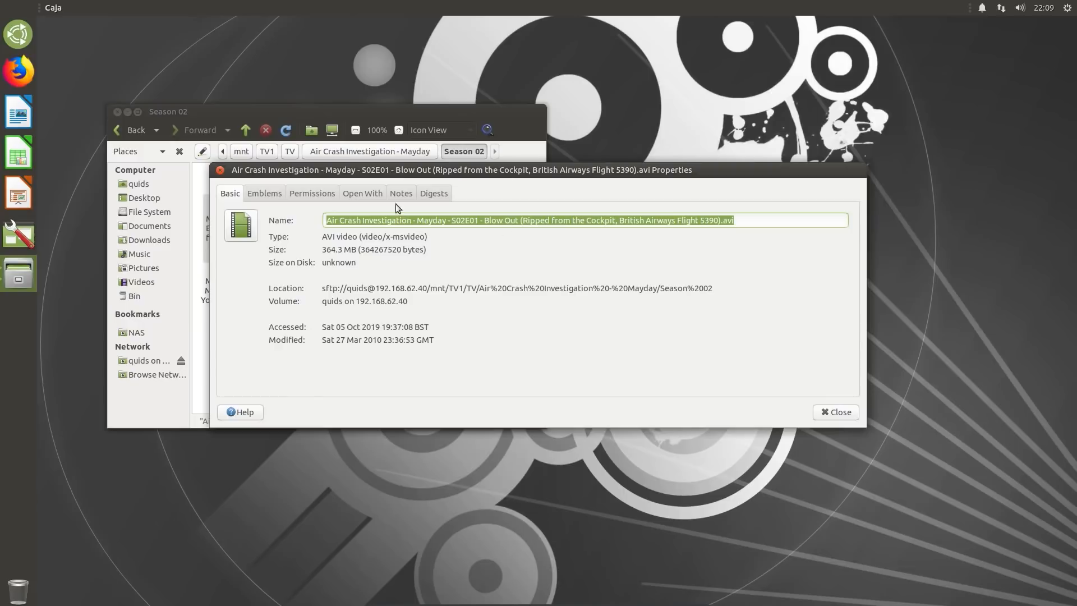
pyautogui.moveTo(808, 408)
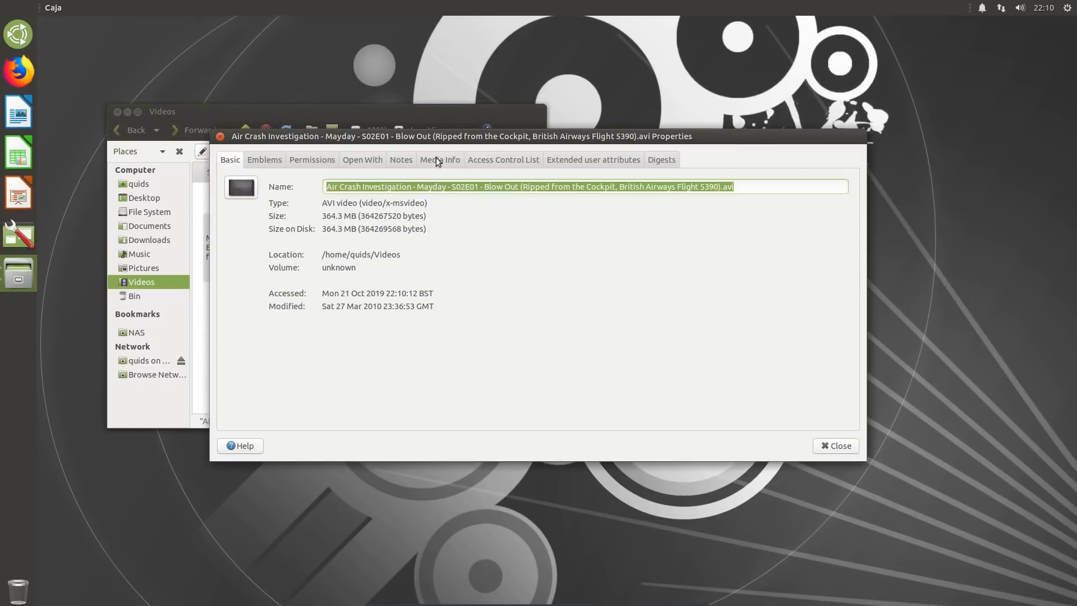
pyautogui.click(440, 159)
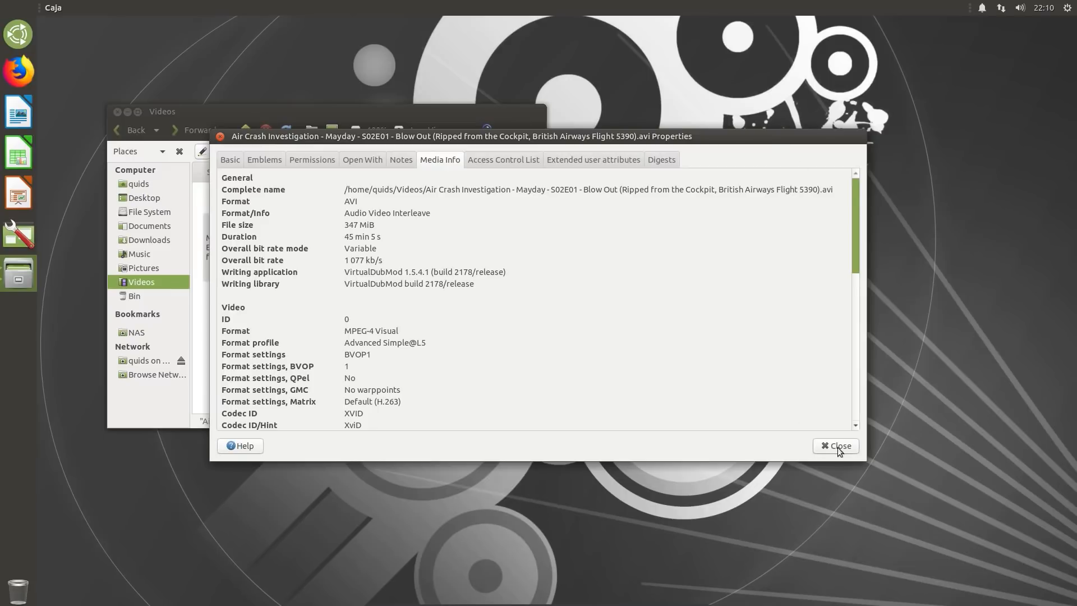
pyautogui.click(835, 445)
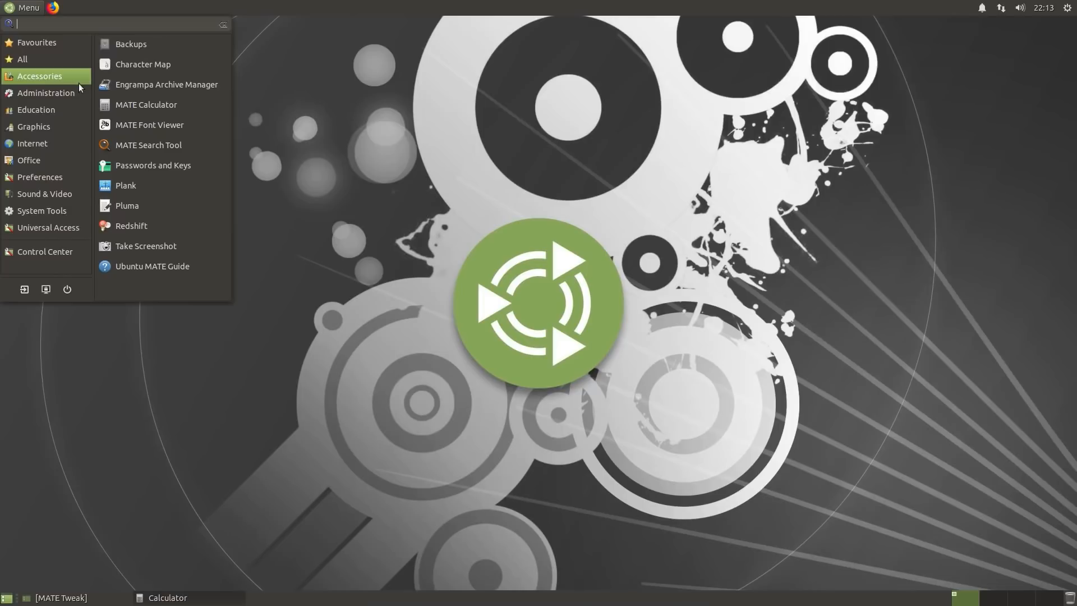
pyautogui.moveTo(168, 199)
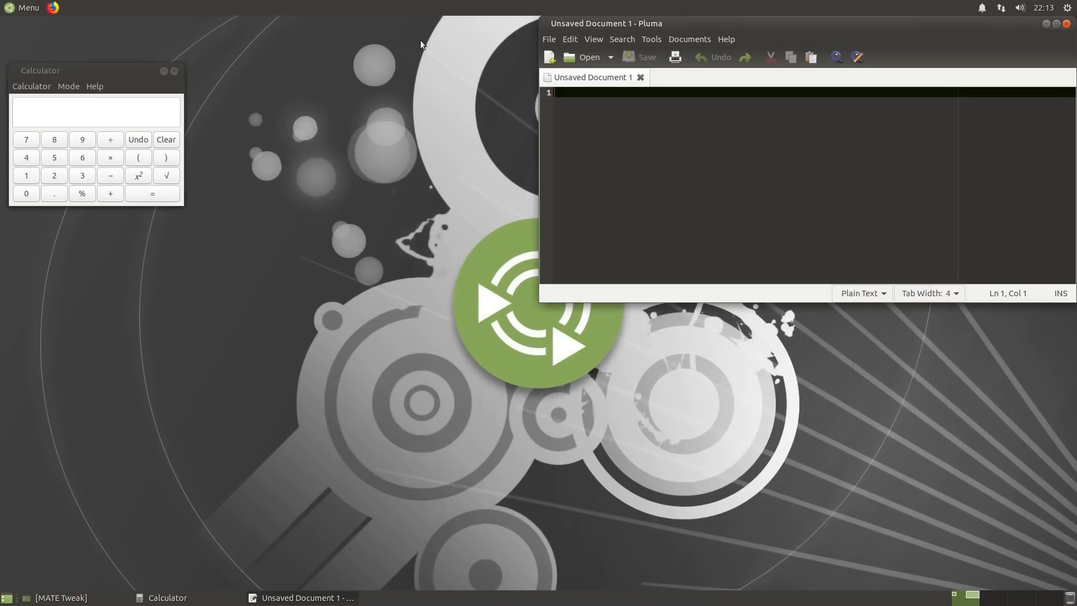
# - Drag a window down from the top edge and launch Inkscape from the menu
pyautogui.moveTo(606, 23); pyautogui.dragTo(606, 309)
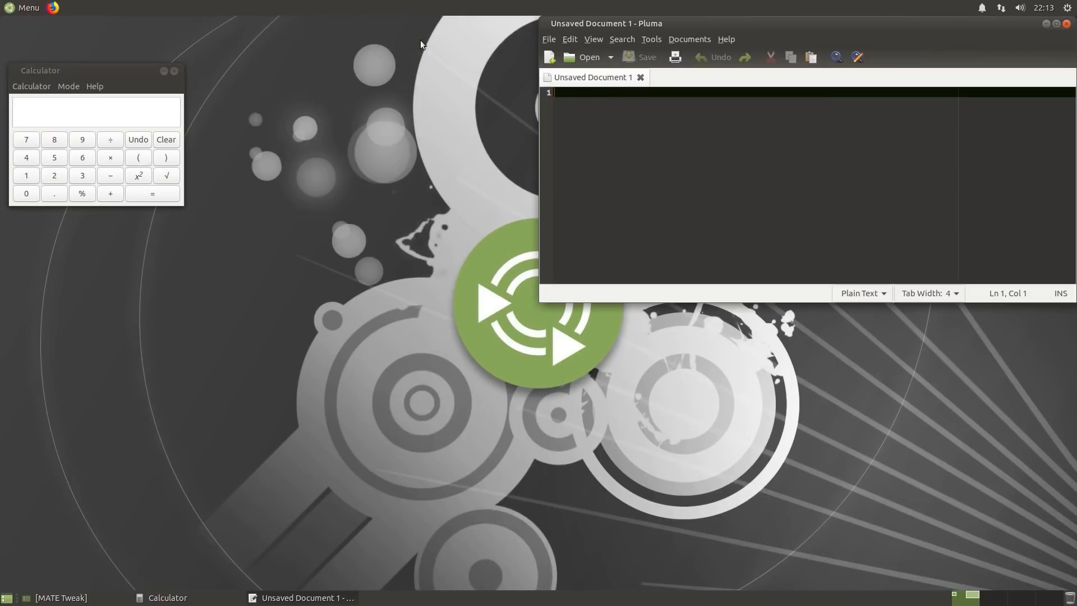
pyautogui.click(174, 71)
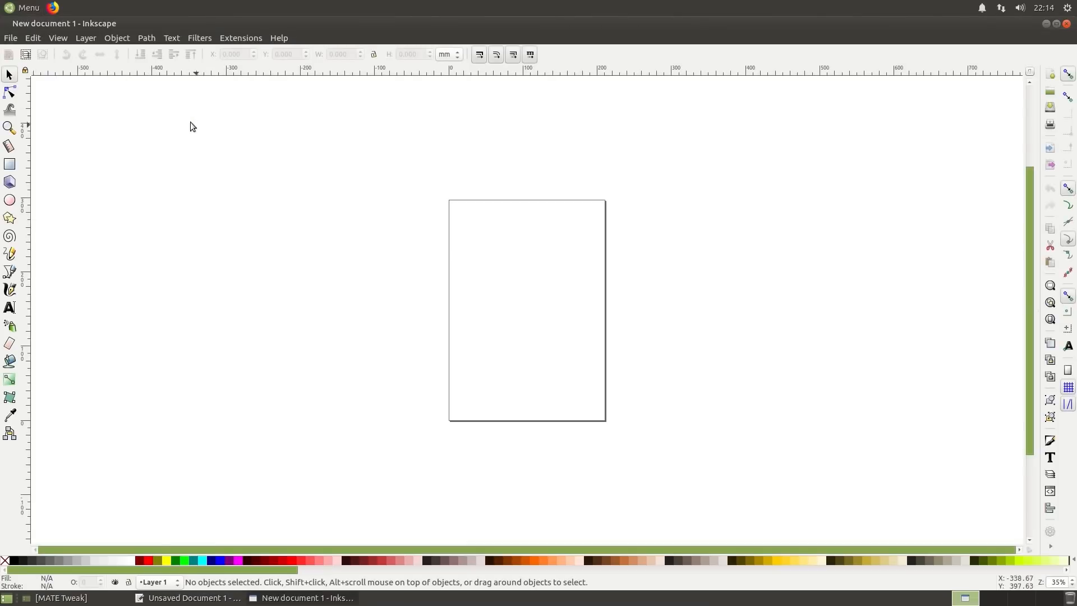
pyautogui.moveTo(190, 54)
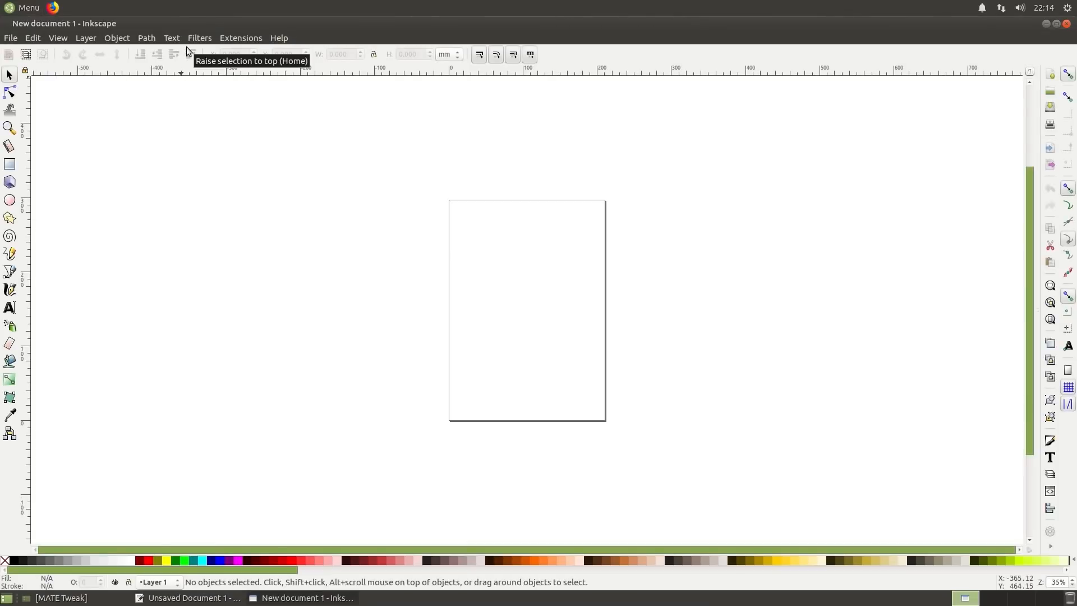
# - Browse Inkscape's Filters and Layer menus, then dismiss the open menu
pyautogui.click(199, 38)
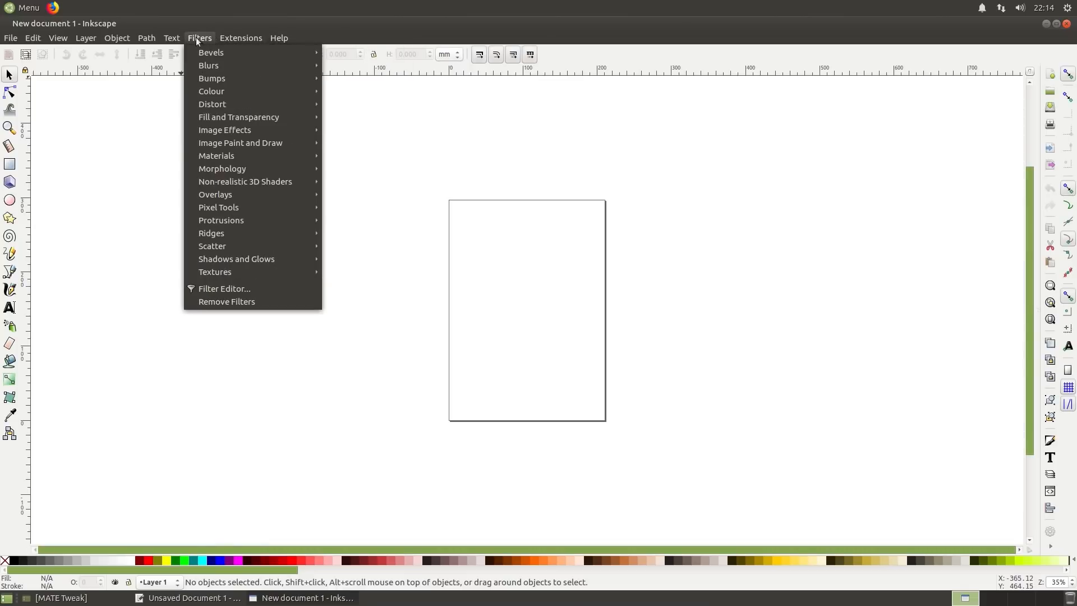
pyautogui.click(85, 37)
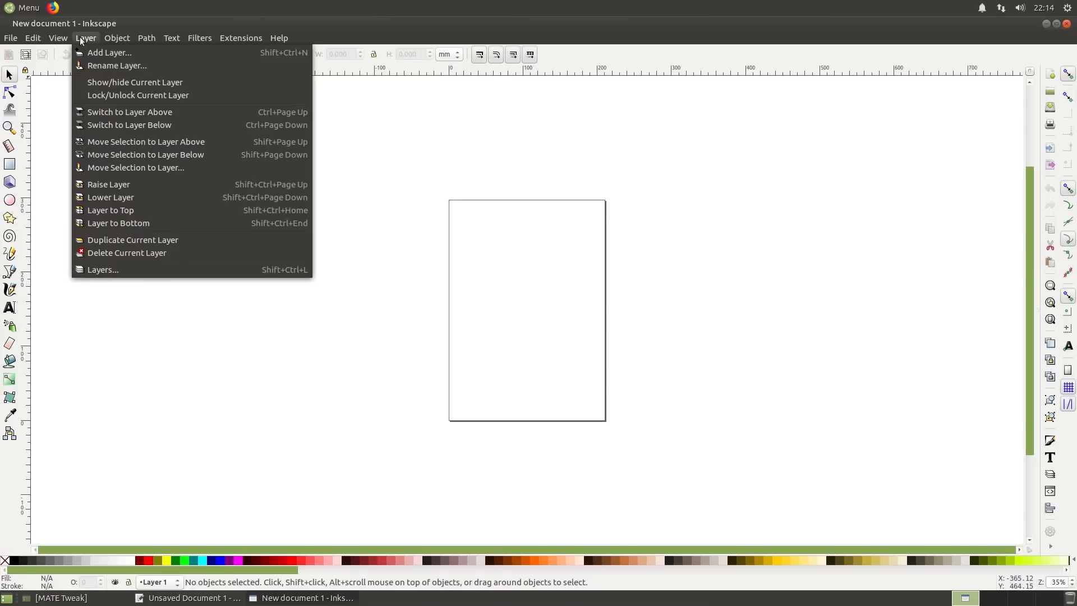
pyautogui.moveTo(502, 171)
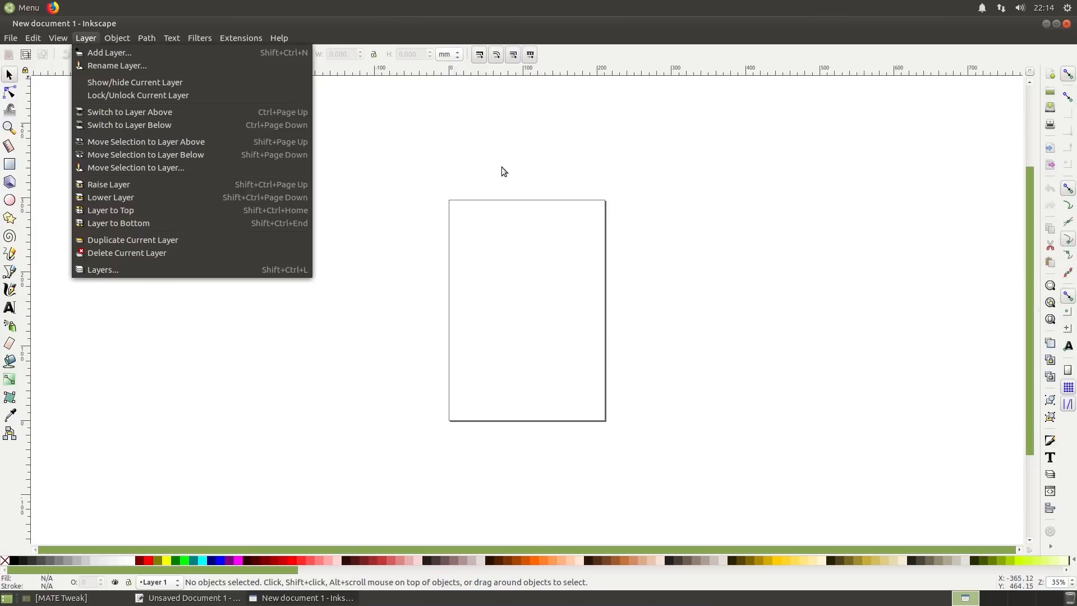
pyautogui.click(199, 38)
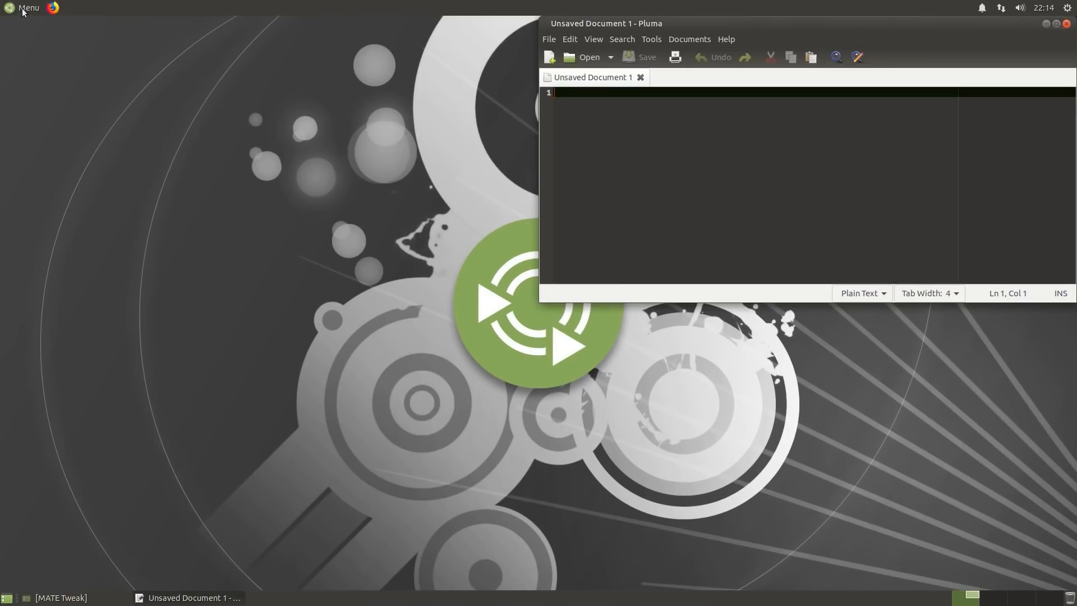
pyautogui.click(24, 8)
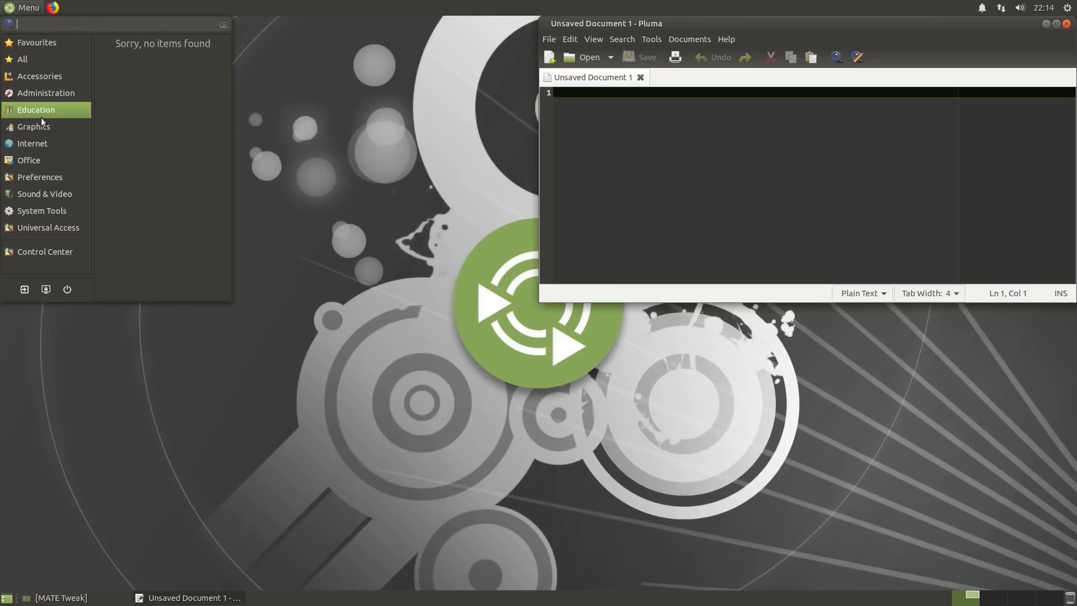
pyautogui.click(457, 107)
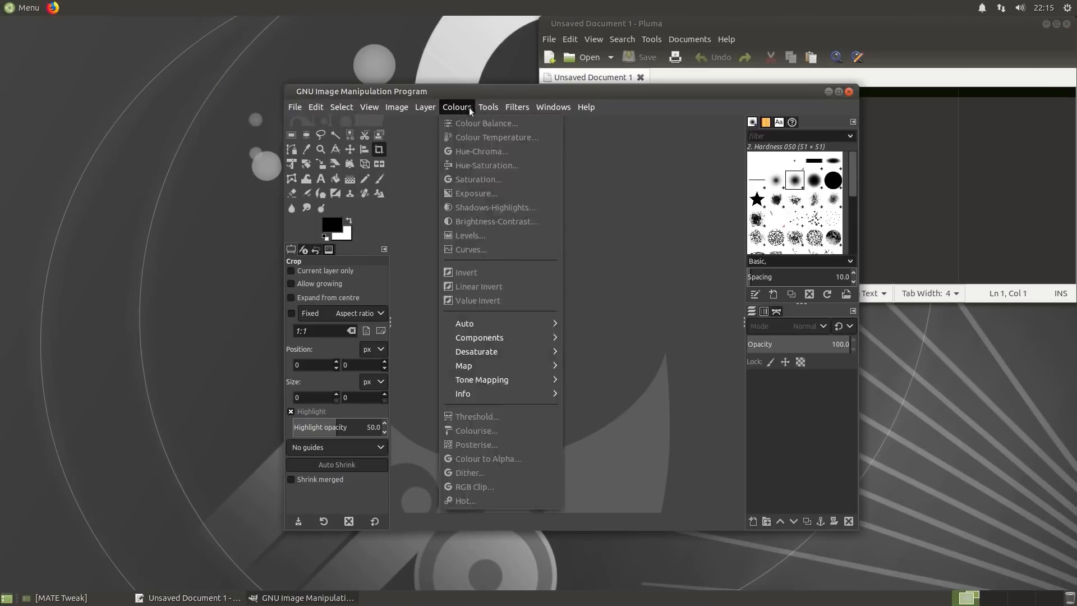
pyautogui.click(516, 136)
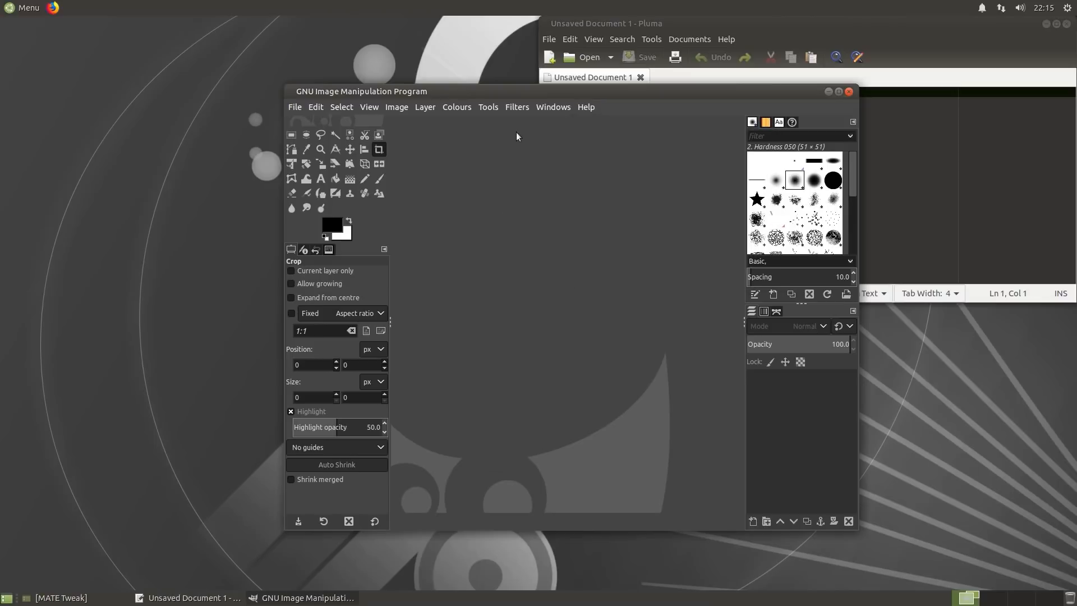
pyautogui.click(369, 106)
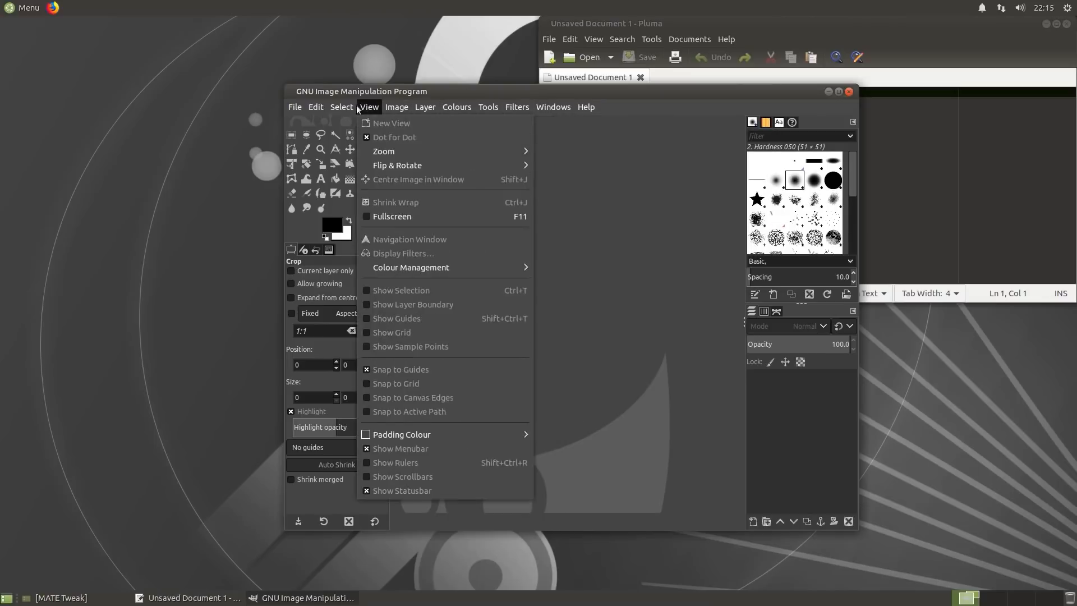
pyautogui.click(315, 108)
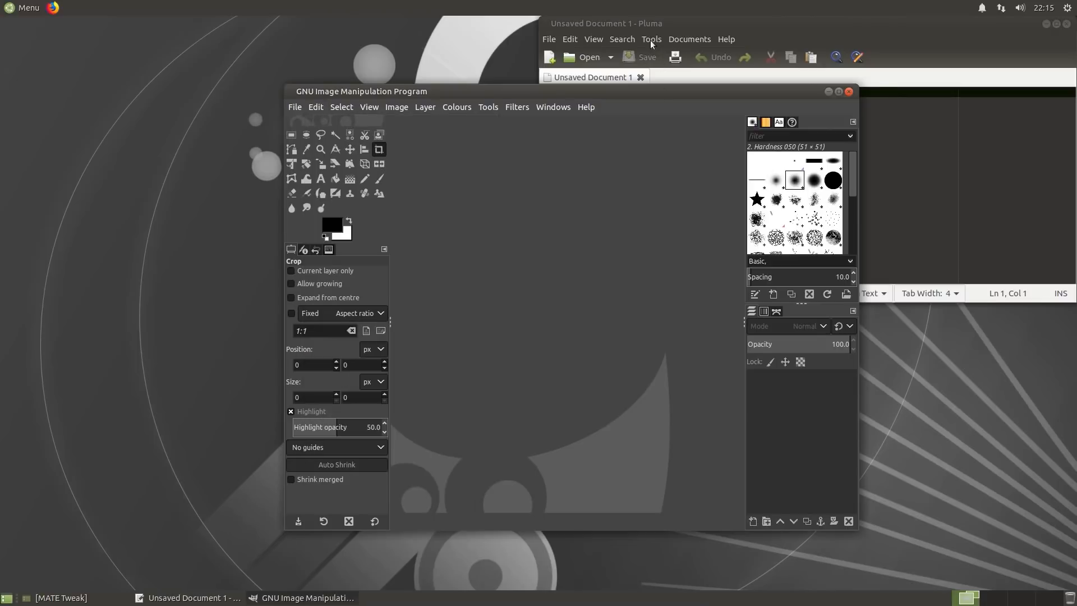
pyautogui.click(570, 39)
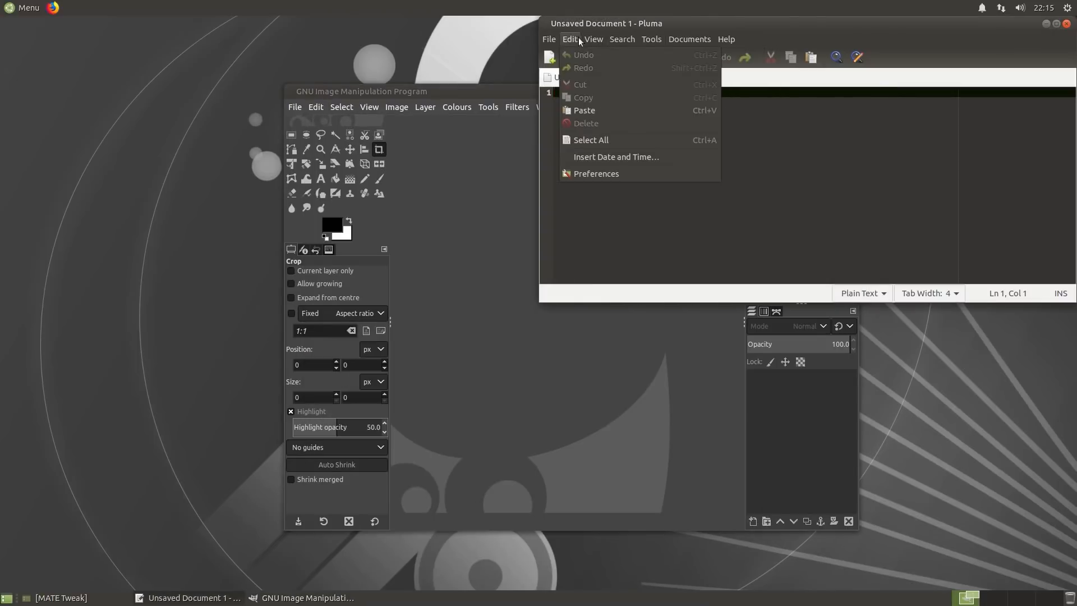
pyautogui.click(650, 39)
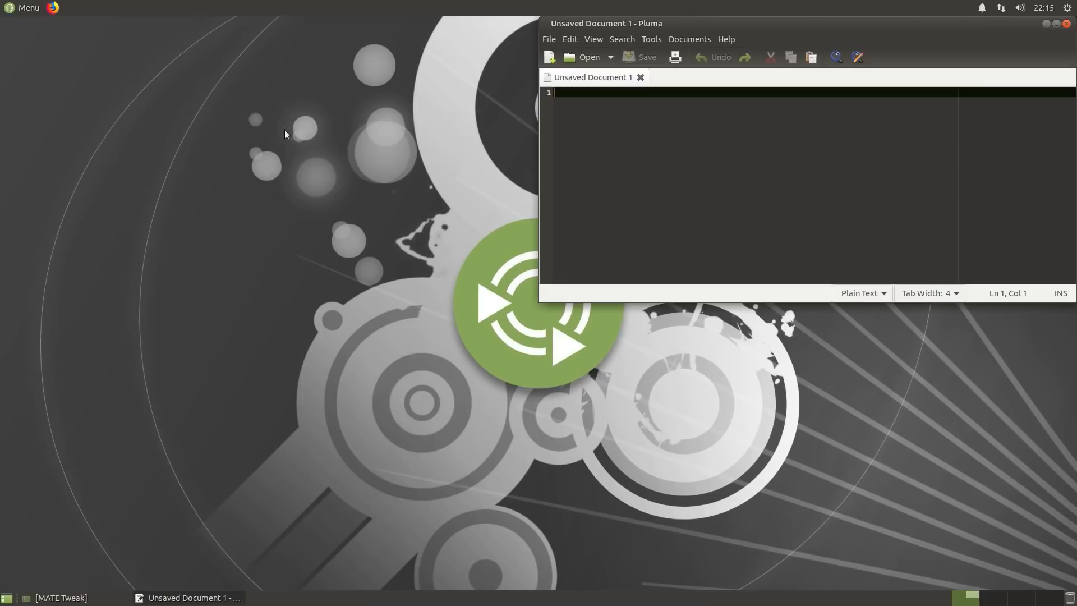
pyautogui.moveTo(313, 145)
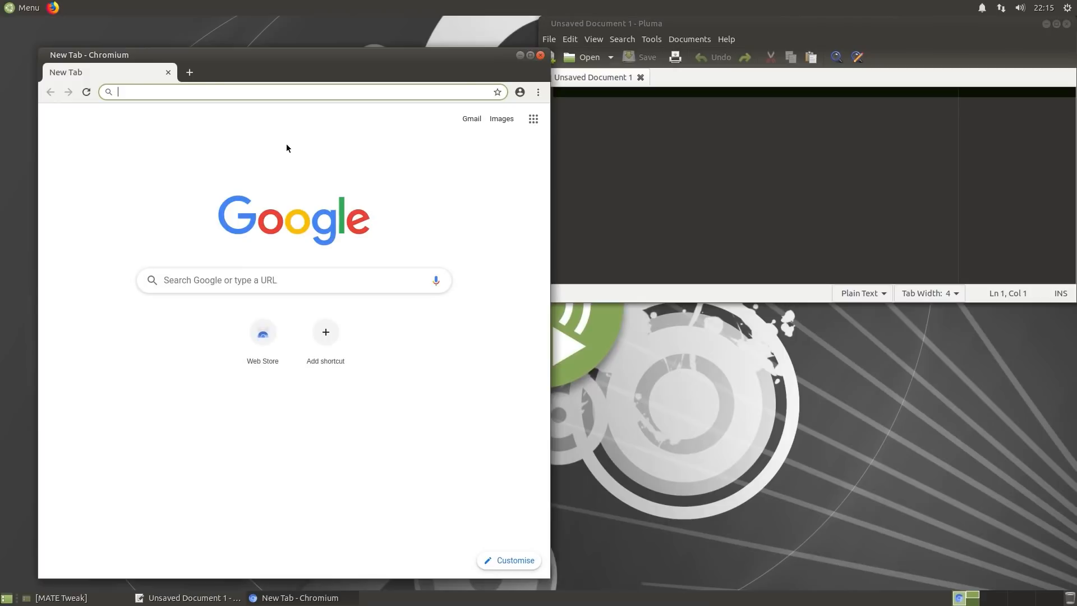
pyautogui.moveTo(539, 168)
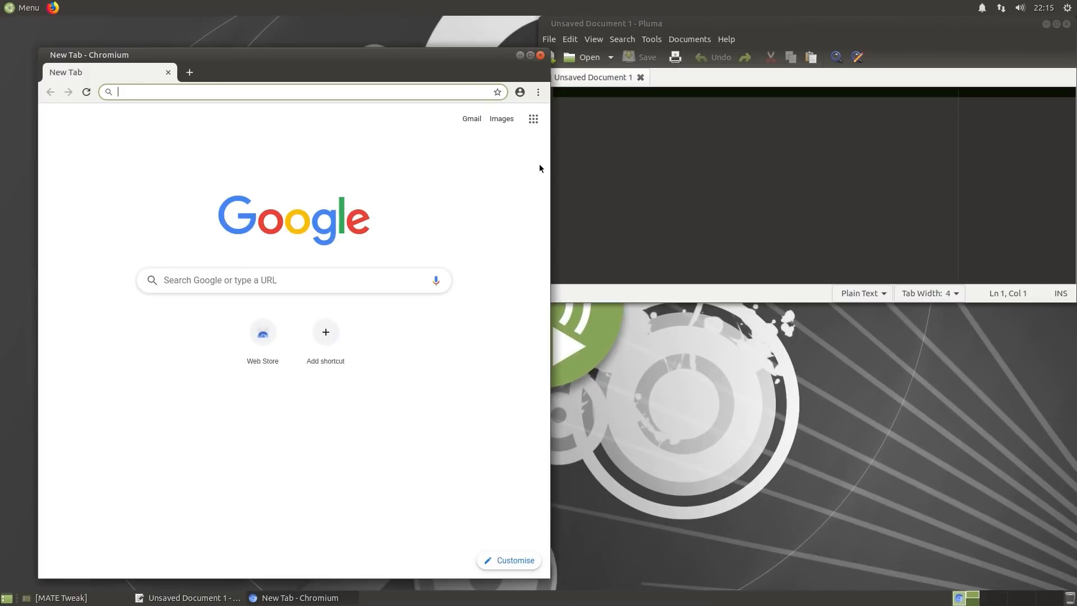
pyautogui.moveTo(431, 166)
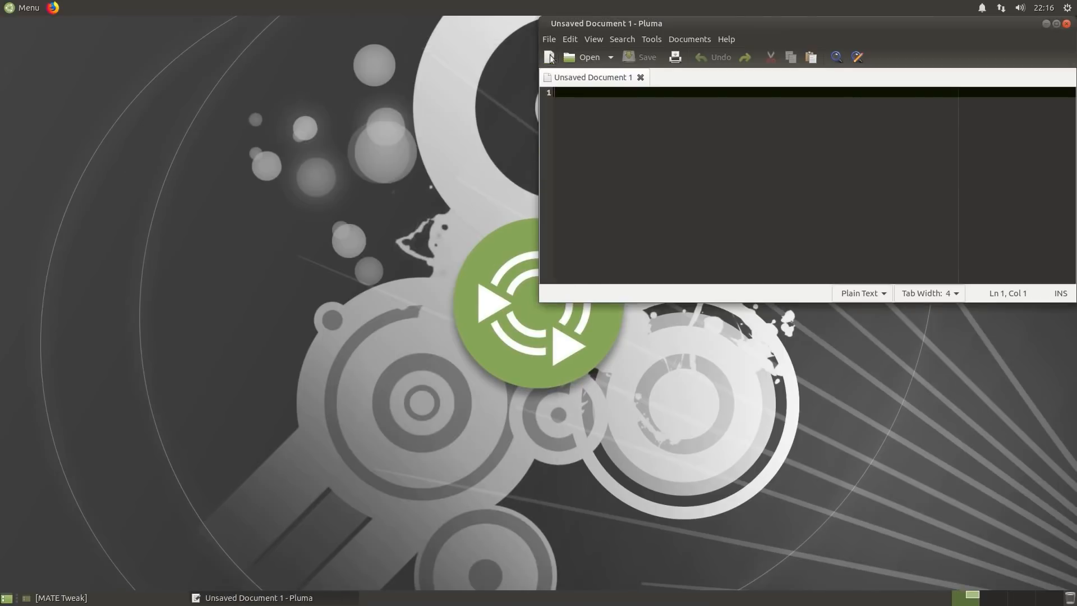
pyautogui.click(1067, 24)
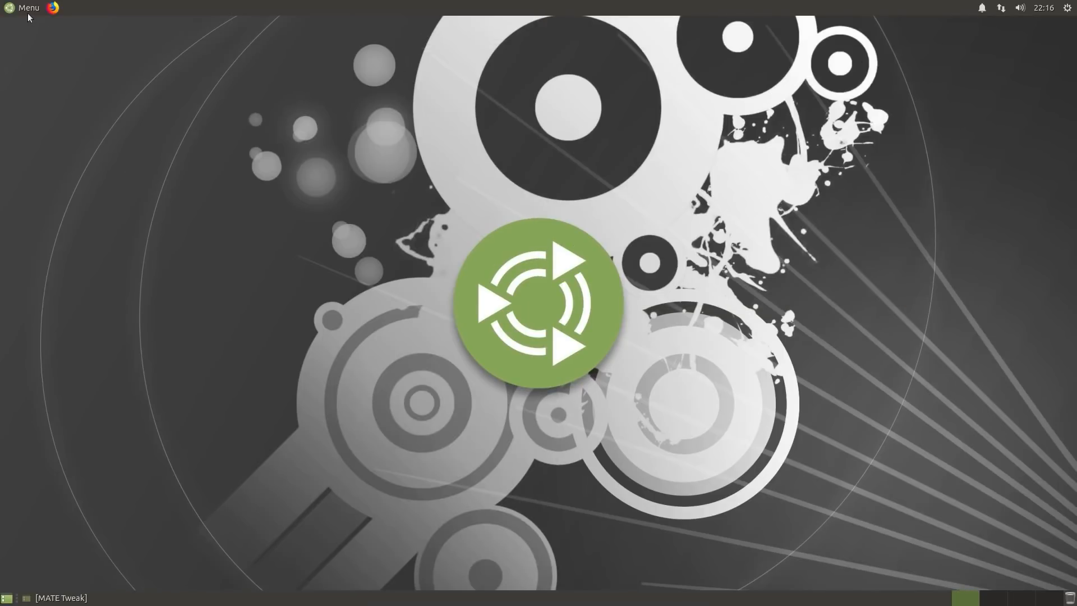
# - Find 'tweak' in the Brisk Menu's full application list and launch MATE Tweak
pyautogui.click(24, 8)
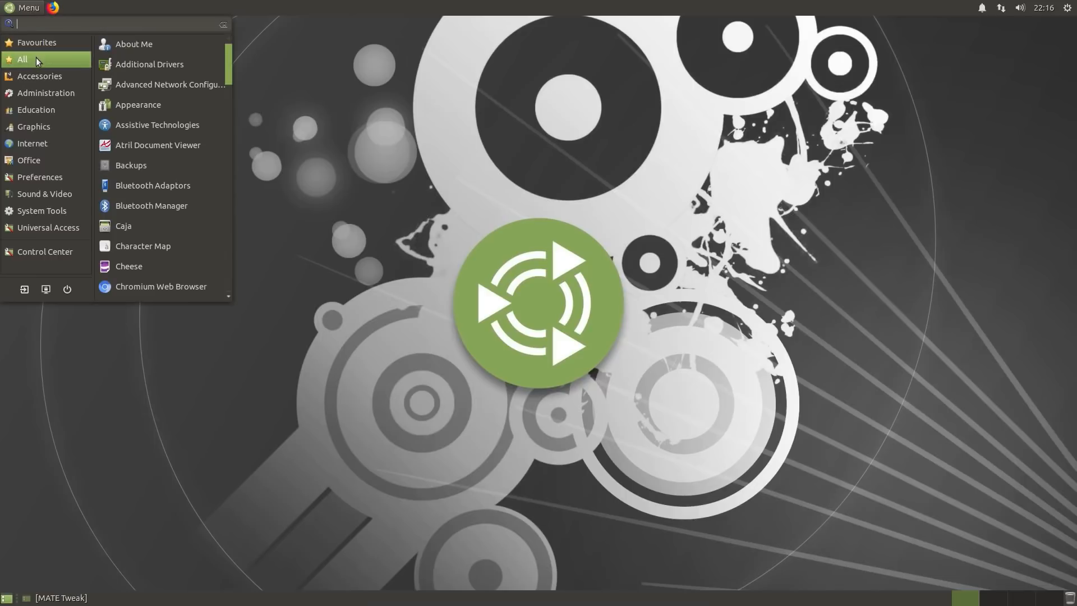
pyautogui.click(40, 76)
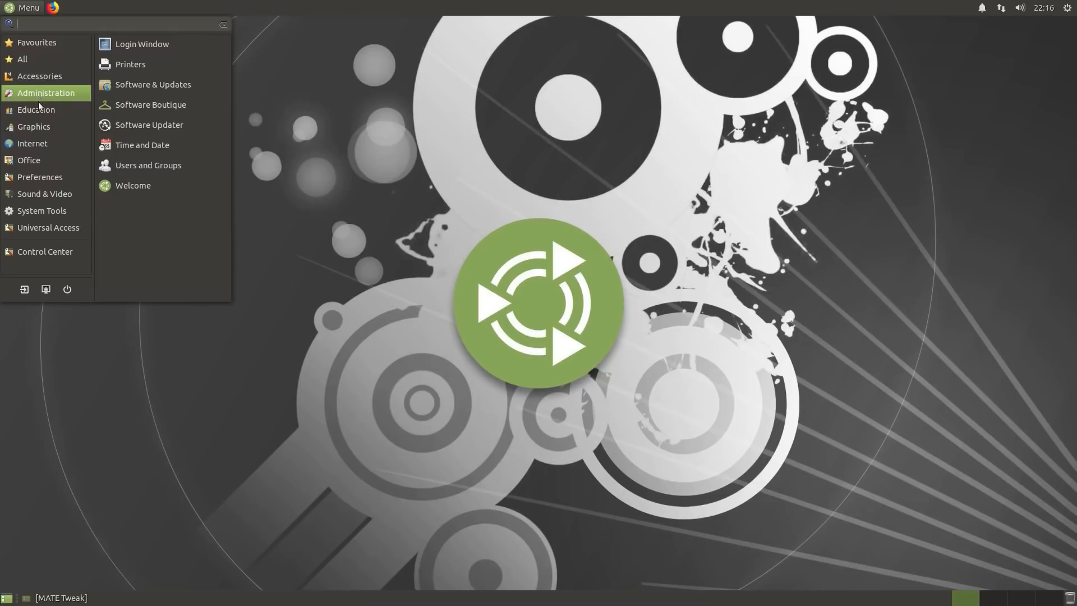
pyautogui.write('twea')
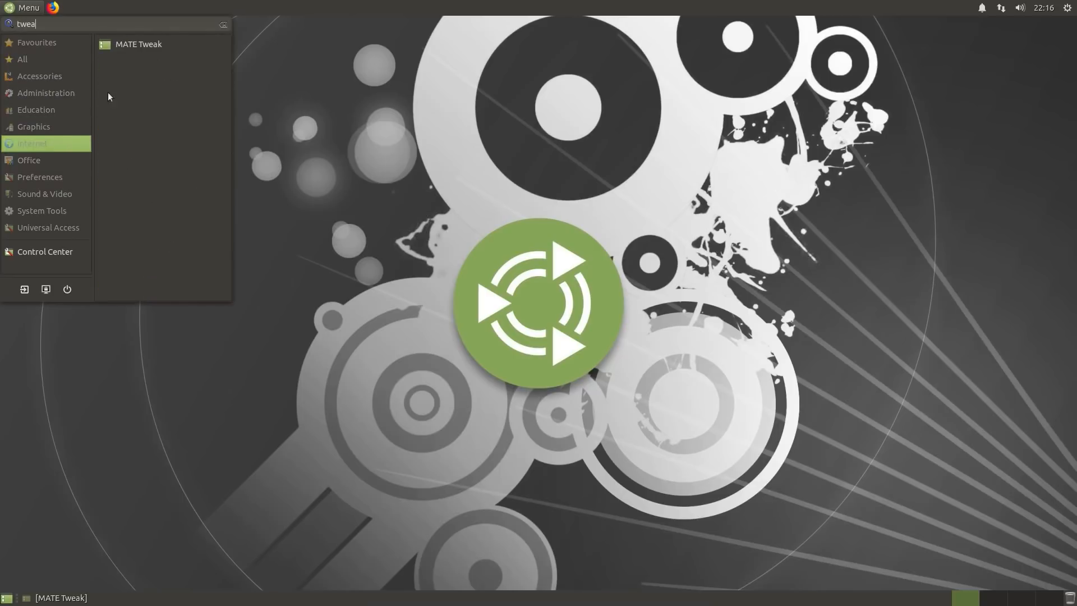
pyautogui.click(138, 43)
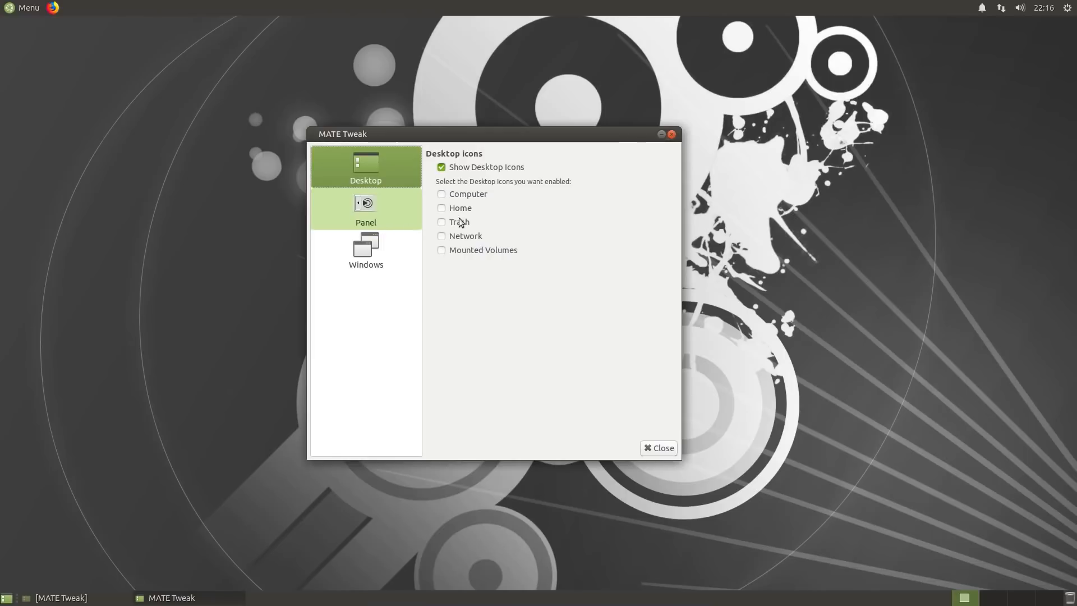
# - Enable the dock in MATE Tweak's Panel settings, then browse the HUD's GNOME MPV commands
pyautogui.click(365, 211)
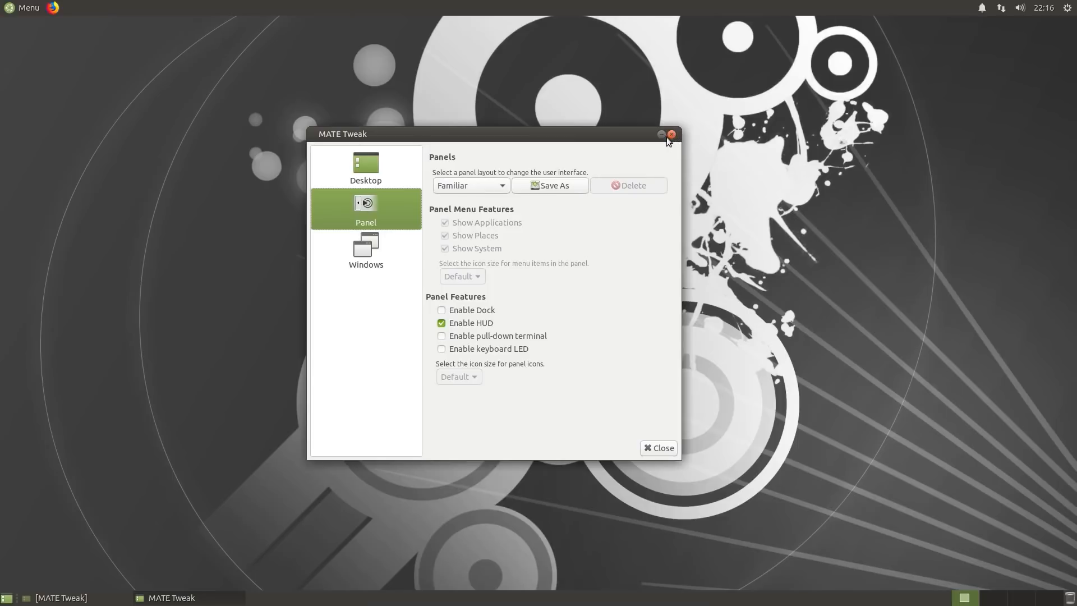
pyautogui.moveTo(471, 324)
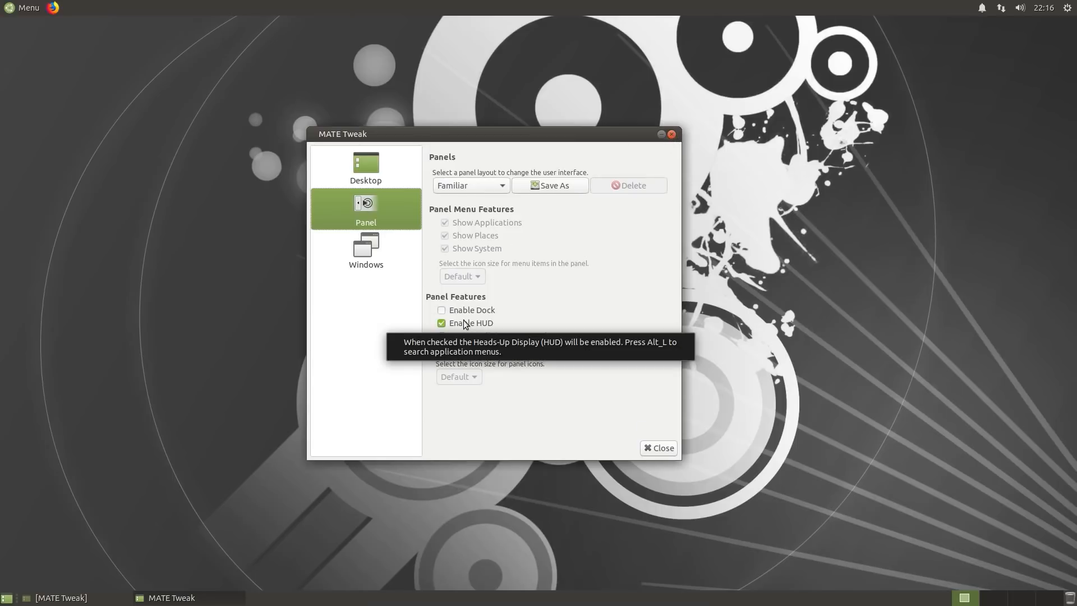
pyautogui.click(442, 310)
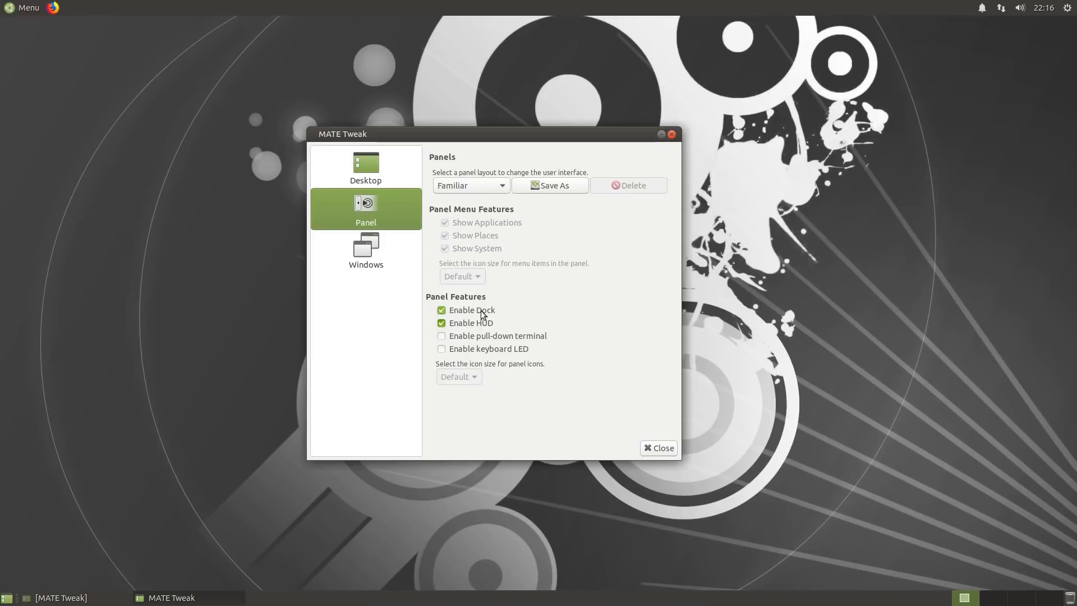
pyautogui.click(441, 310)
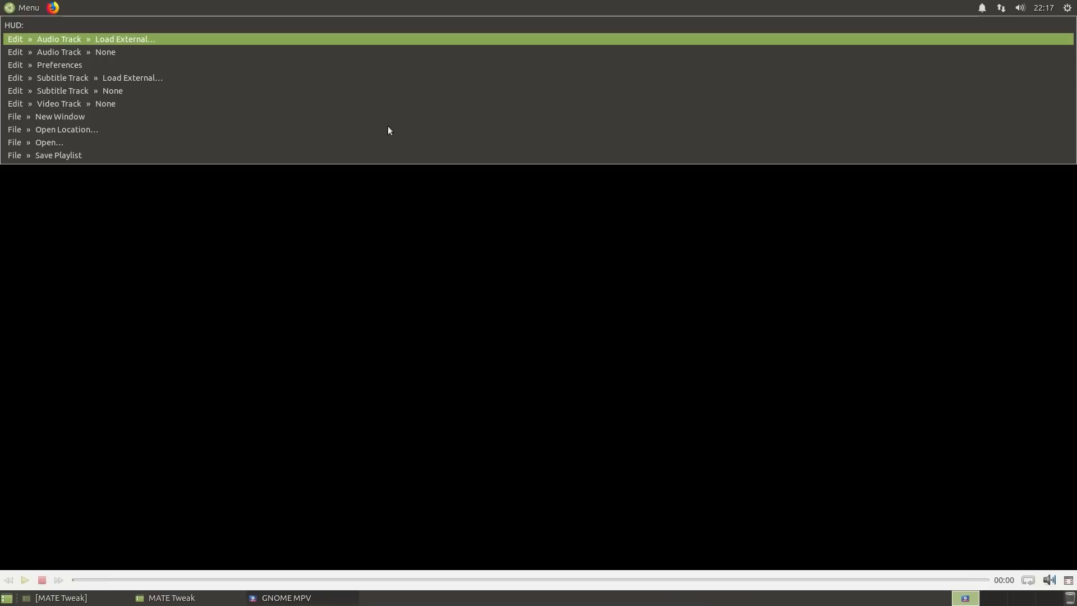
pyautogui.press('Down')
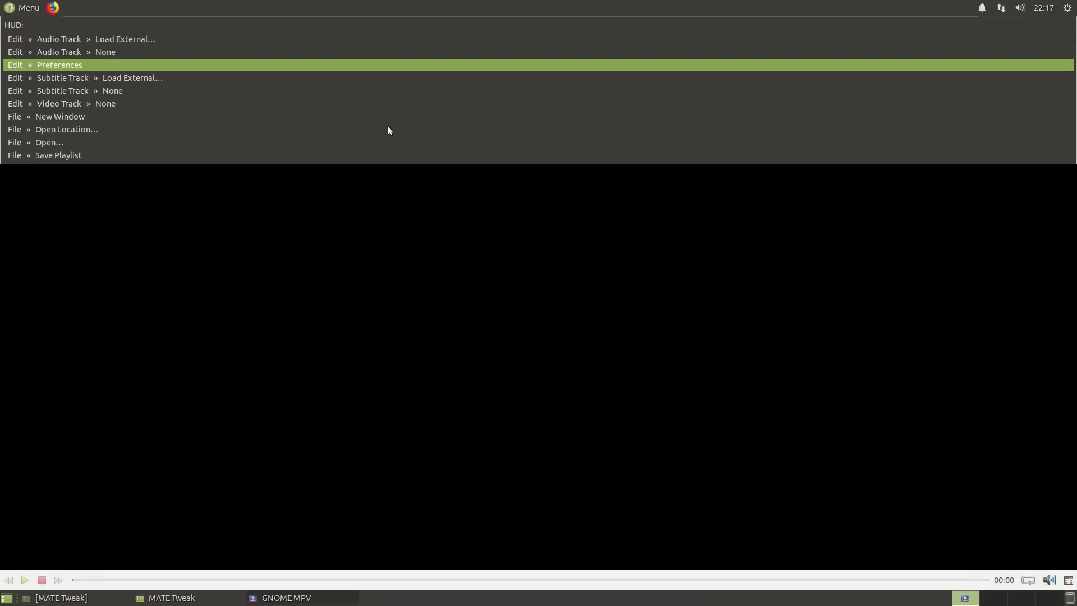
# - Open File » New Window from the HUD, close it, check View, then open the applications menu
pyautogui.write('n')
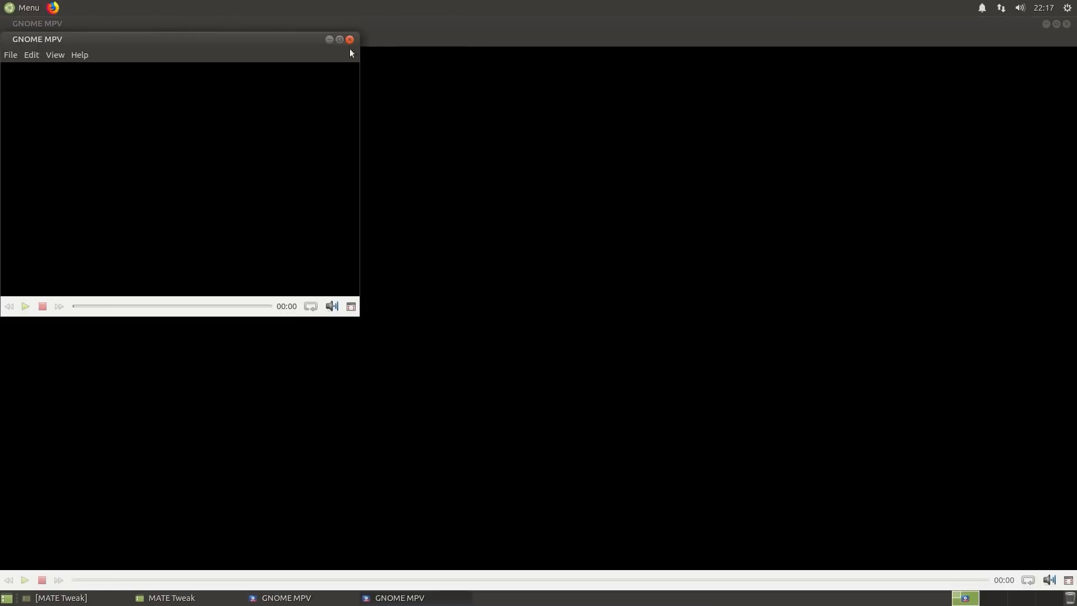
pyautogui.click(55, 39)
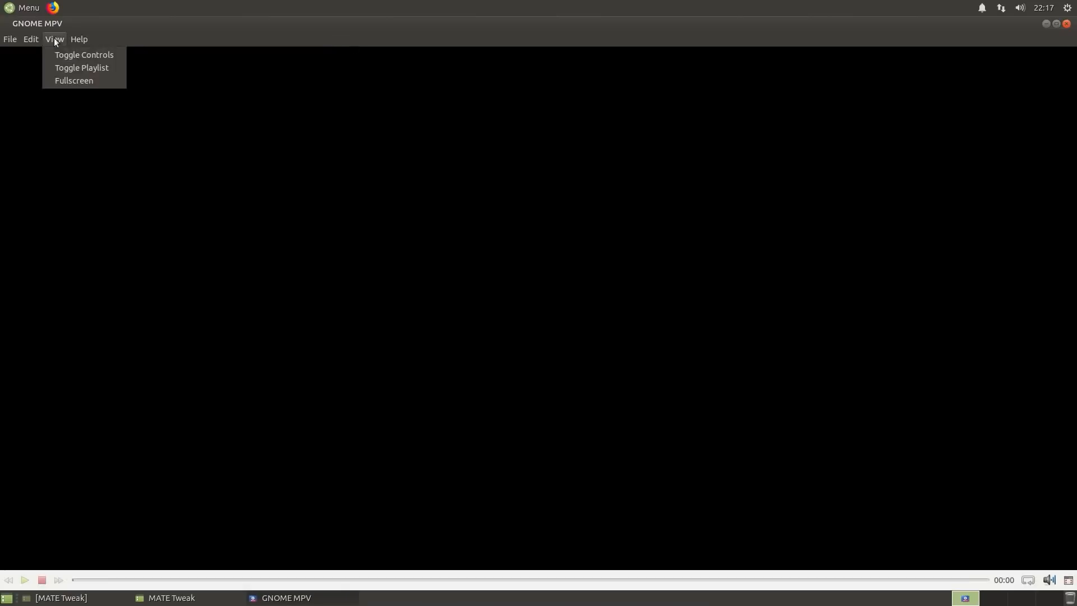
pyautogui.click(79, 40)
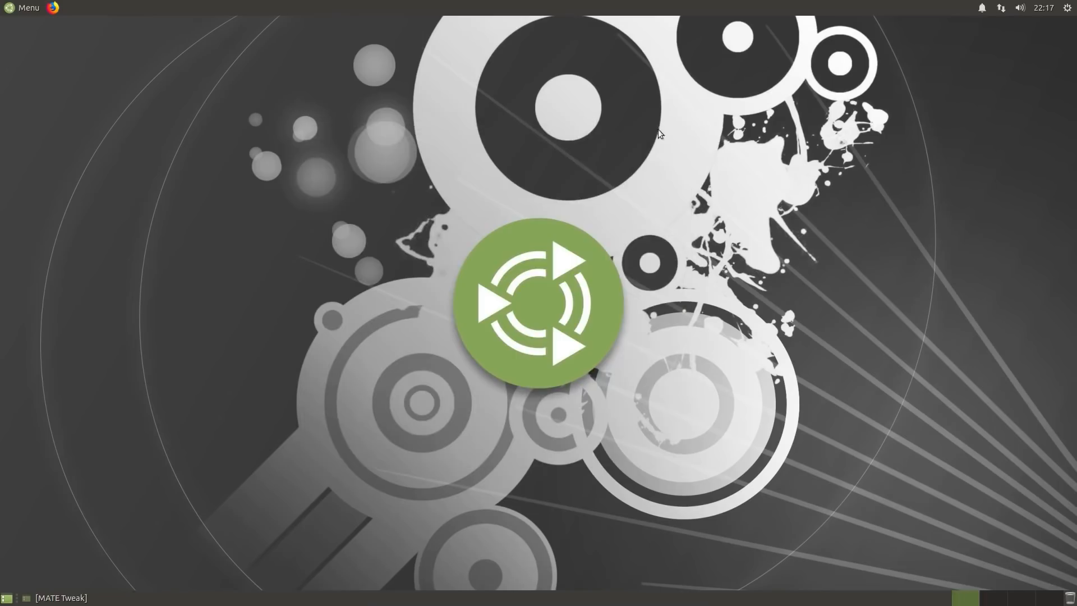
pyautogui.click(24, 7)
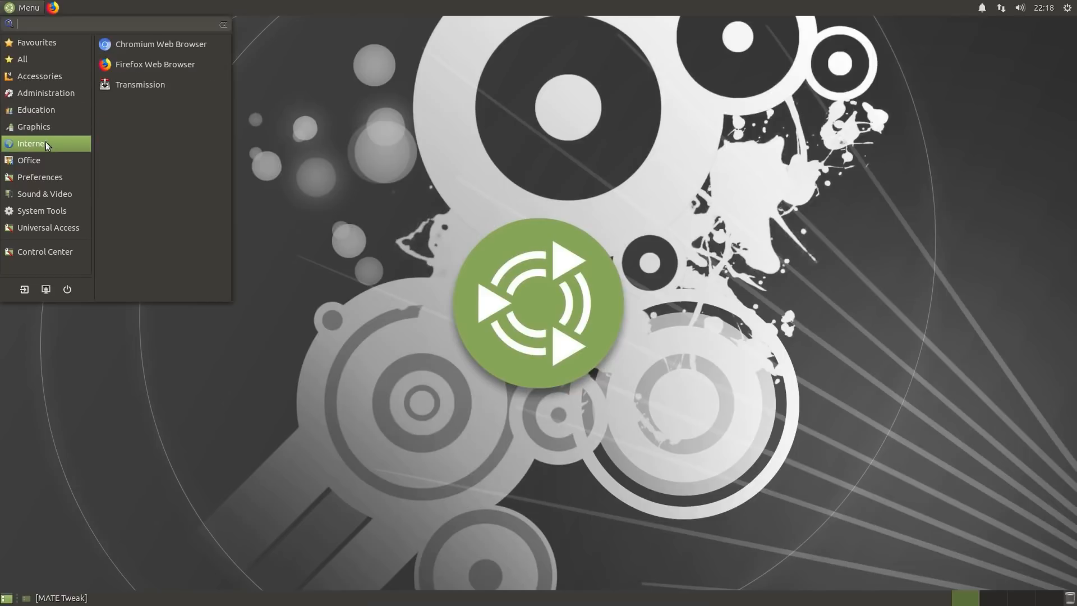
# - Launch Welcome from the All applications list, view the Shop page, and go back to the Main Menu
pyautogui.click(22, 59)
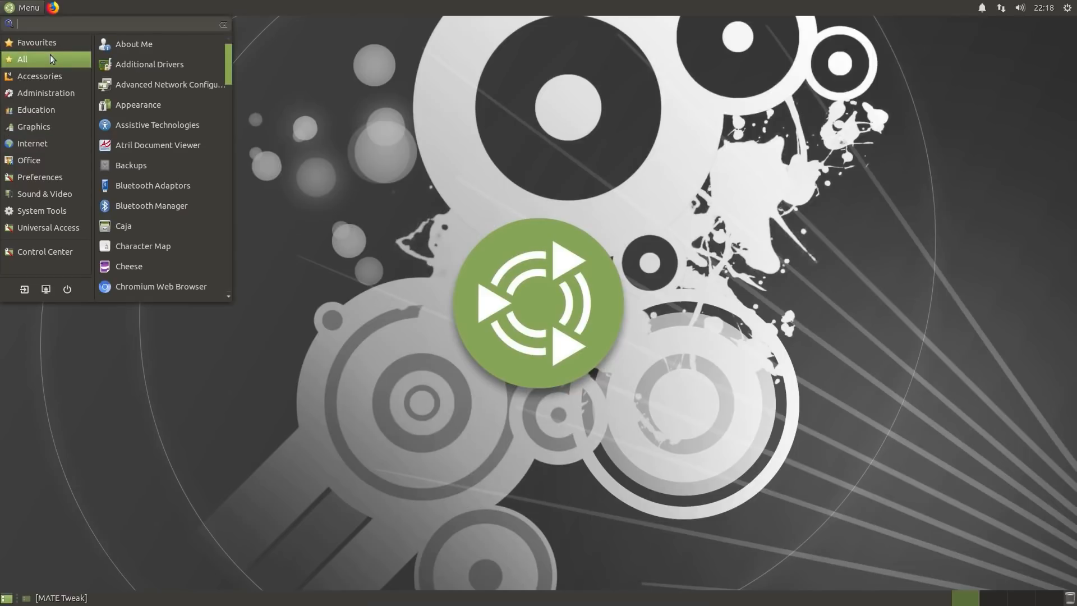
pyautogui.click(354, 199)
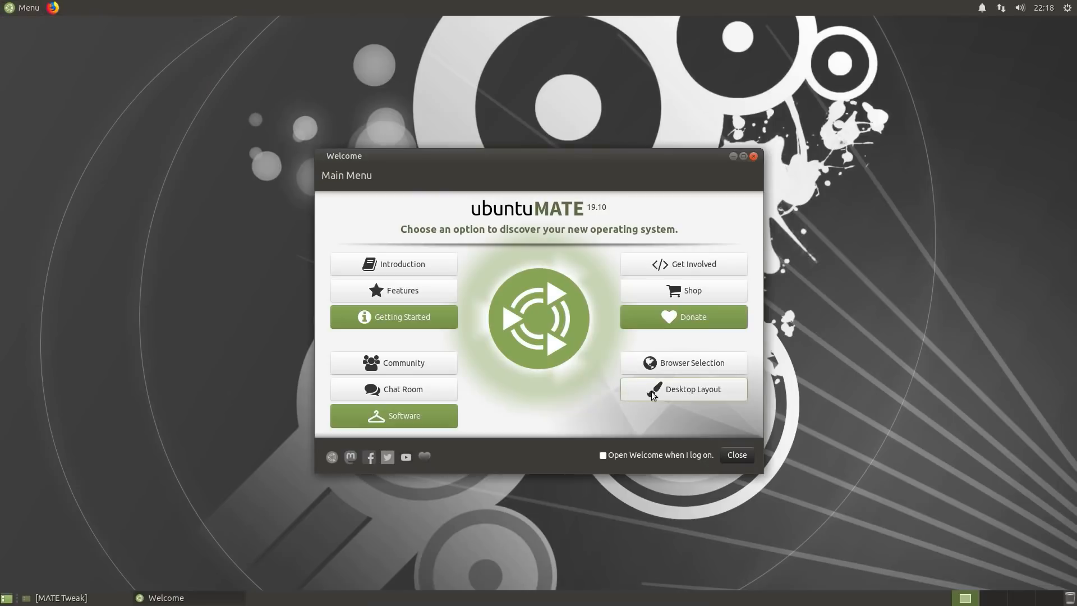
pyautogui.moveTo(690, 364)
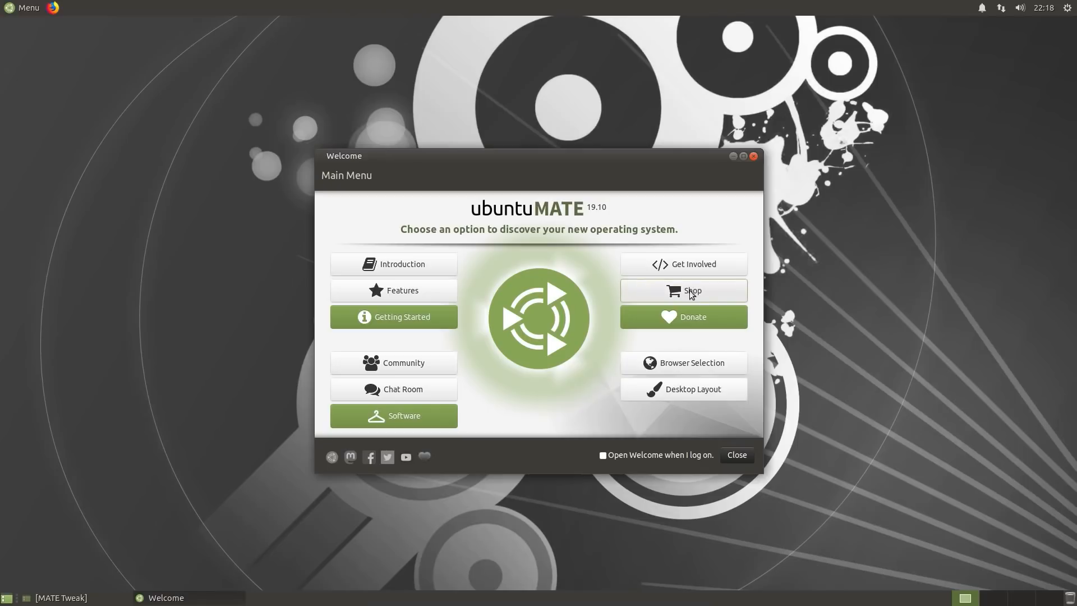
pyautogui.click(682, 290)
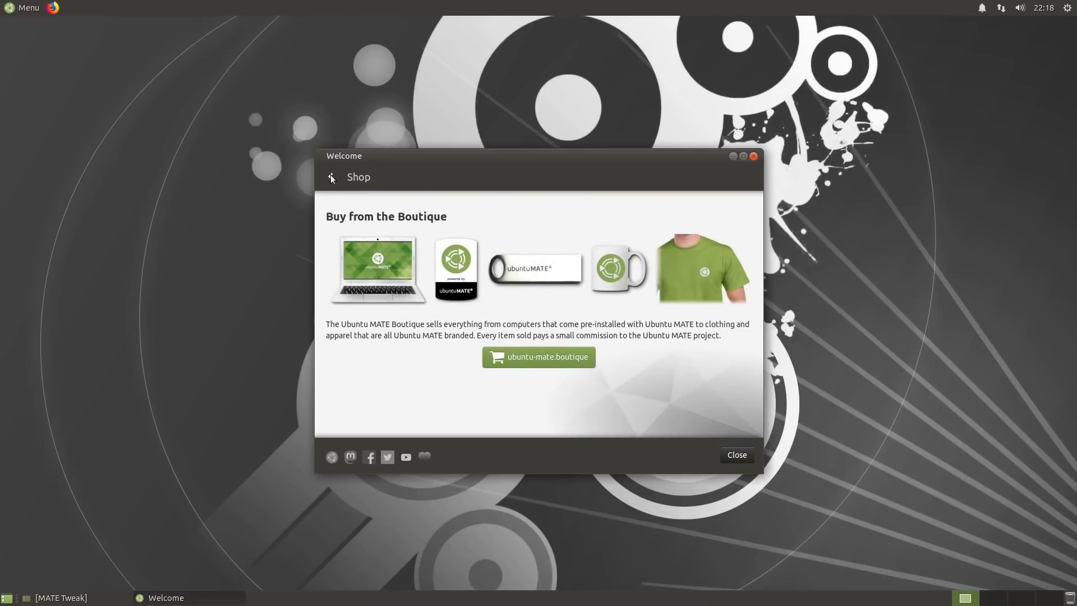
pyautogui.click(331, 178)
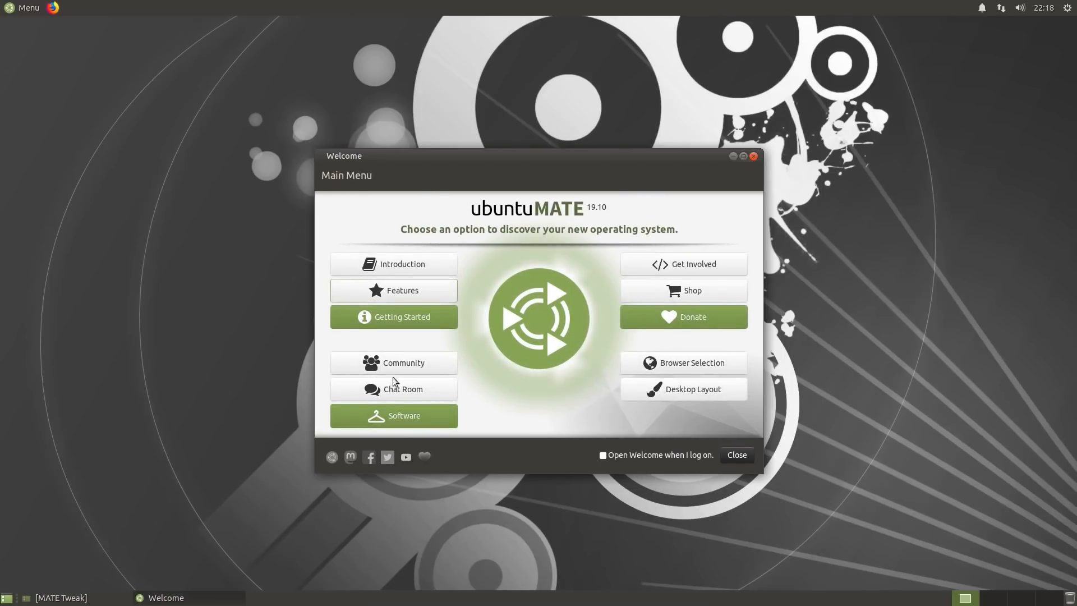
# - Browse the Internet category in the Software Boutique
pyautogui.click(392, 416)
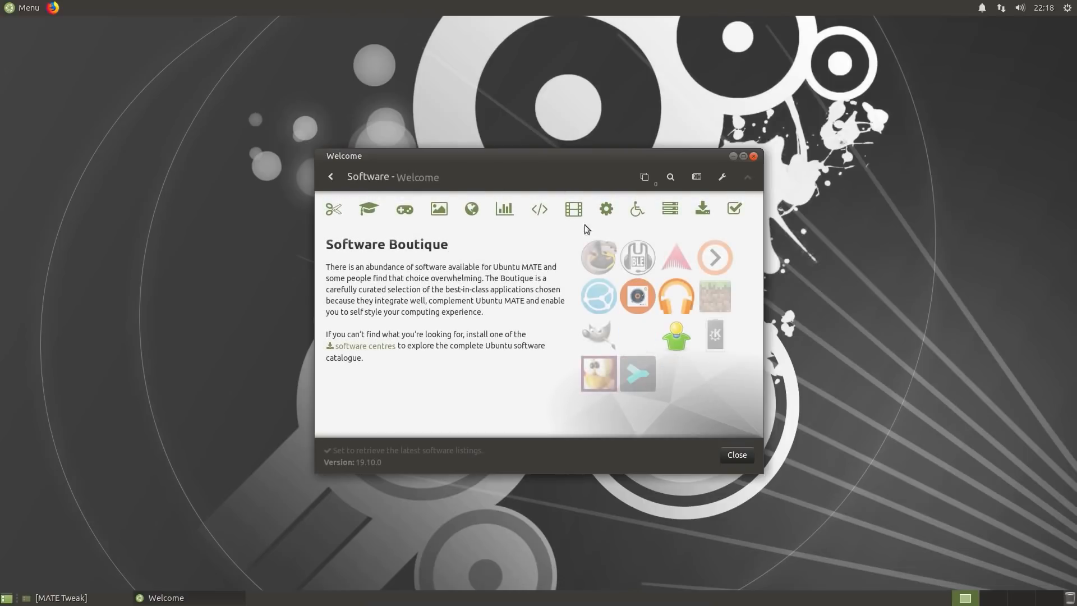
pyautogui.moveTo(605, 209)
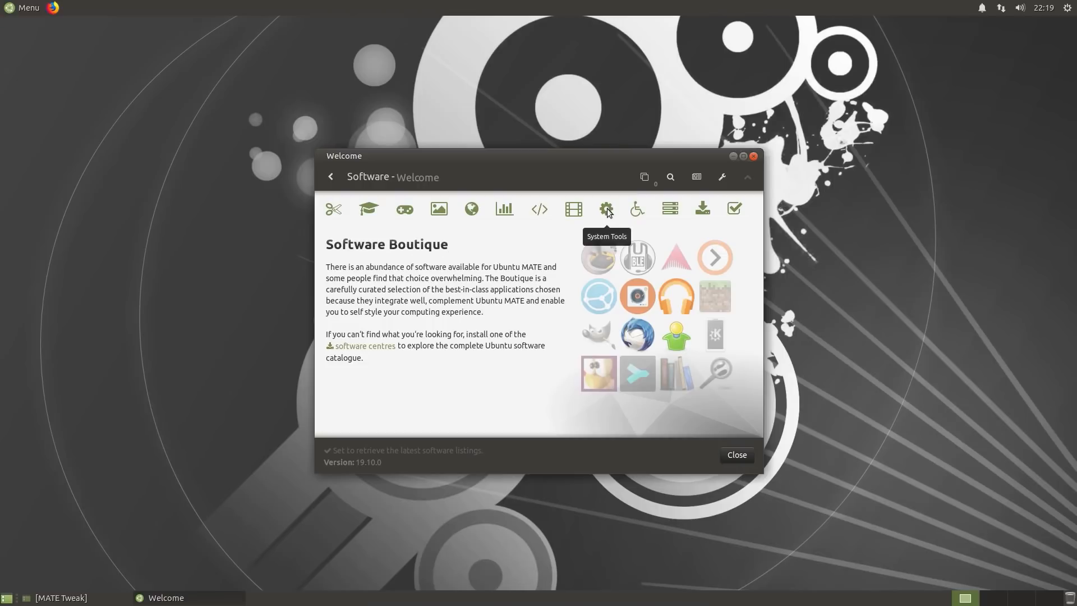
pyautogui.moveTo(657, 211)
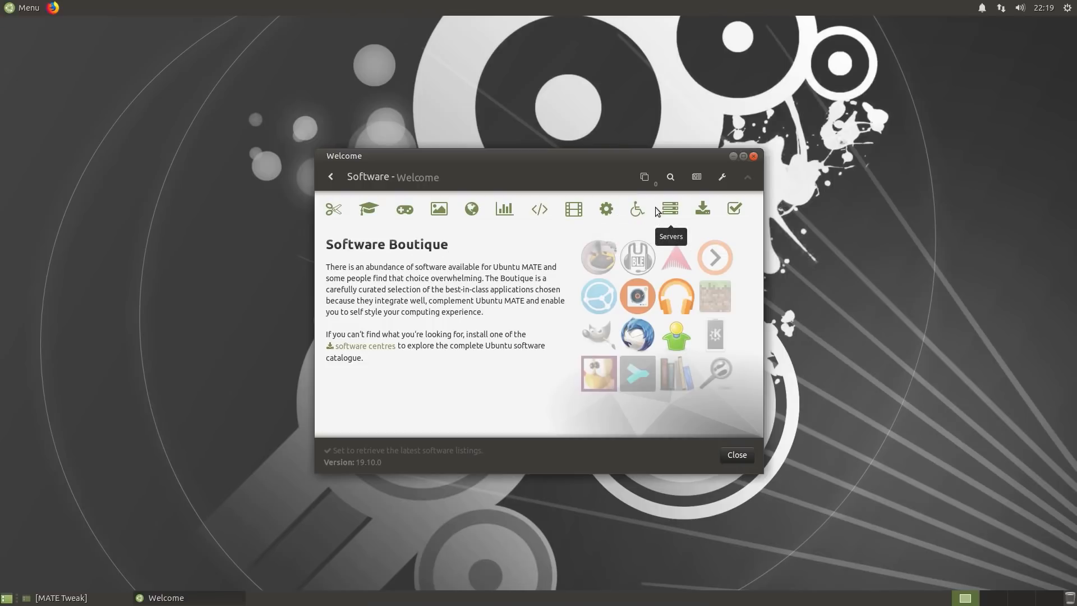
pyautogui.moveTo(514, 219)
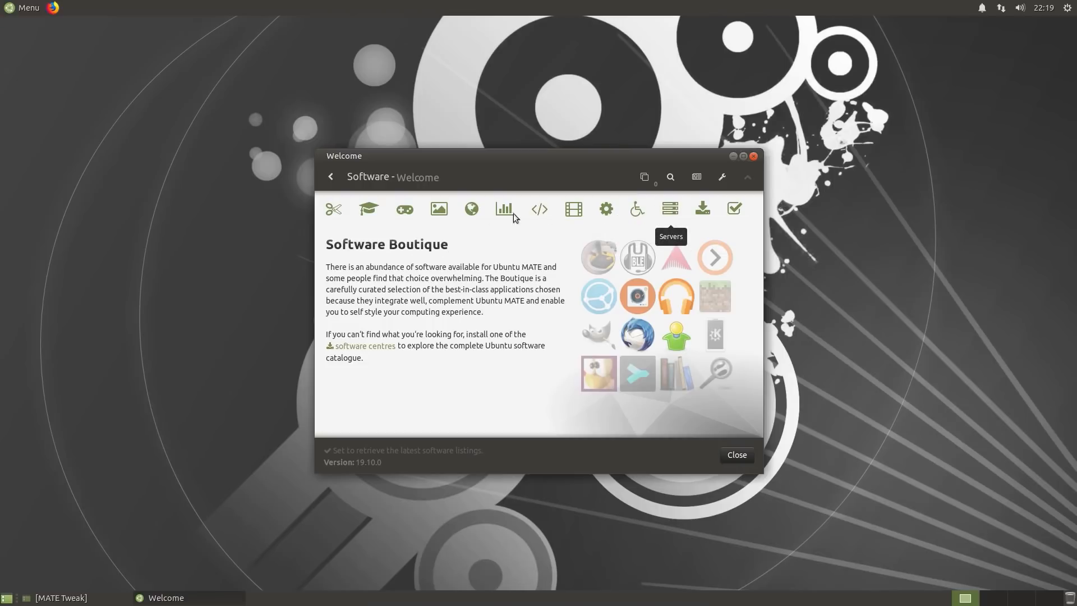
pyautogui.click(471, 208)
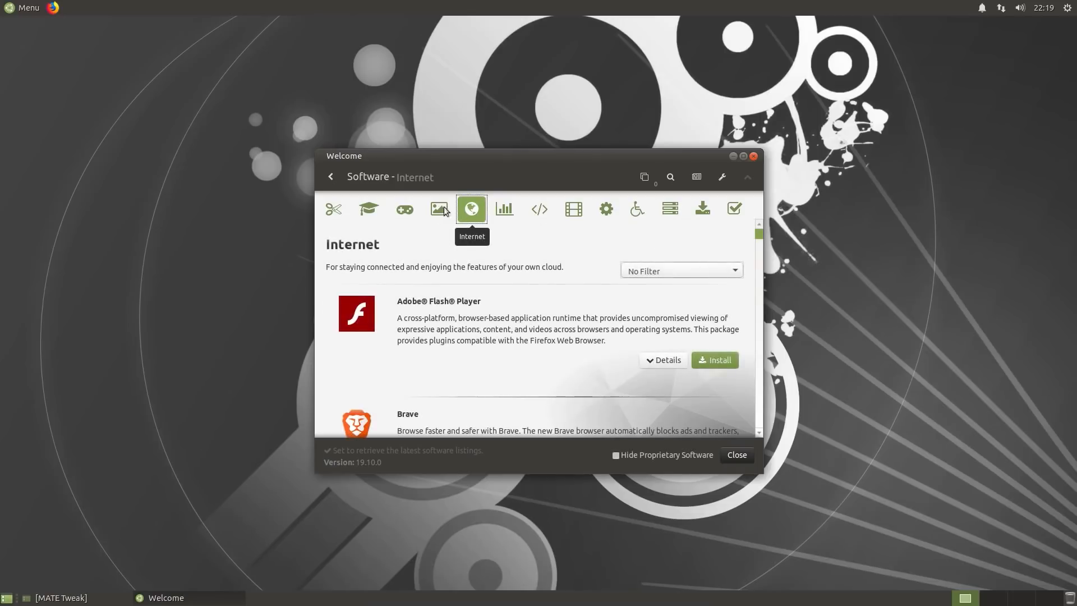
pyautogui.moveTo(531, 319)
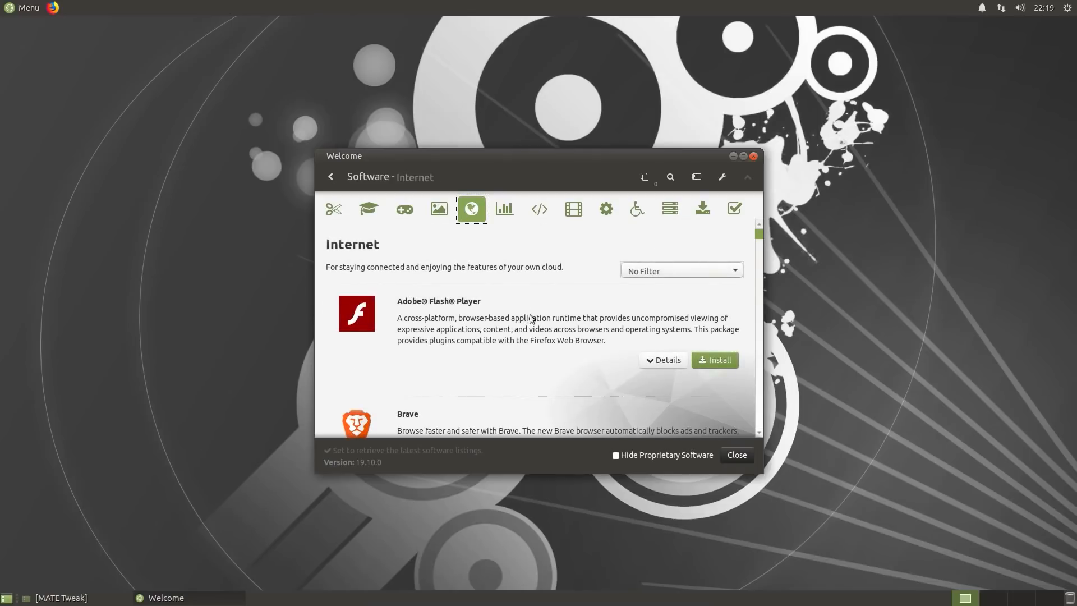
pyautogui.scroll(-3)
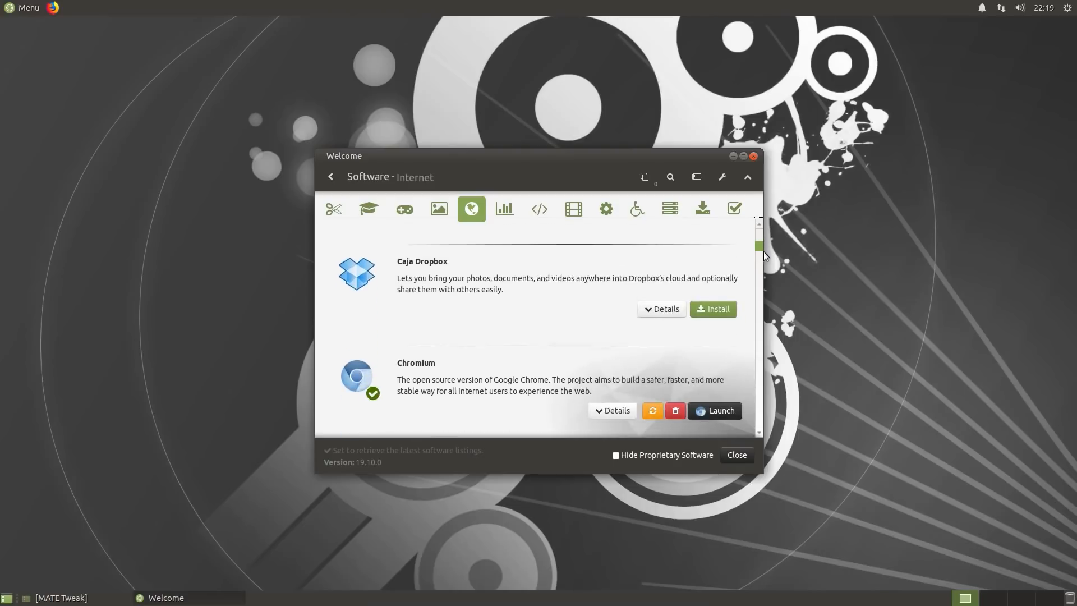
pyautogui.scroll(-3)
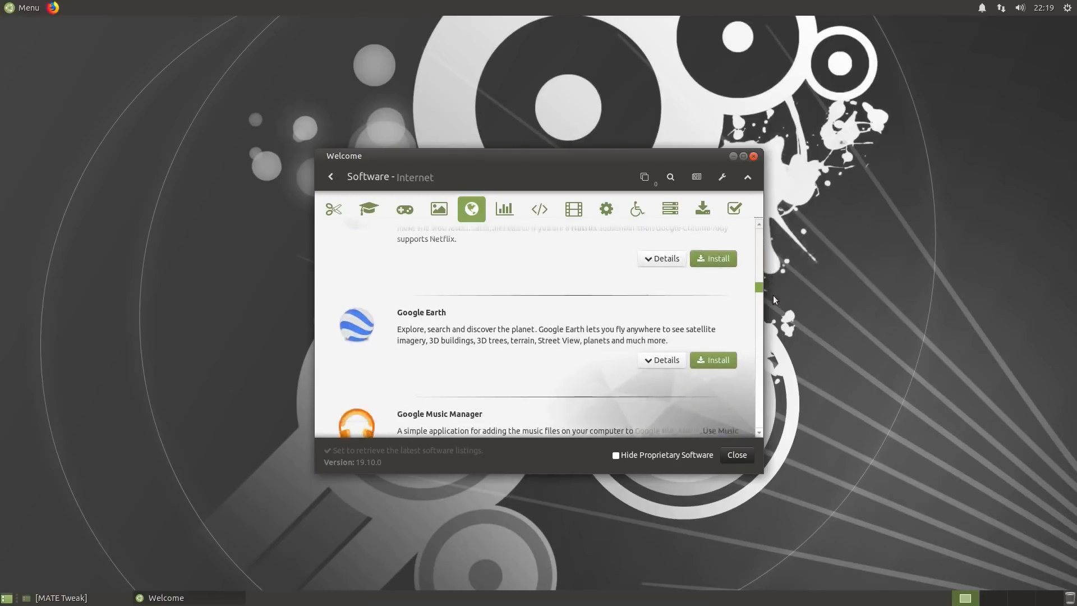
pyautogui.scroll(-3)
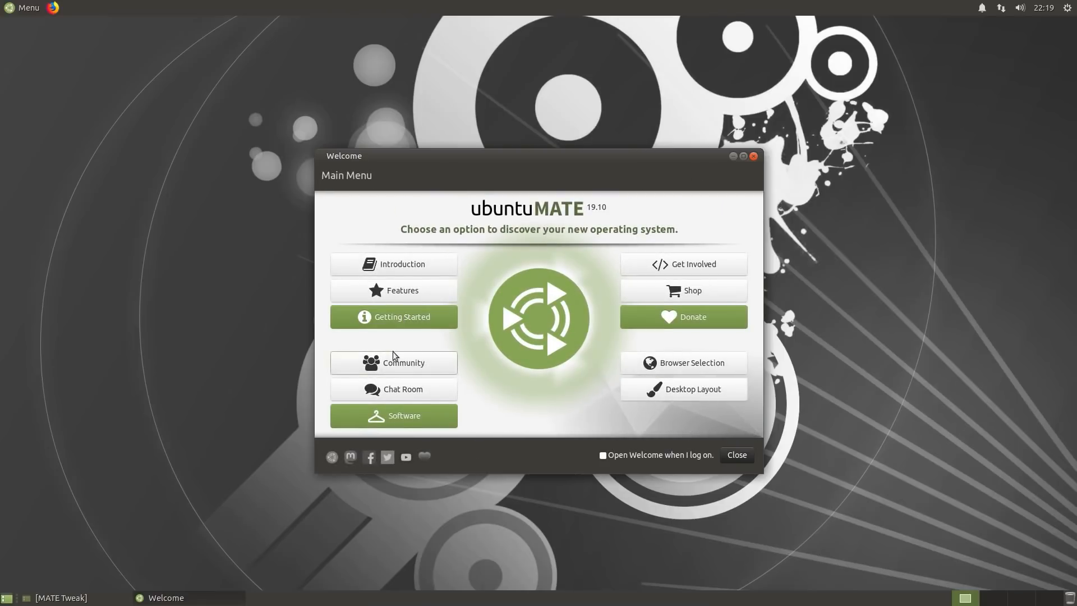
# - Scroll the Boutique's Get More Apps page down to Synaptic Package Manager
pyautogui.click(394, 415)
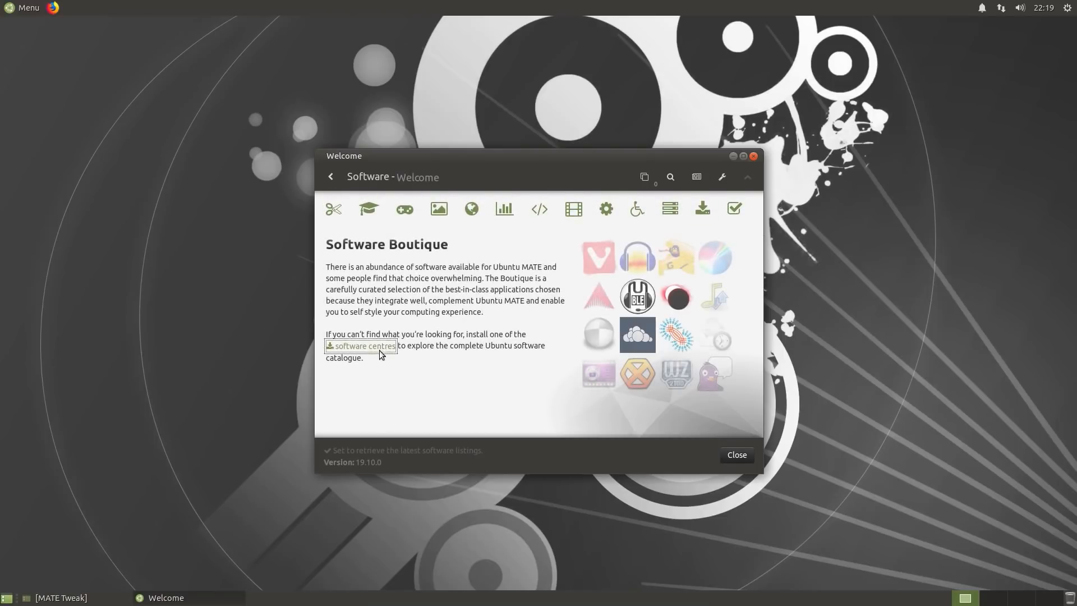
pyautogui.click(364, 346)
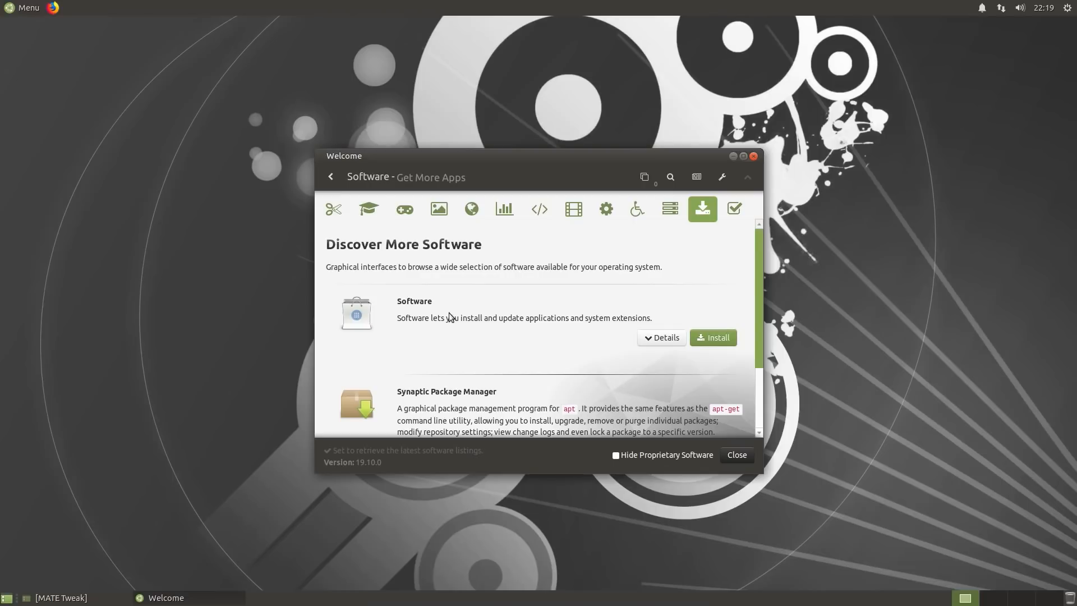
pyautogui.scroll(-3)
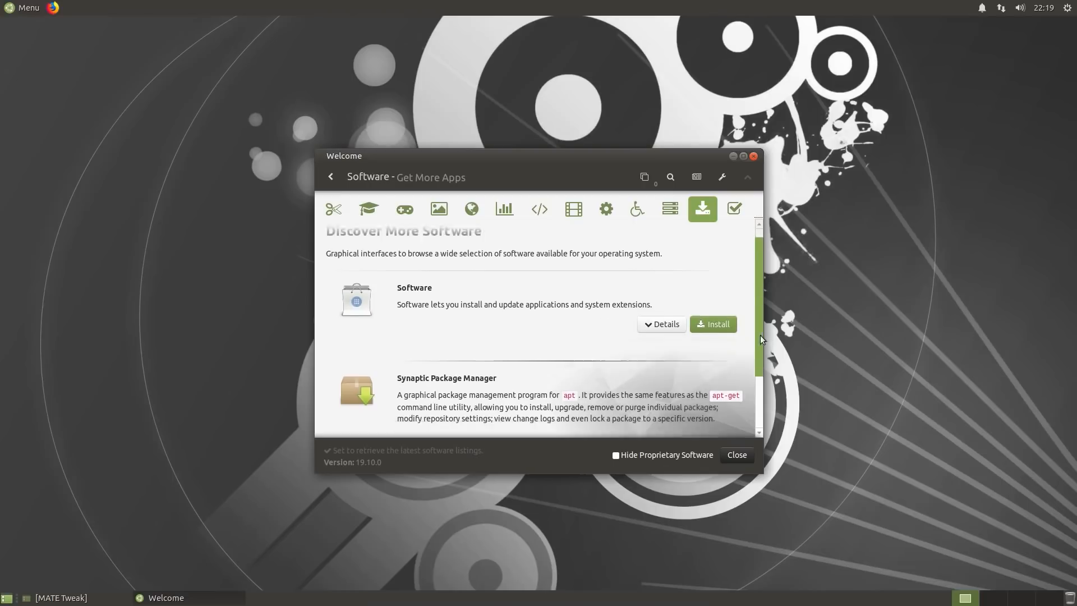
pyautogui.scroll(-3)
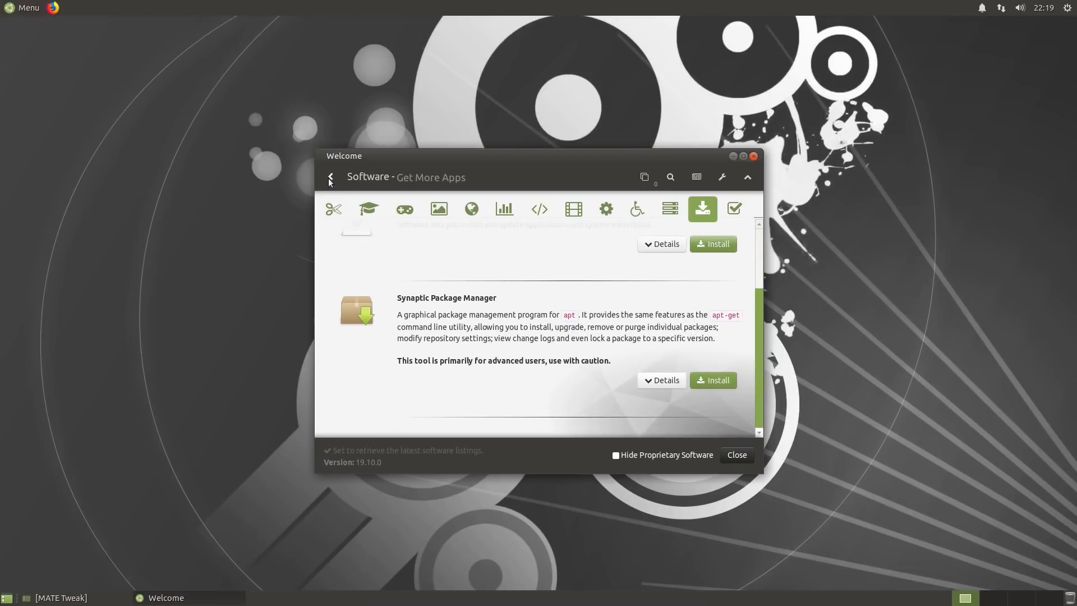
# - Visit Getting Started > Customisation and launch the Control Centre from it
pyautogui.click(331, 176)
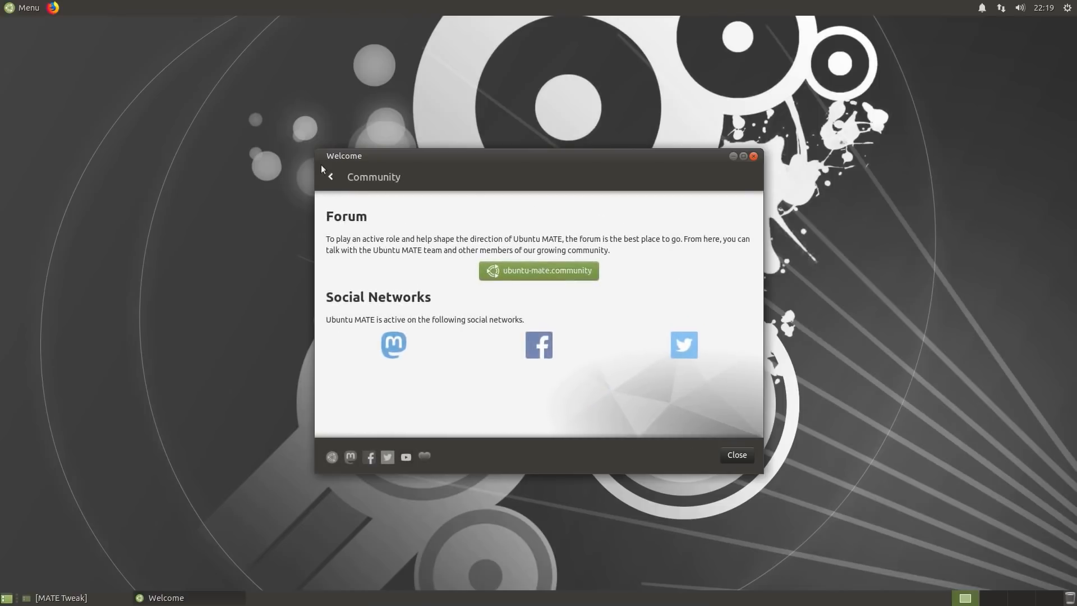
pyautogui.click(330, 177)
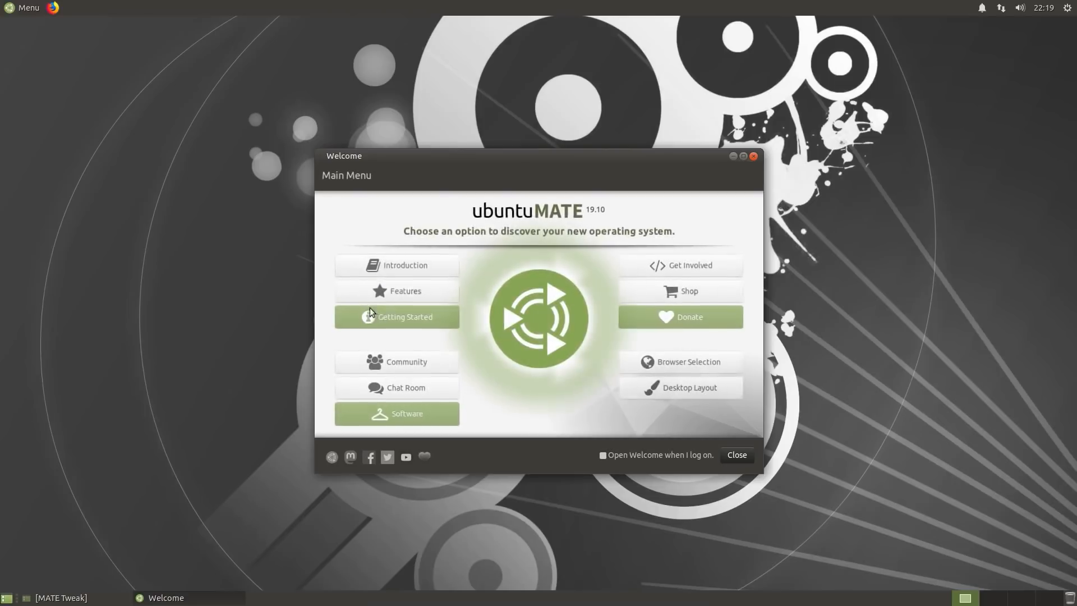
pyautogui.click(404, 316)
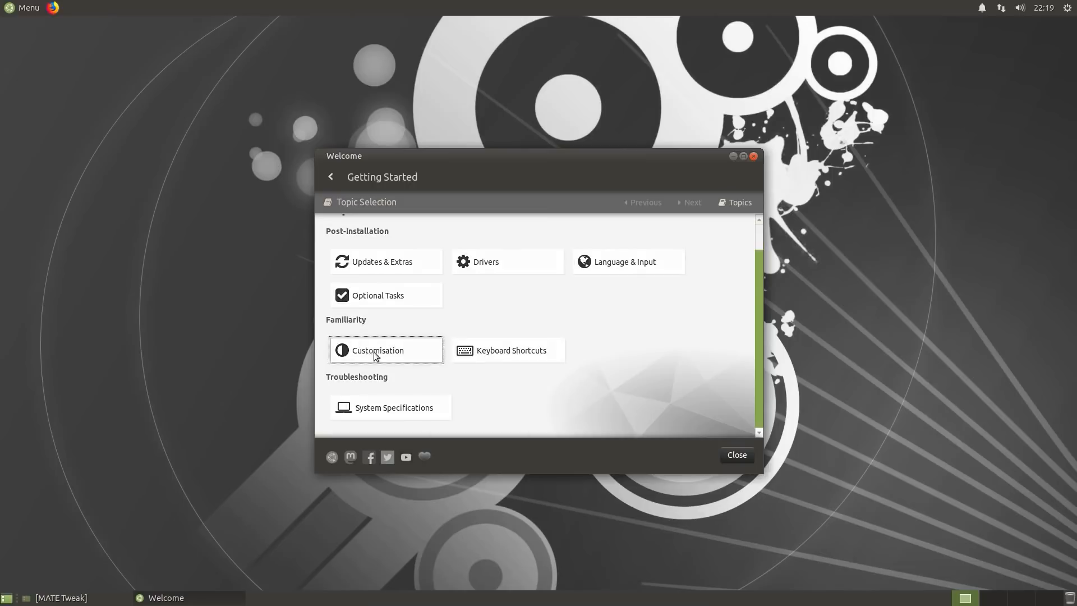
pyautogui.click(385, 350)
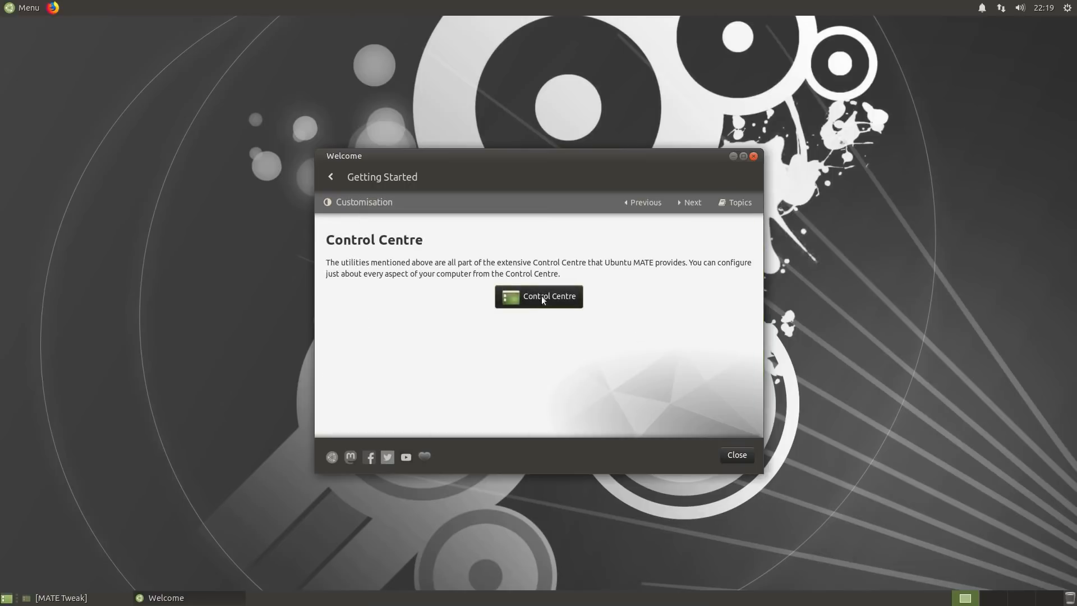
pyautogui.click(539, 296)
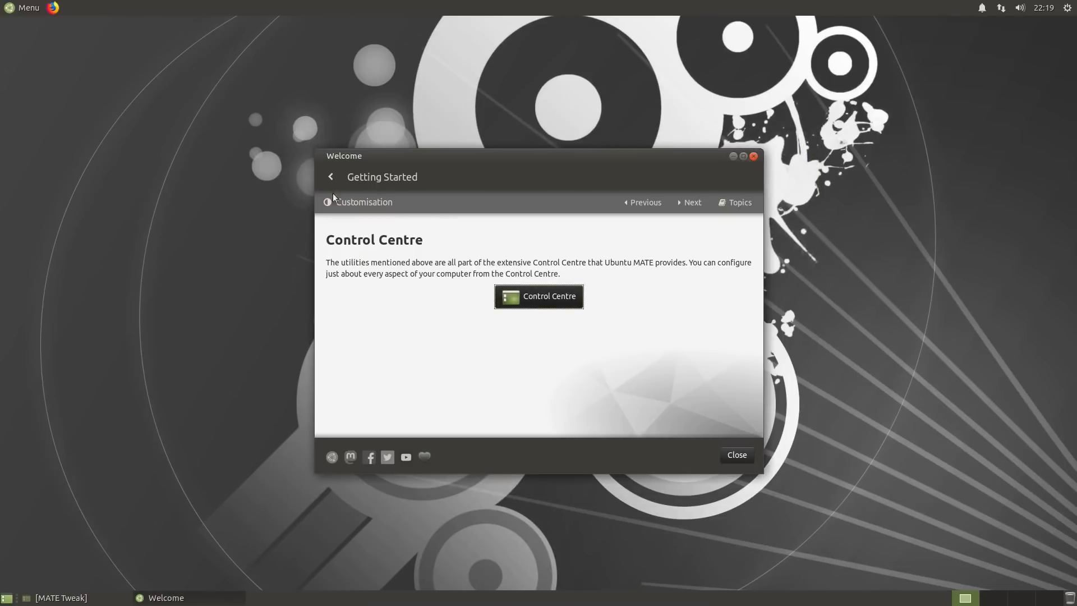
# - Return to the Welcome main menu and scroll the Introduction page
pyautogui.click(331, 177)
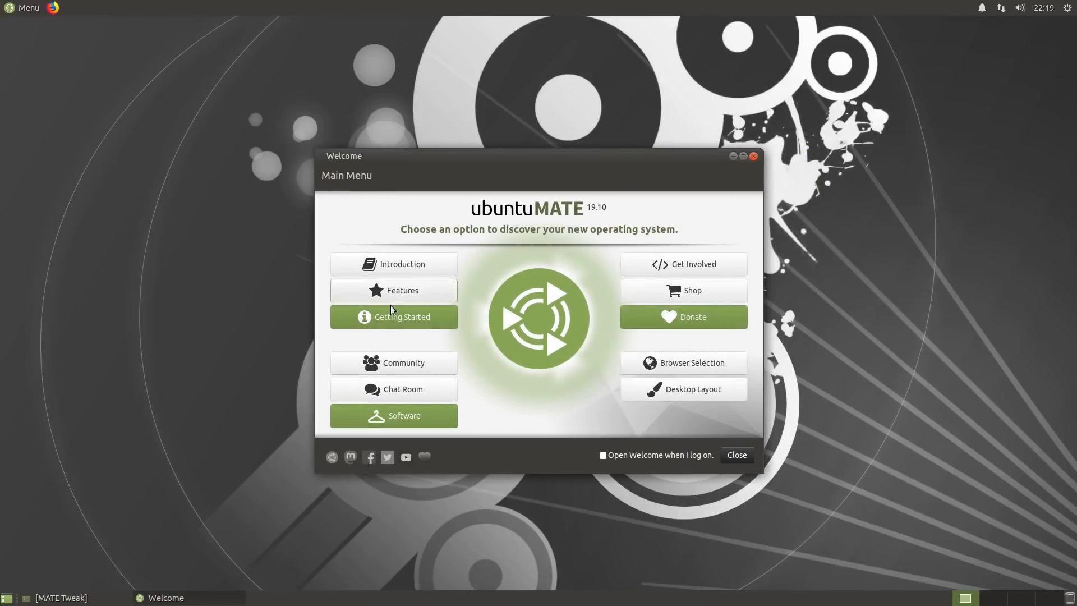
pyautogui.click(393, 316)
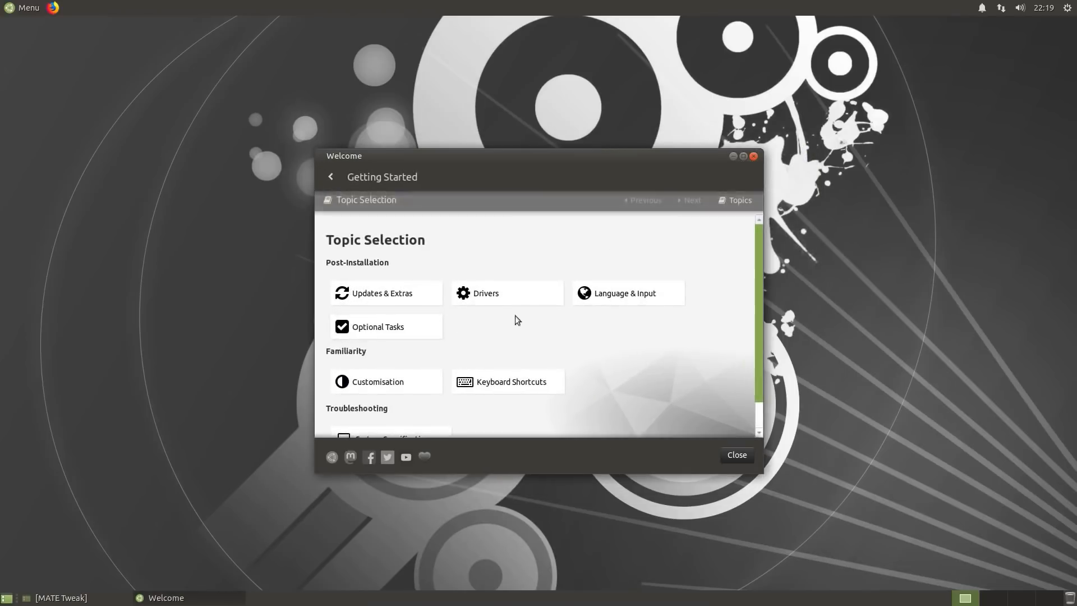
pyautogui.click(331, 176)
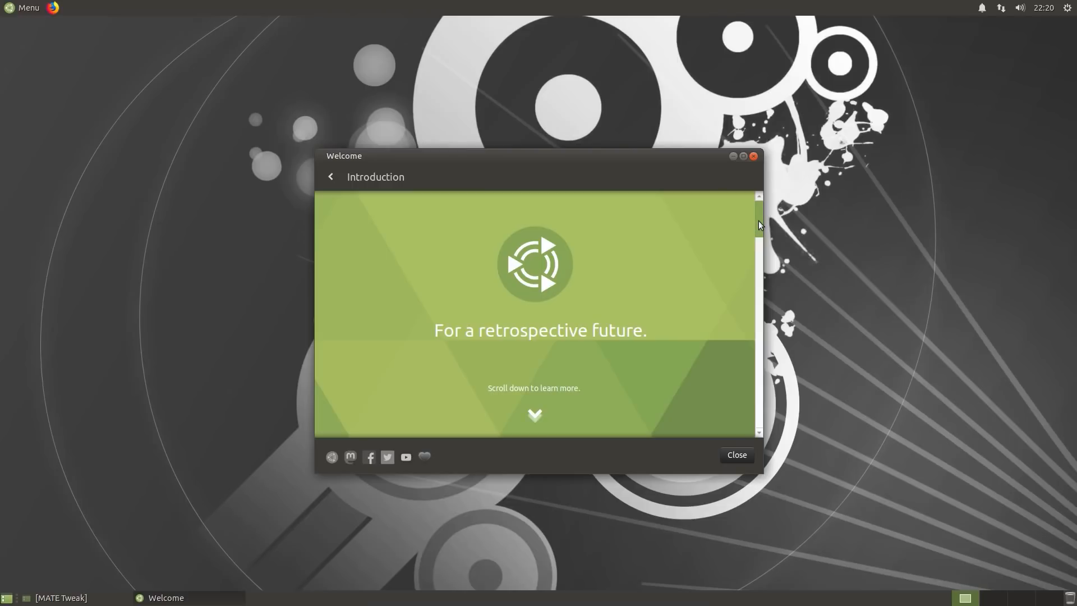
pyautogui.scroll(-3)
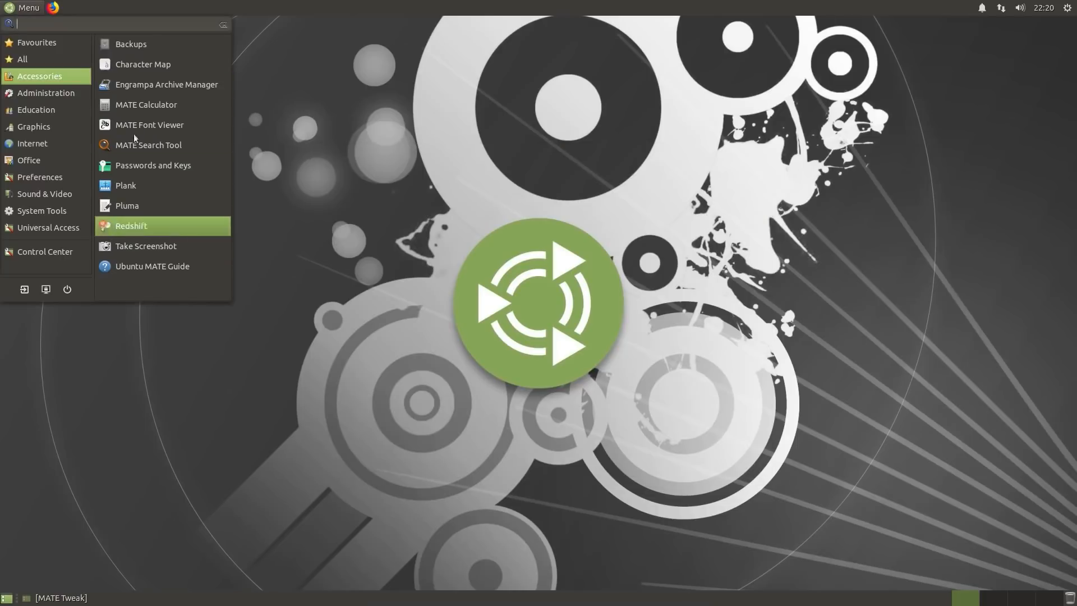
# - Browse the Brisk Menu categories, ending on Sound & Video applications
pyautogui.click(46, 92)
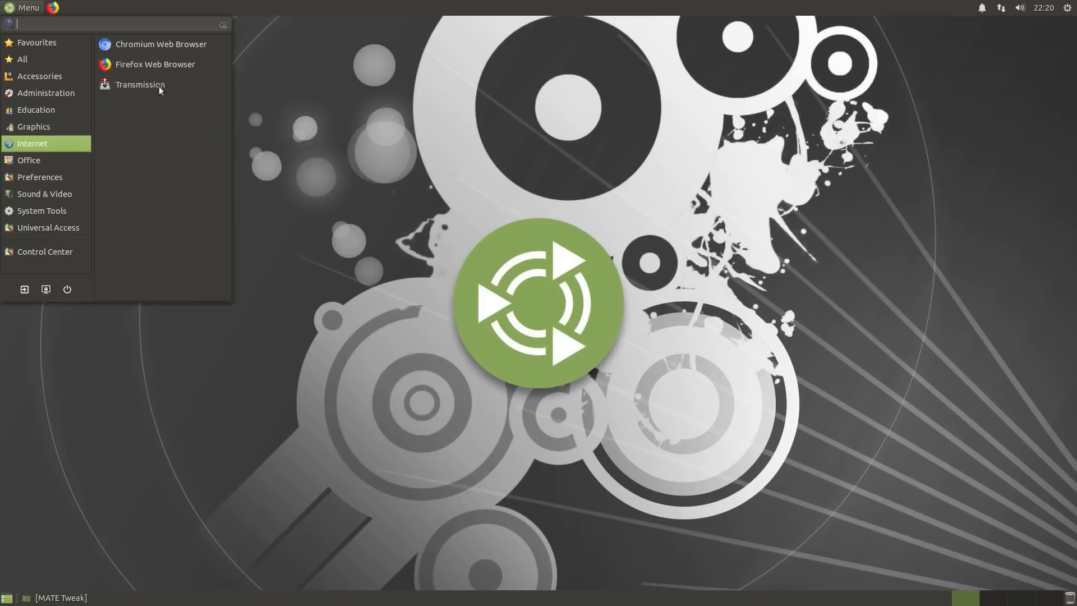
pyautogui.moveTo(155, 64)
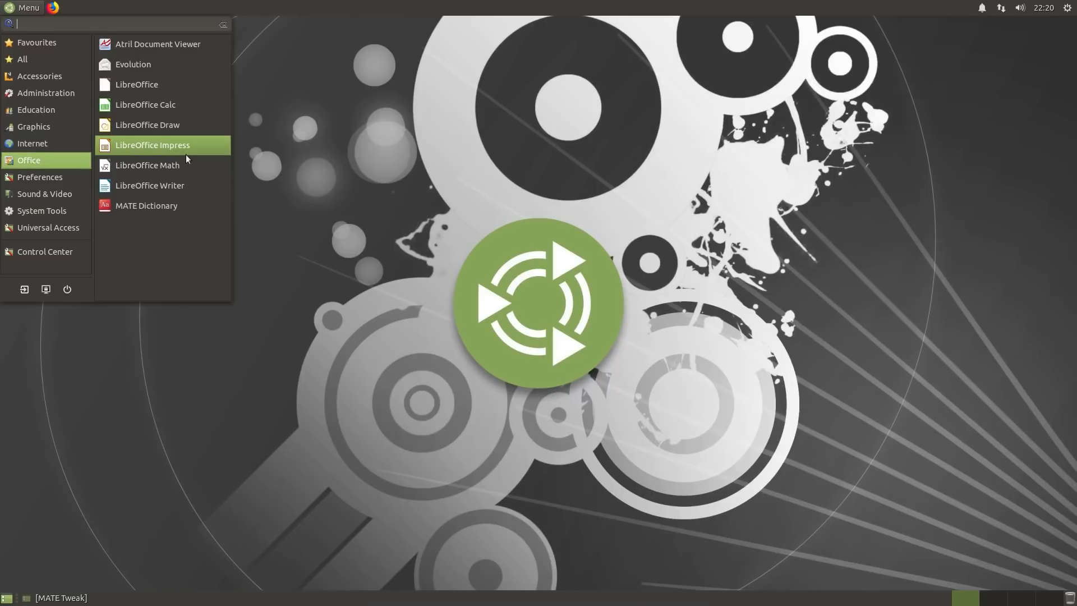
pyautogui.moveTo(157, 169)
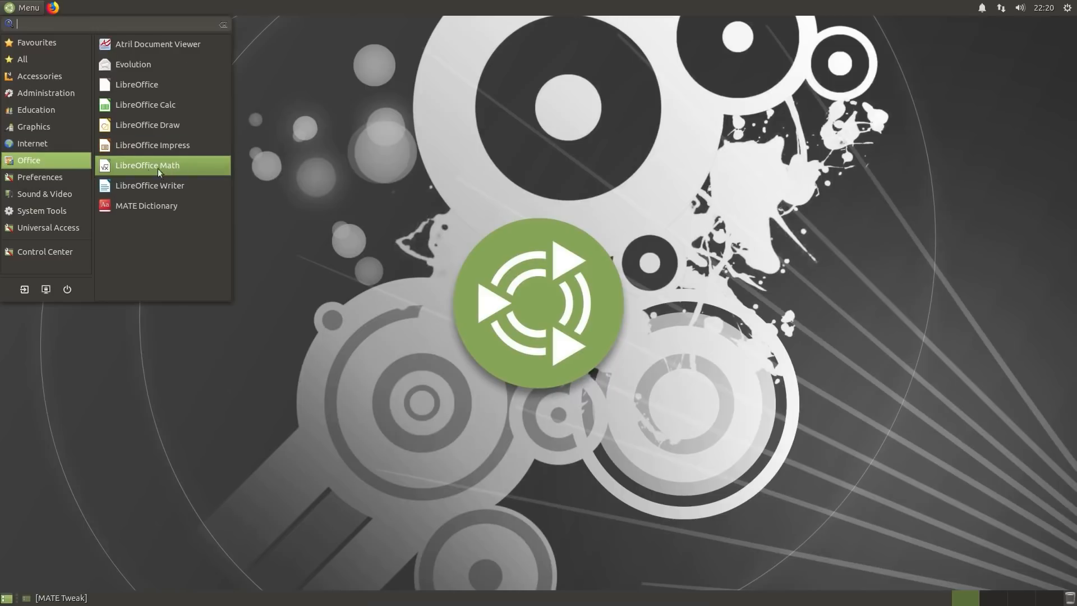
pyautogui.click(44, 195)
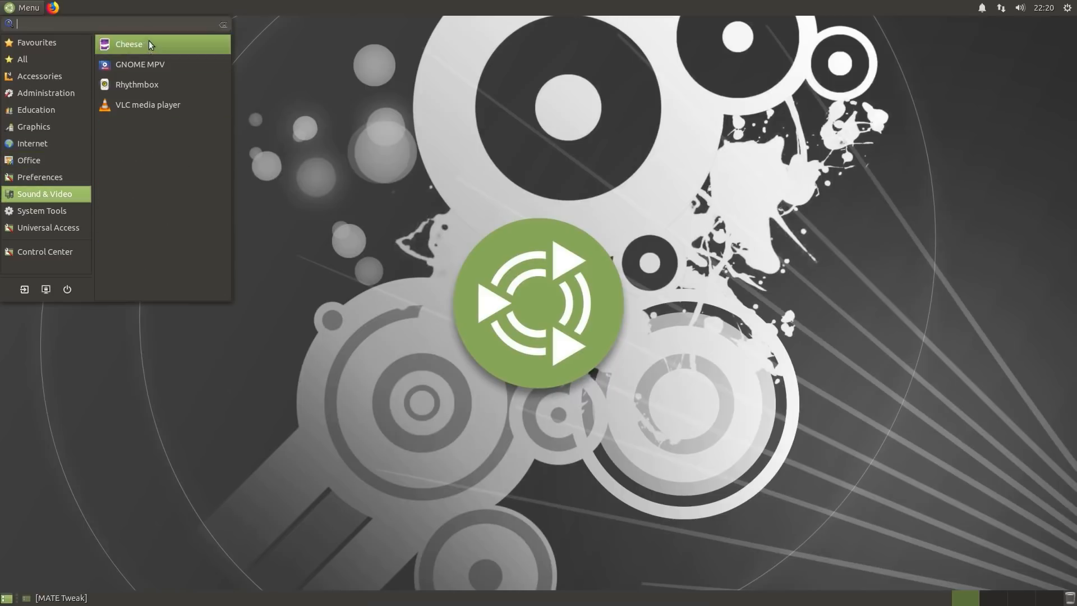
pyautogui.moveTo(165, 105)
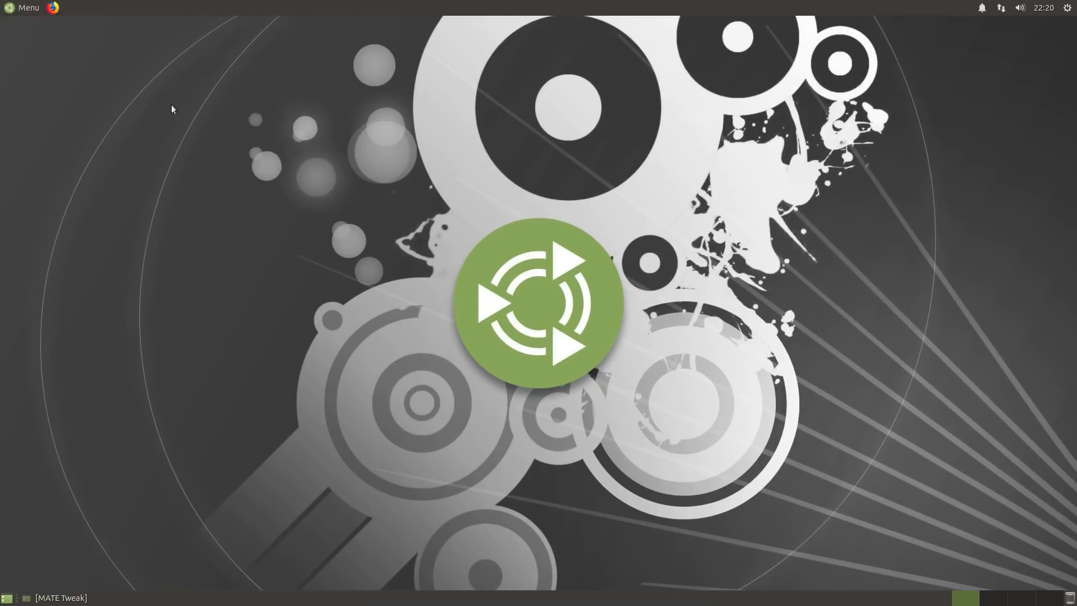
pyautogui.moveTo(441, 214)
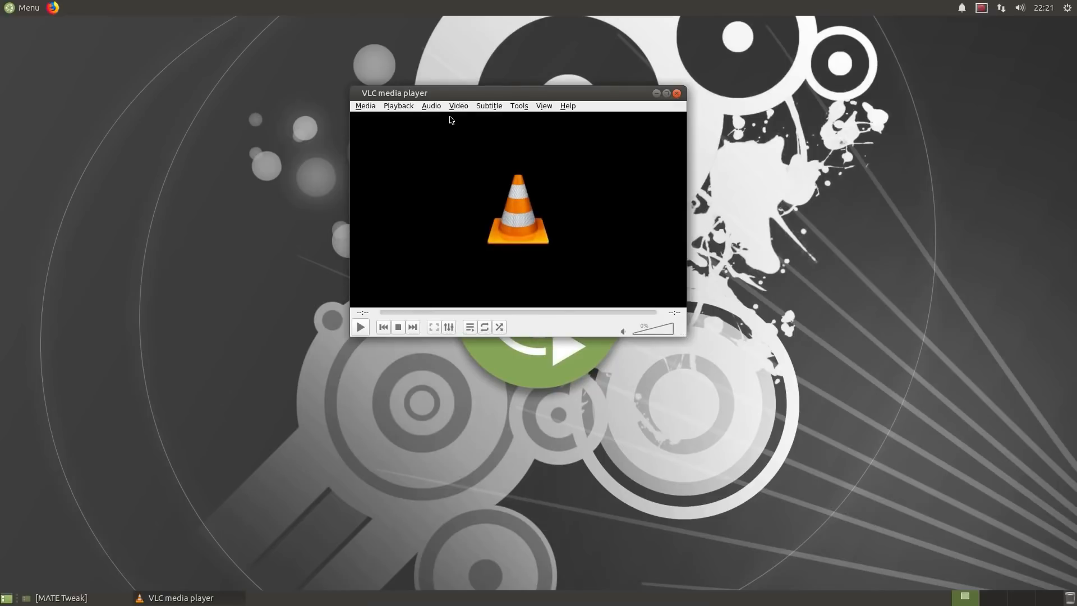
pyautogui.click(567, 105)
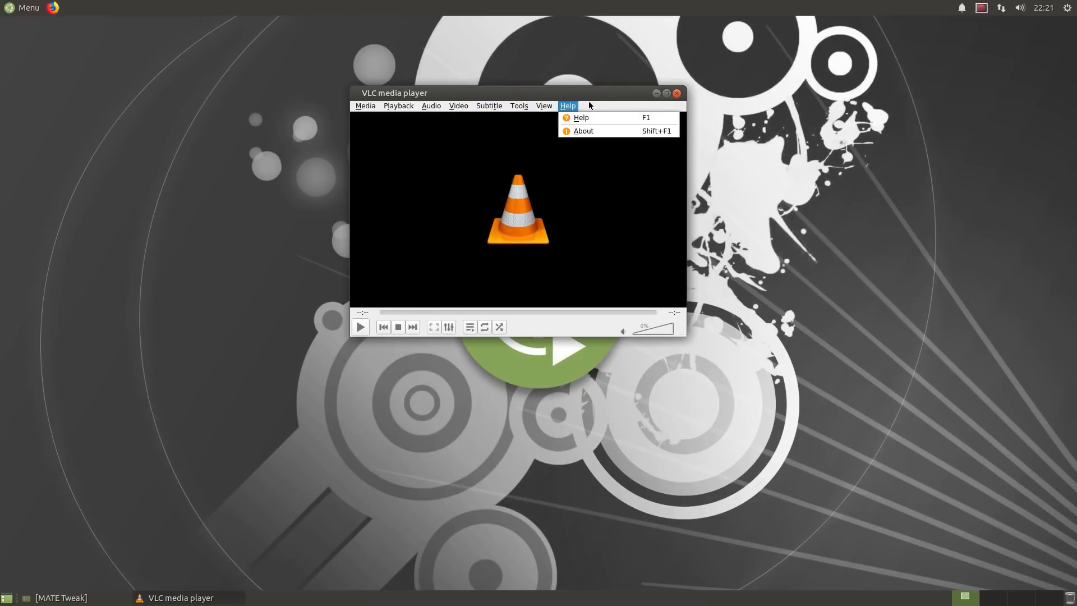
pyautogui.click(489, 106)
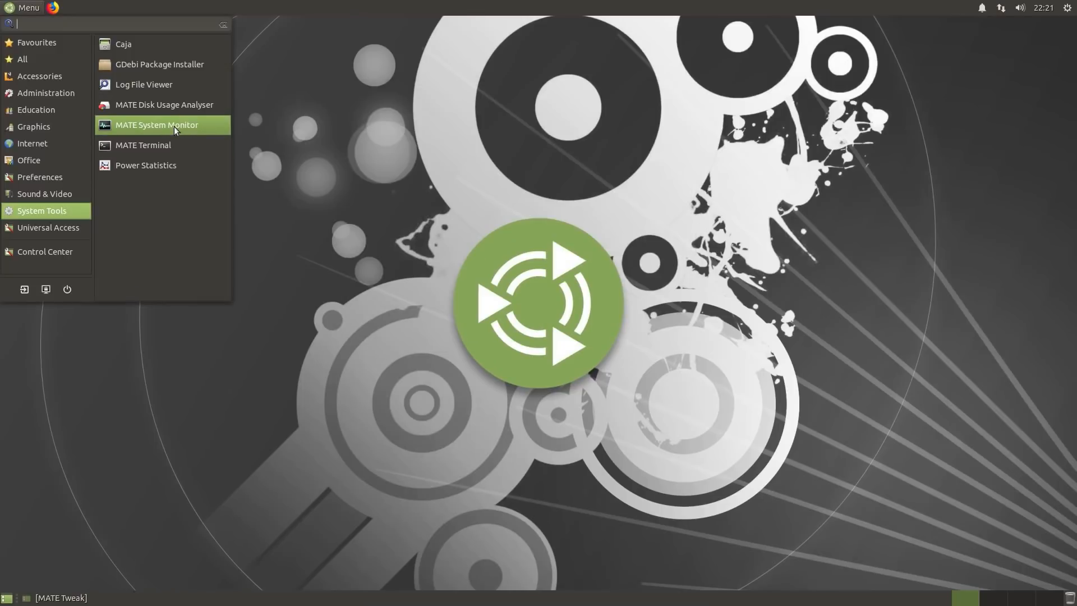
pyautogui.click(156, 125)
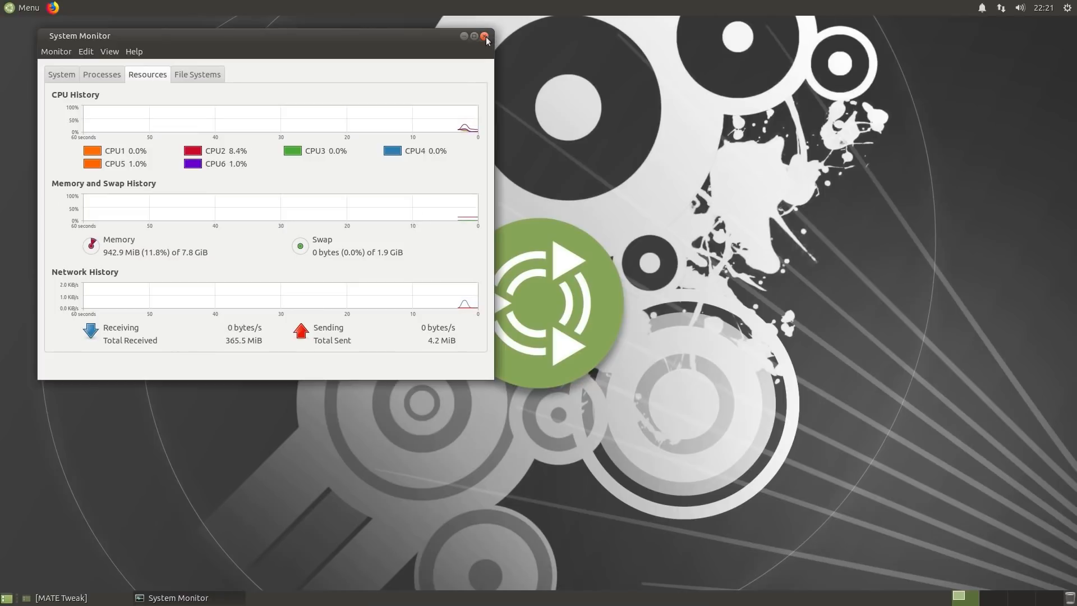
pyautogui.click(484, 36)
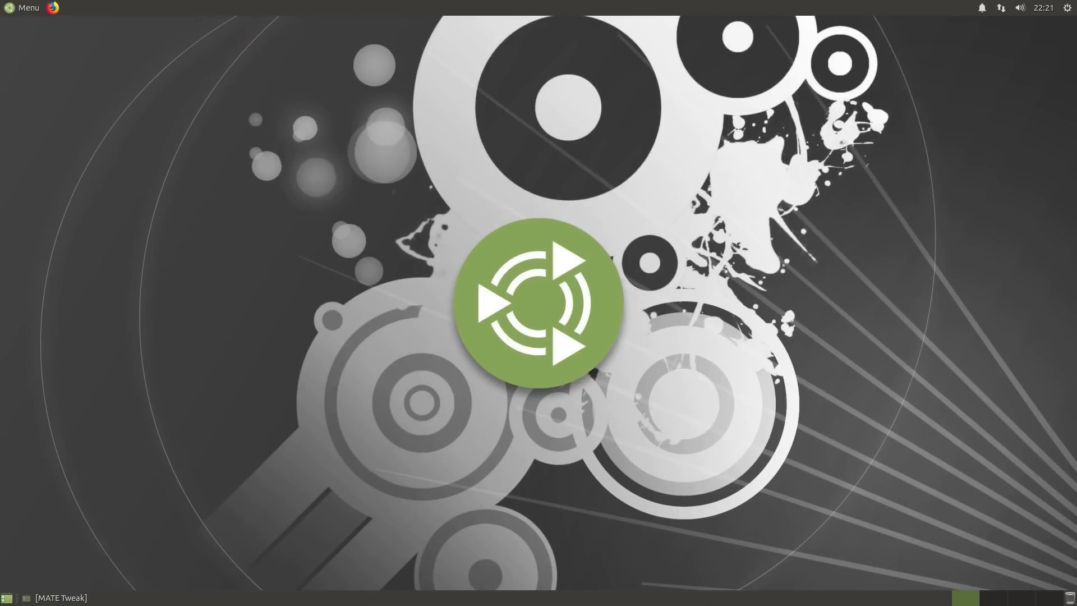
pyautogui.click(27, 8)
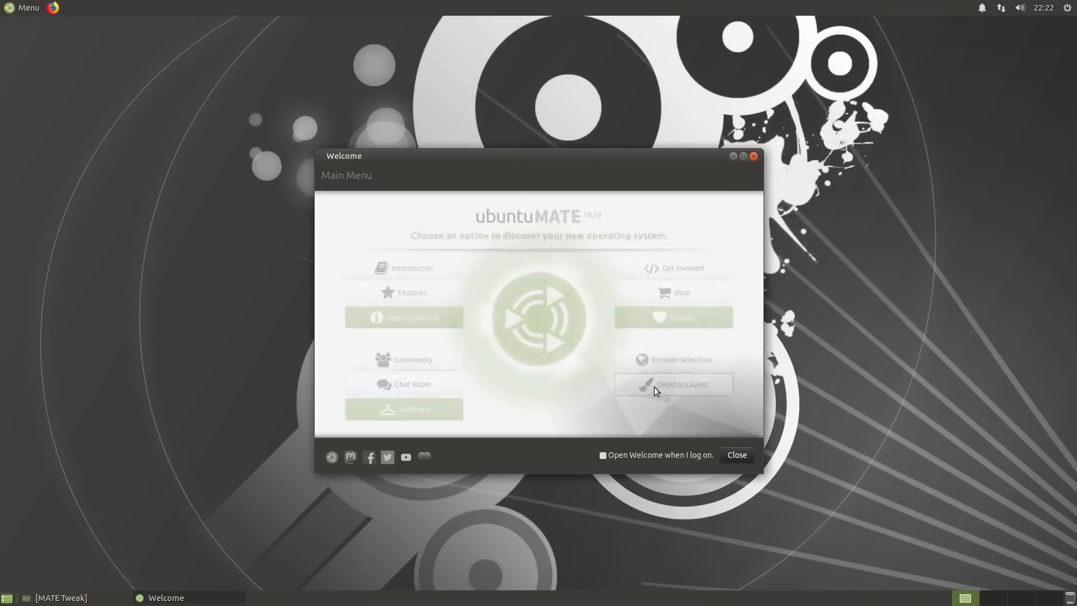
# - Open Desktop Layout in Welcome and expand it with Show More
pyautogui.click(673, 383)
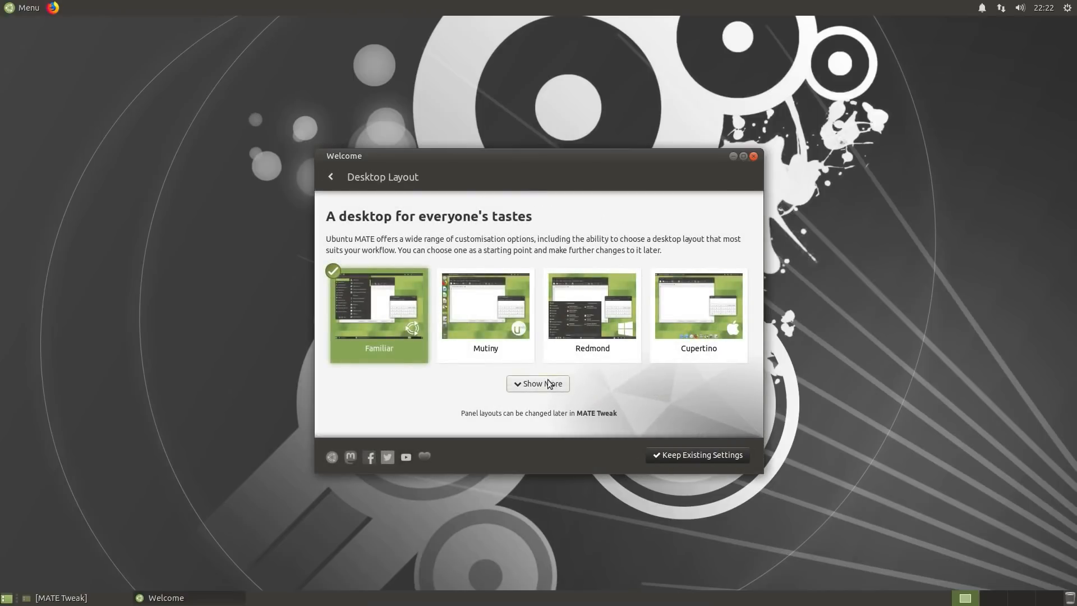
pyautogui.click(537, 383)
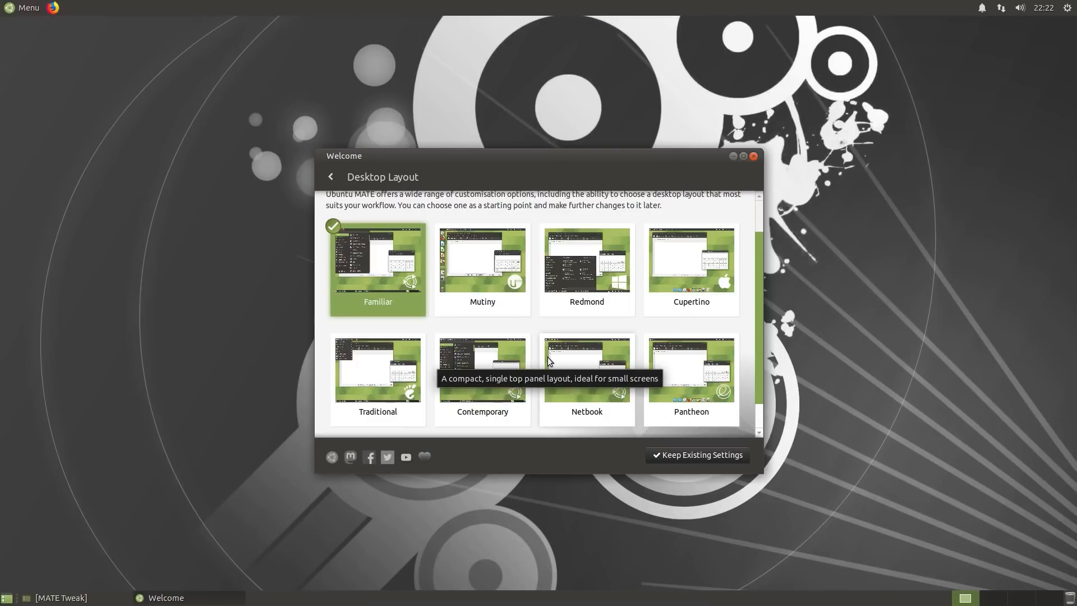
pyautogui.moveTo(539, 327)
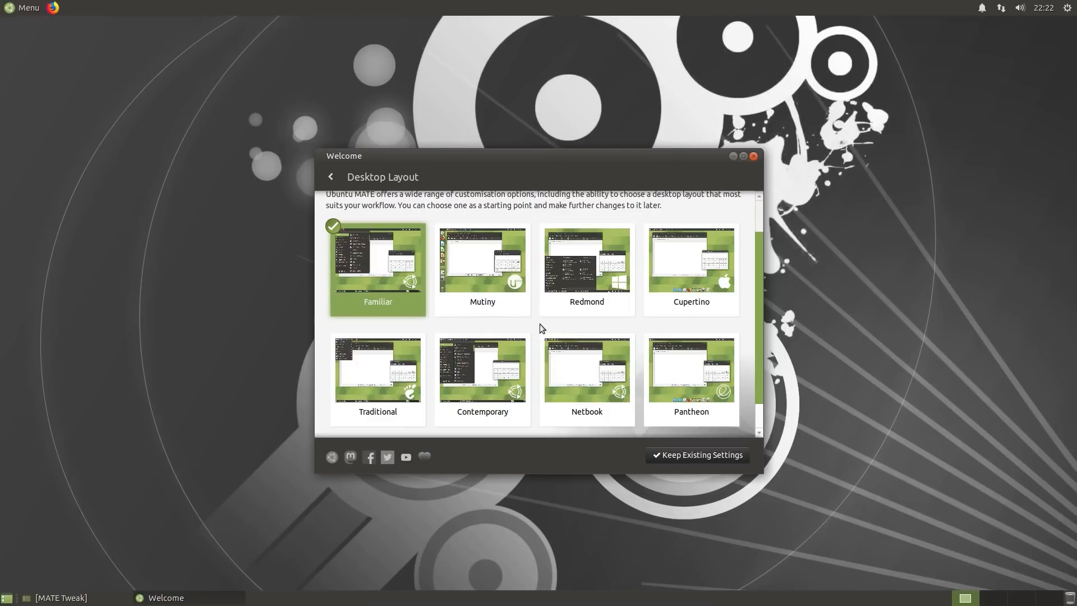
pyautogui.moveTo(531, 333)
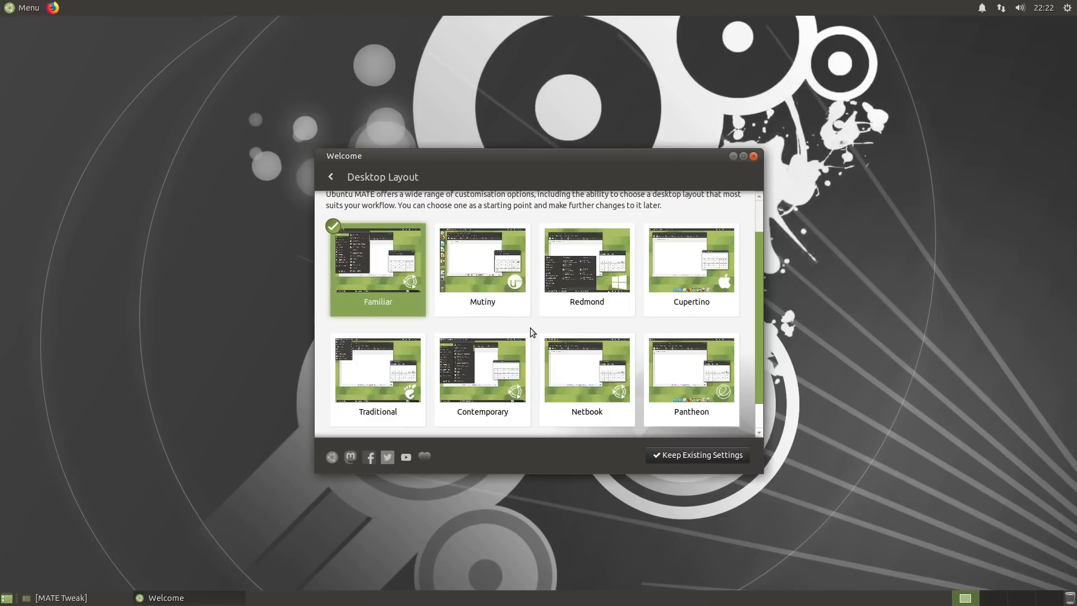